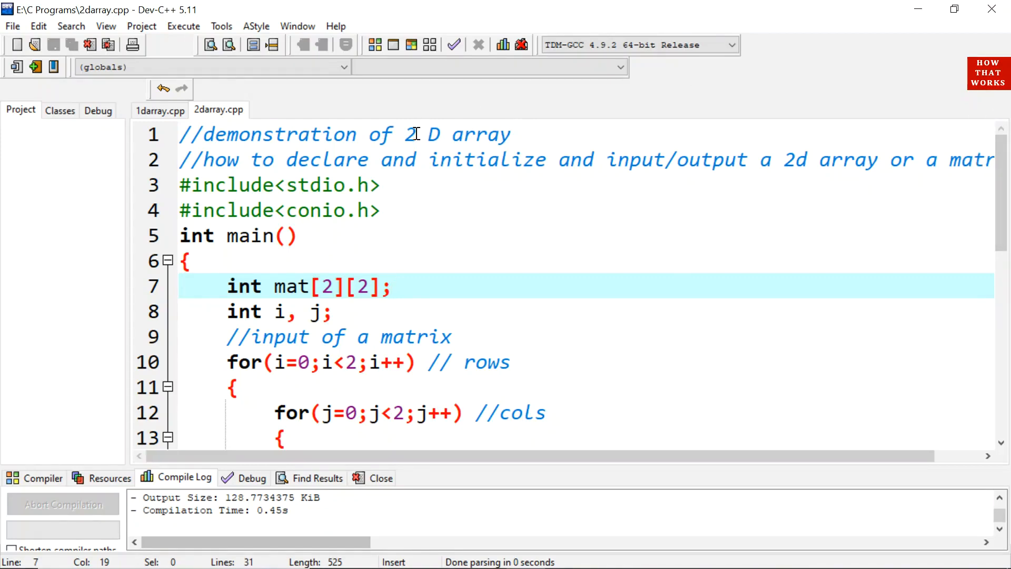
Step: Rewrite the line-2 comment to read "how to add two matrices", deleting the old declare/input wording
{"action": "left_click", "coordinate": [392, 286]}
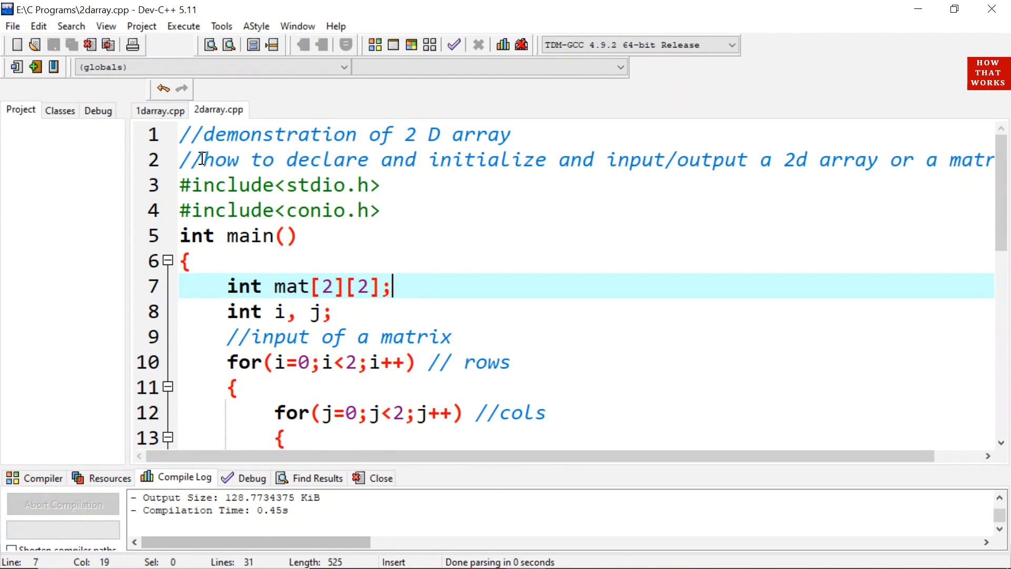
{"action": "left_click", "coordinate": [285, 159]}
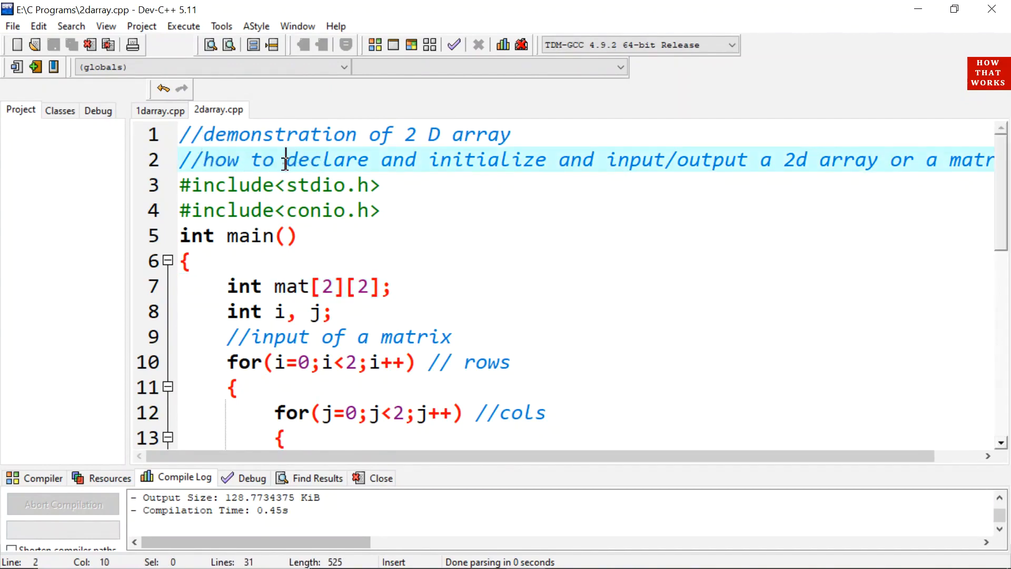
{"action": "type", "text": "add two am"}
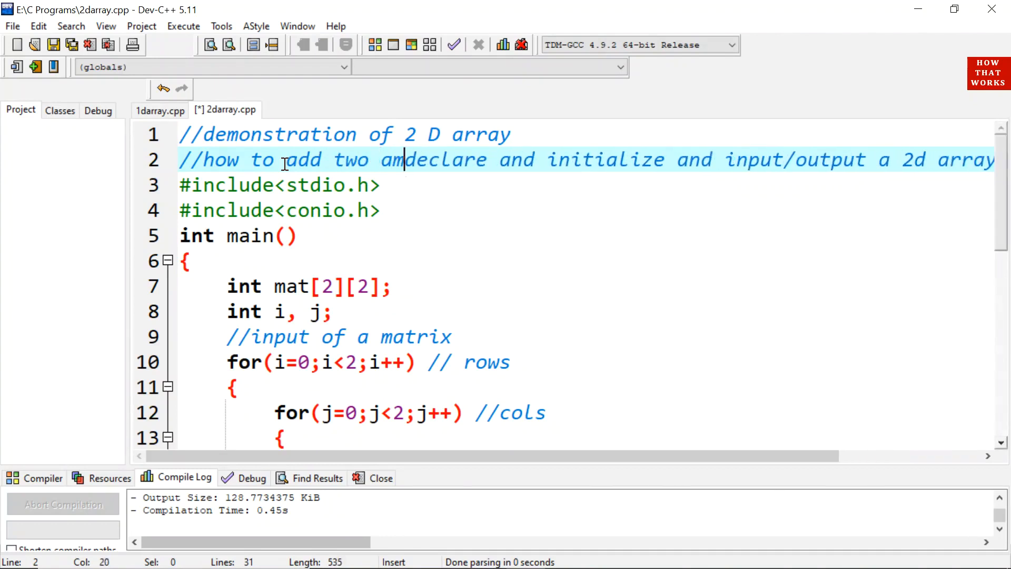
{"action": "type", "text": "trices"}
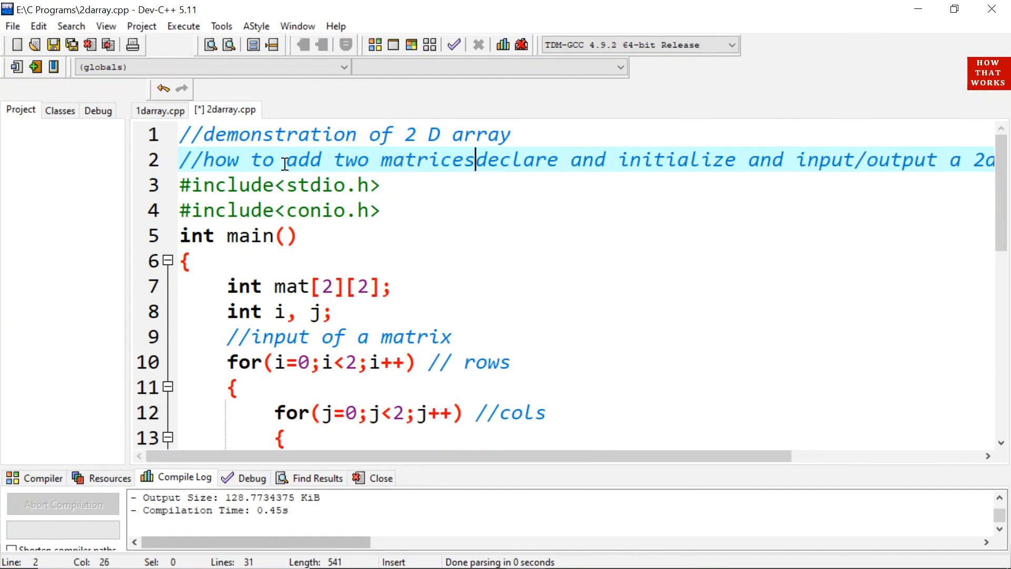
{"action": "key", "text": "Delete"}
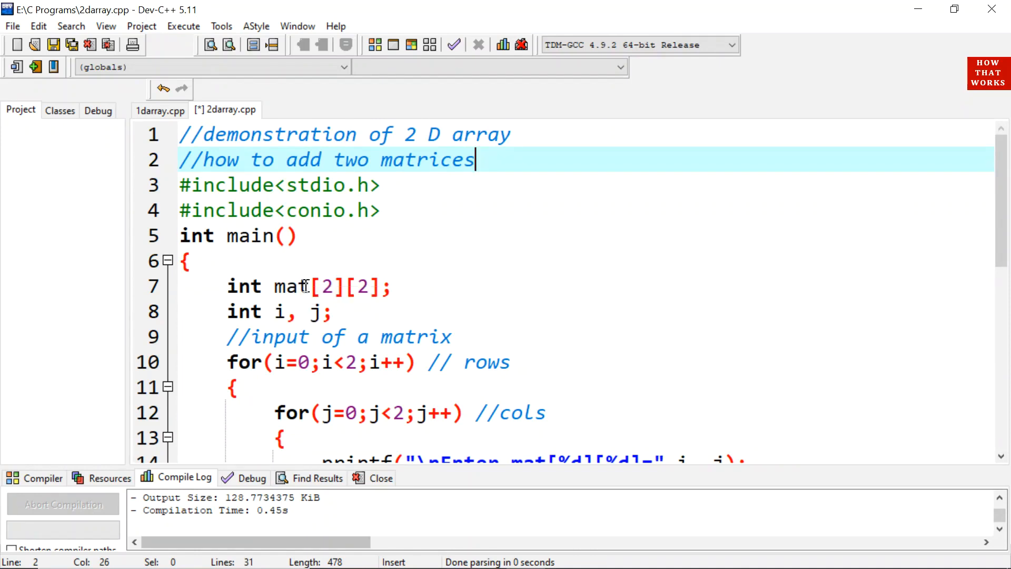
Step: Change line 7 to declare int mat1[2][2], mat2[2][2]; removing the stray bracket
{"action": "left_click", "coordinate": [325, 287]}
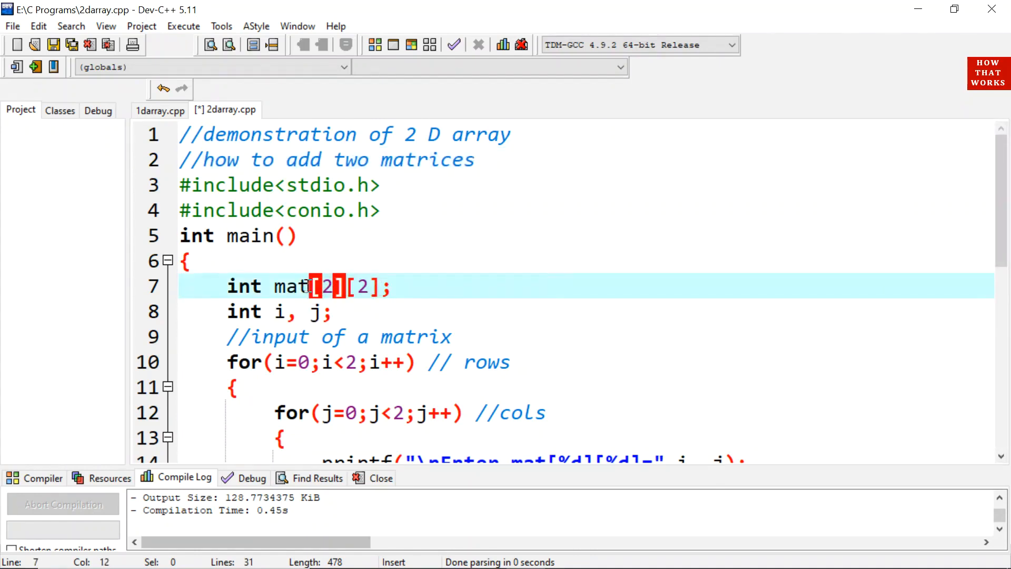
{"action": "type", "text": "1"}
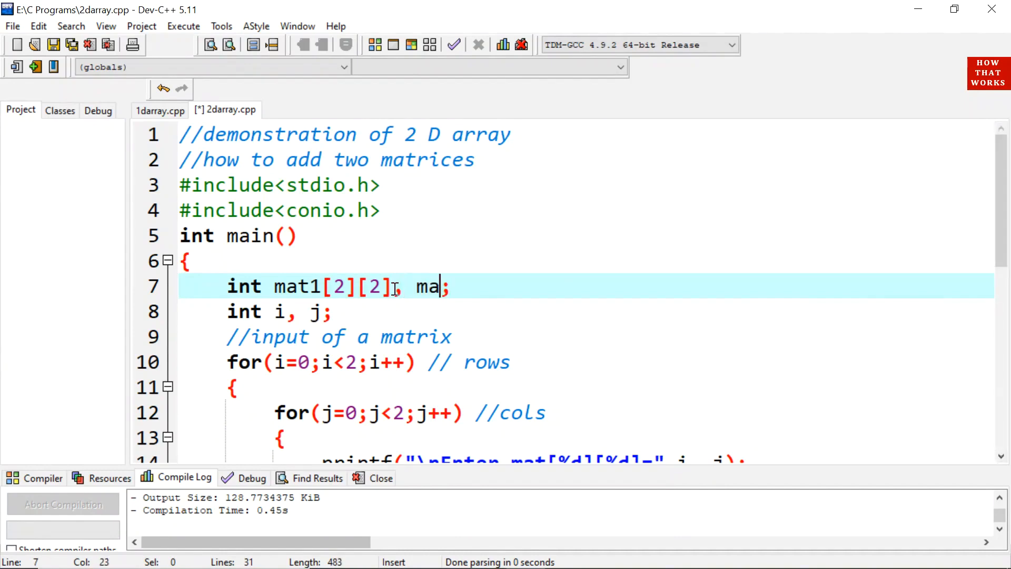
{"action": "type", "text": "t2[]"}
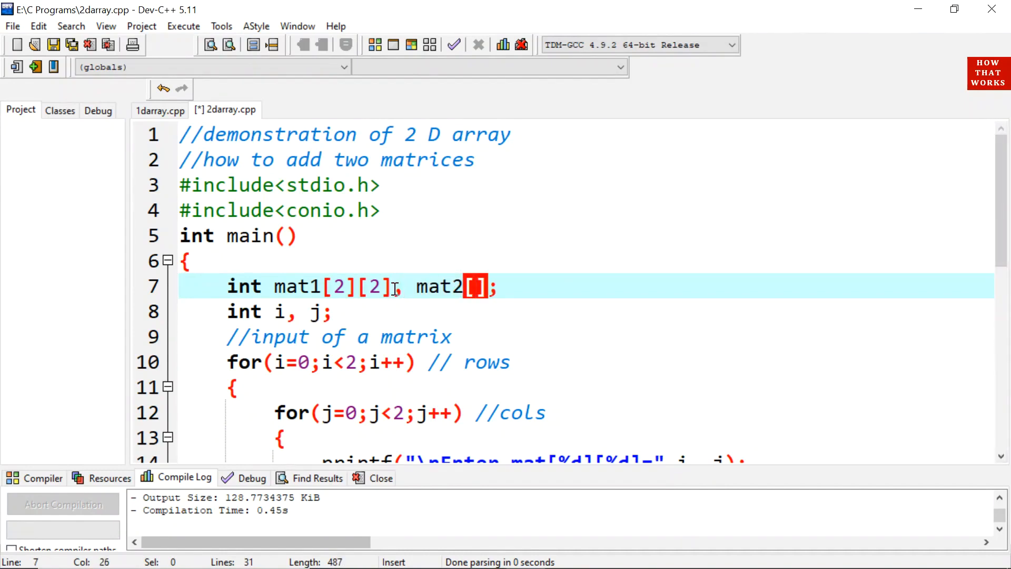
{"action": "type", "text": "2][2]"}
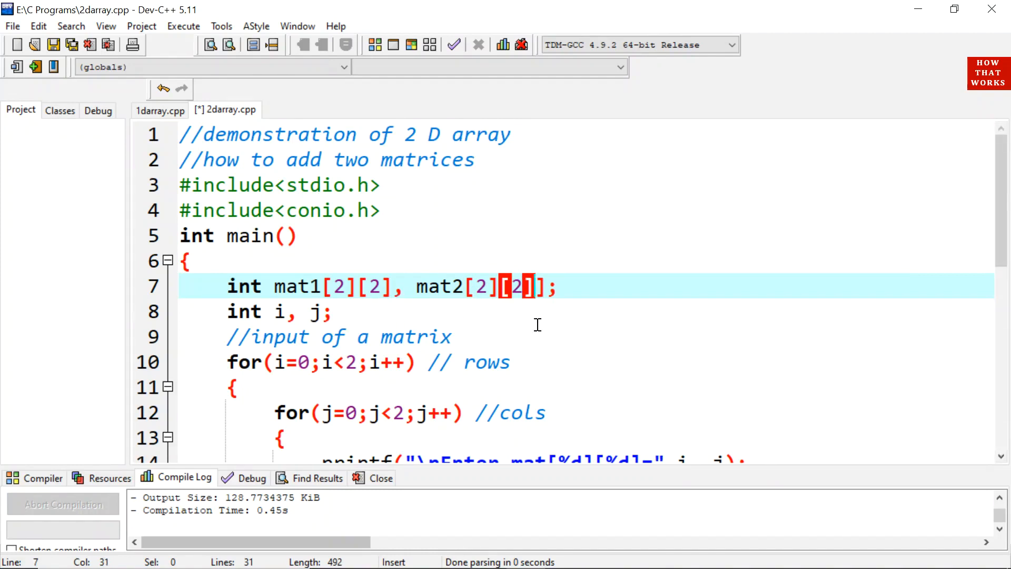
{"action": "key", "text": "Backspace"}
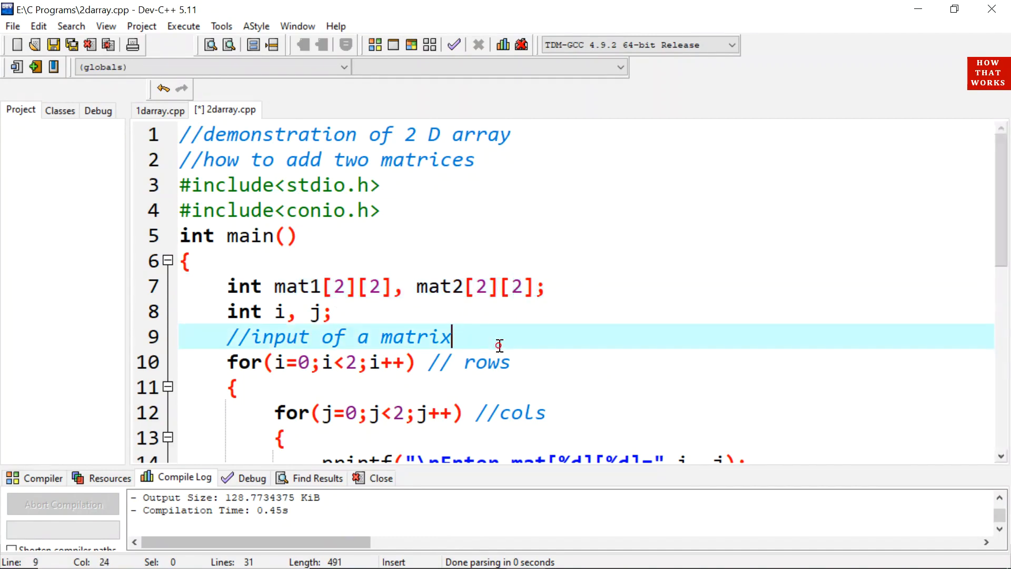
{"action": "mouse_move", "coordinate": [334, 304]}
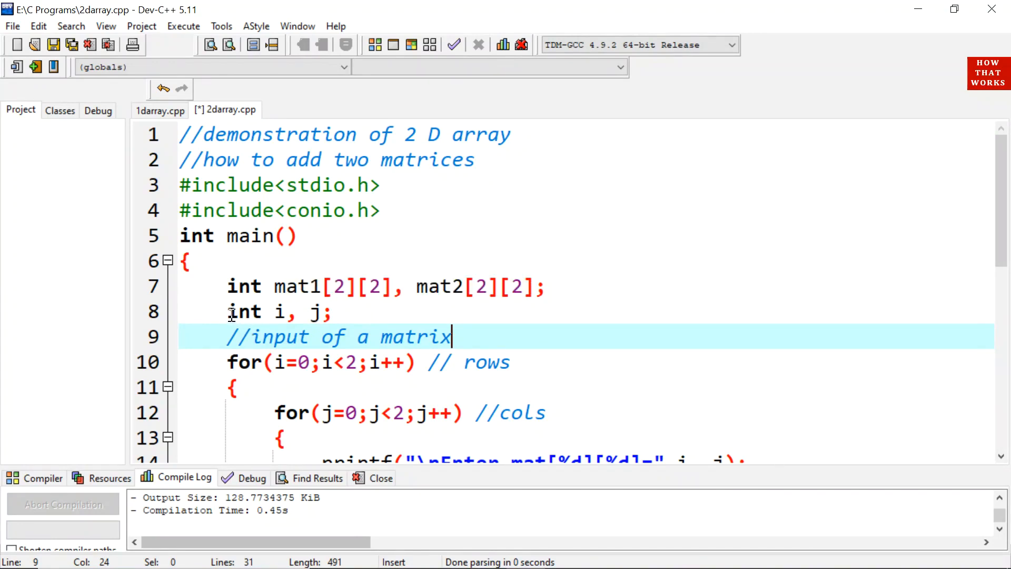
{"action": "mouse_move", "coordinate": [278, 313]}
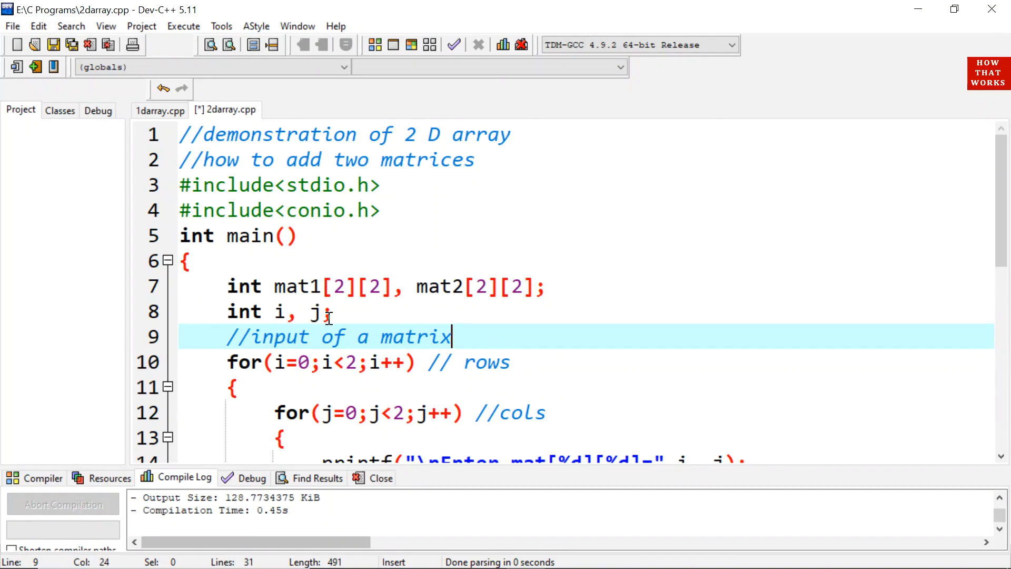
{"action": "mouse_move", "coordinate": [983, 184]}
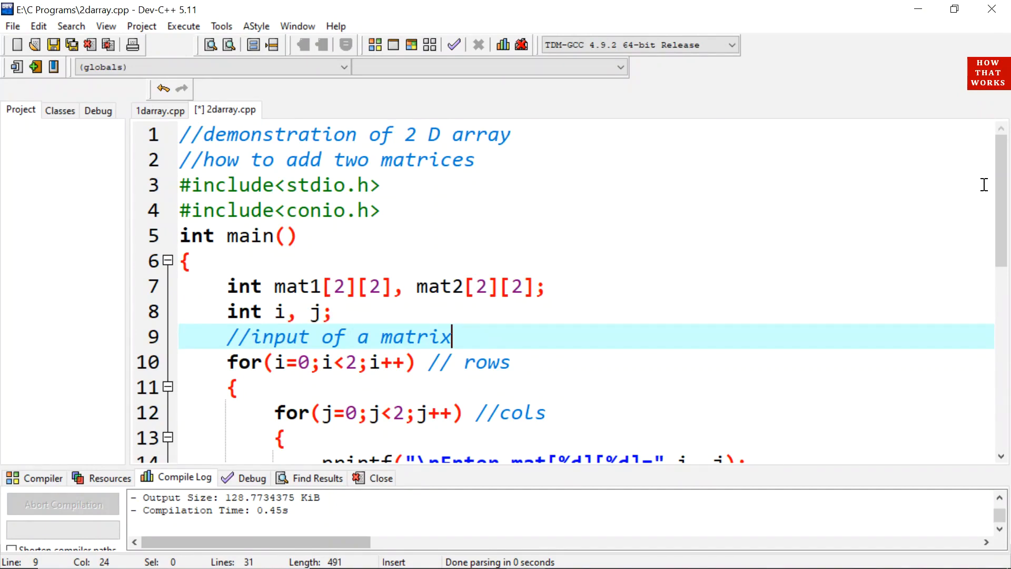
Step: Make the two input loops prompt for mat1 and mat2 elements respectively
{"action": "scroll", "scroll_direction": "down", "scroll_amount": 3}
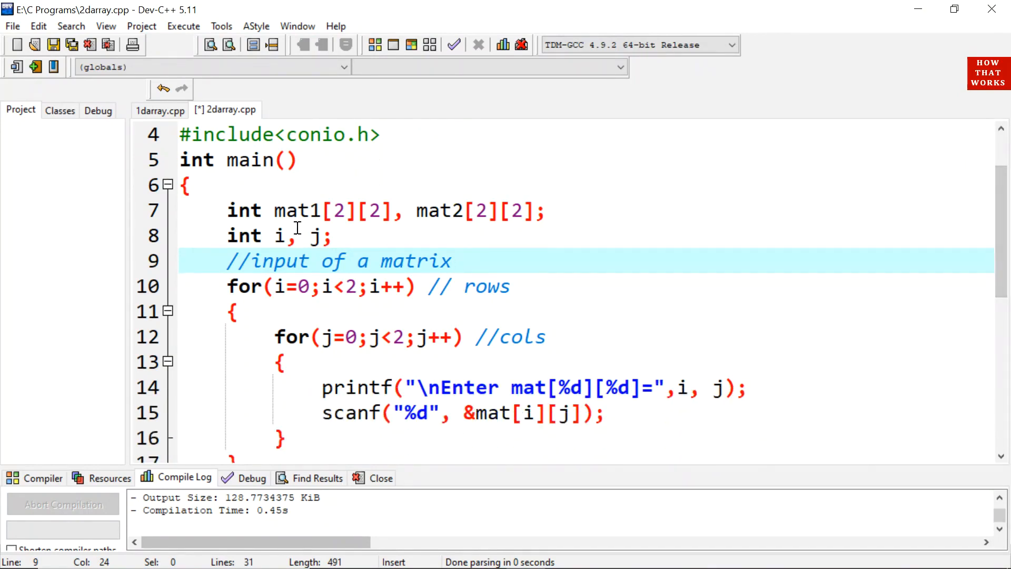
{"action": "mouse_move", "coordinate": [505, 225]}
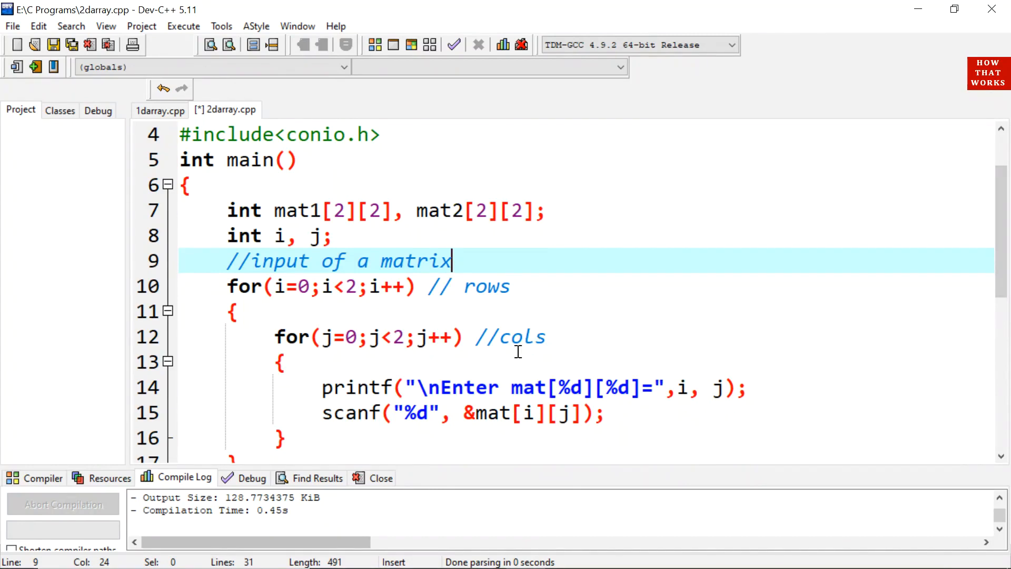
{"action": "mouse_move", "coordinate": [362, 297]}
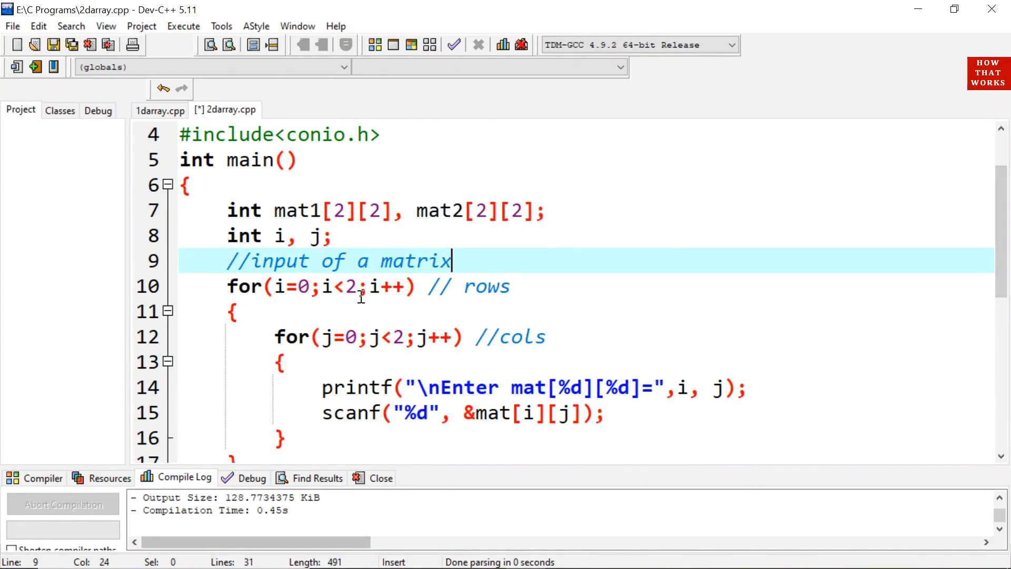
{"action": "left_click", "coordinate": [551, 387]}
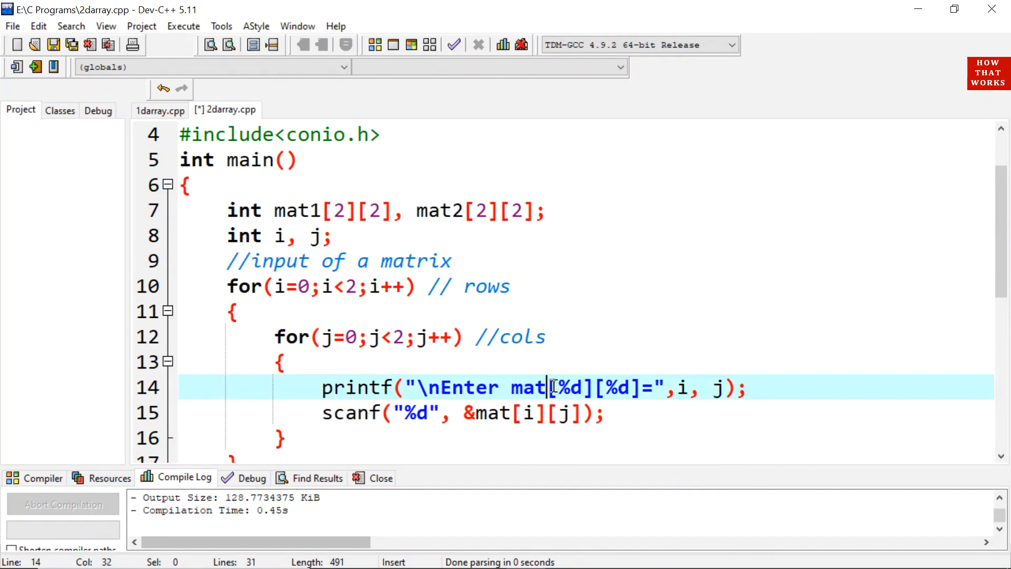
{"action": "type", "text": "1"}
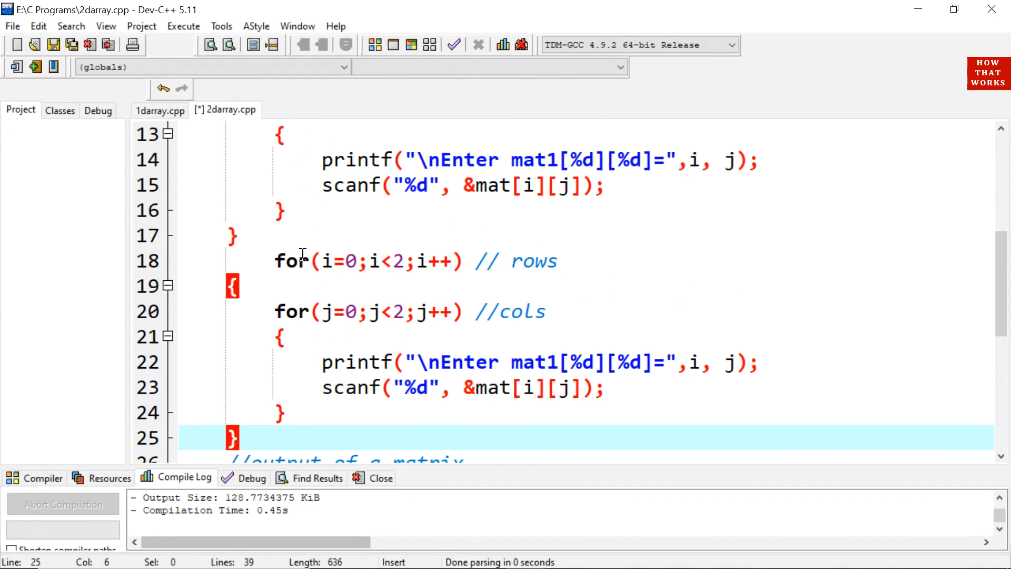
{"action": "left_click", "coordinate": [303, 260]}
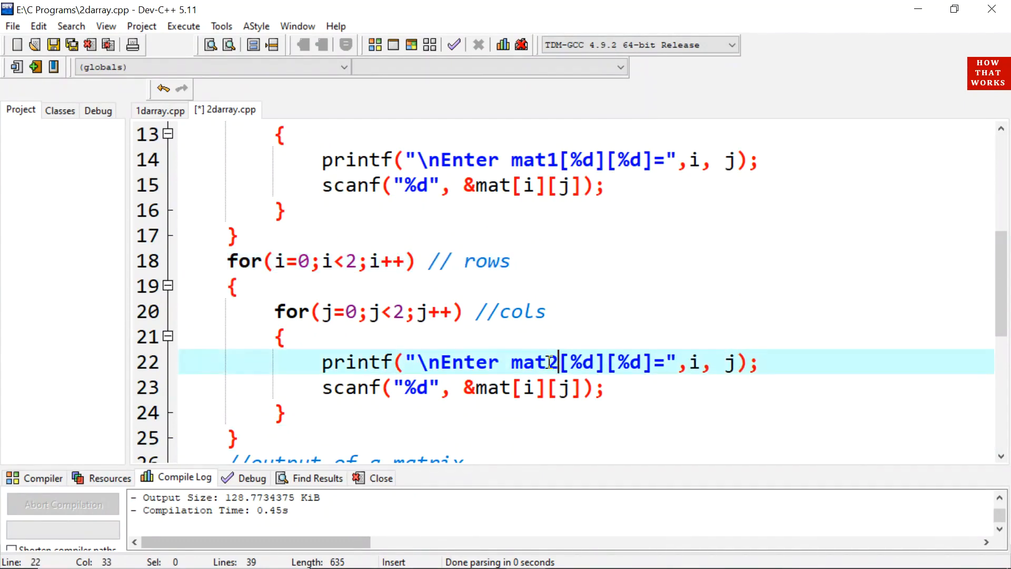
{"action": "type", "text": "2"}
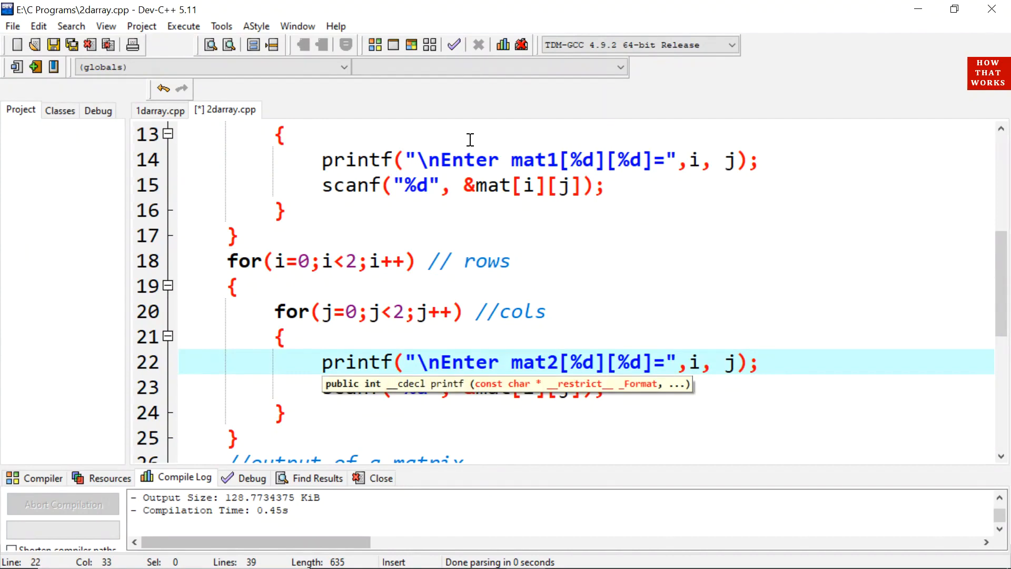
{"action": "mouse_move", "coordinate": [529, 407]}
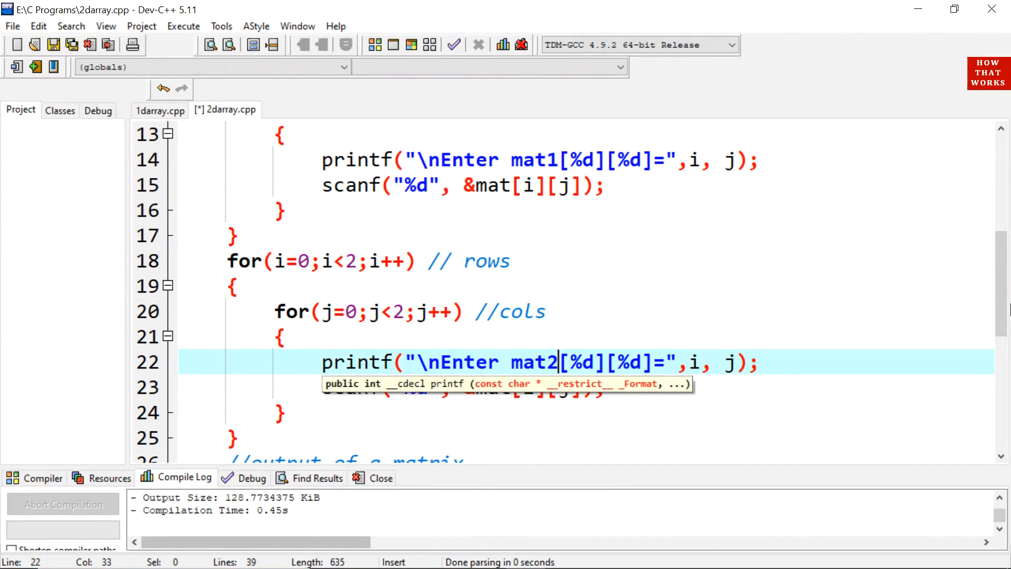
Step: Change the comment above the loops to read "input of matrices"
{"action": "scroll", "scroll_direction": "up", "scroll_amount": 3}
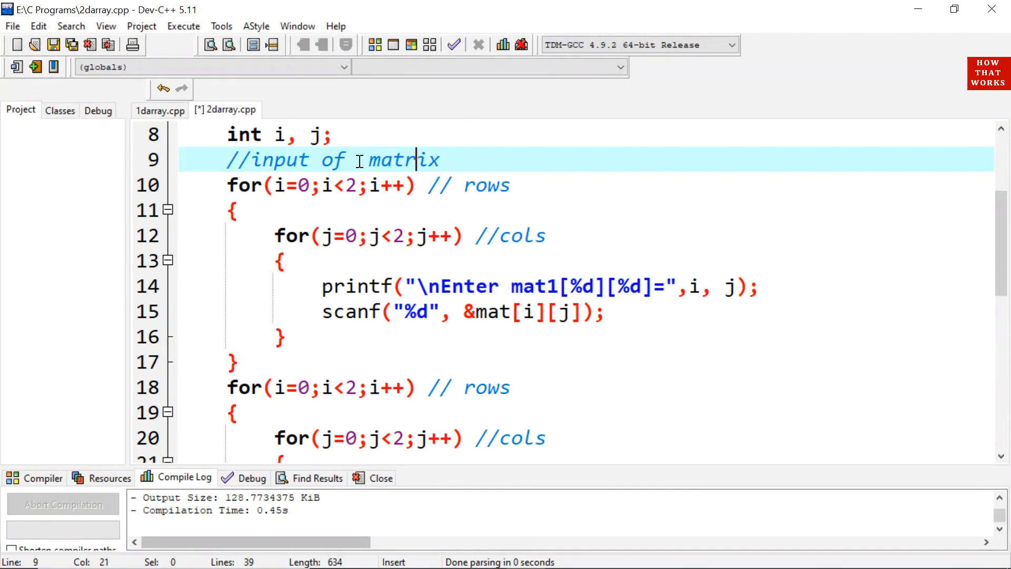
{"action": "type", "text": "es"}
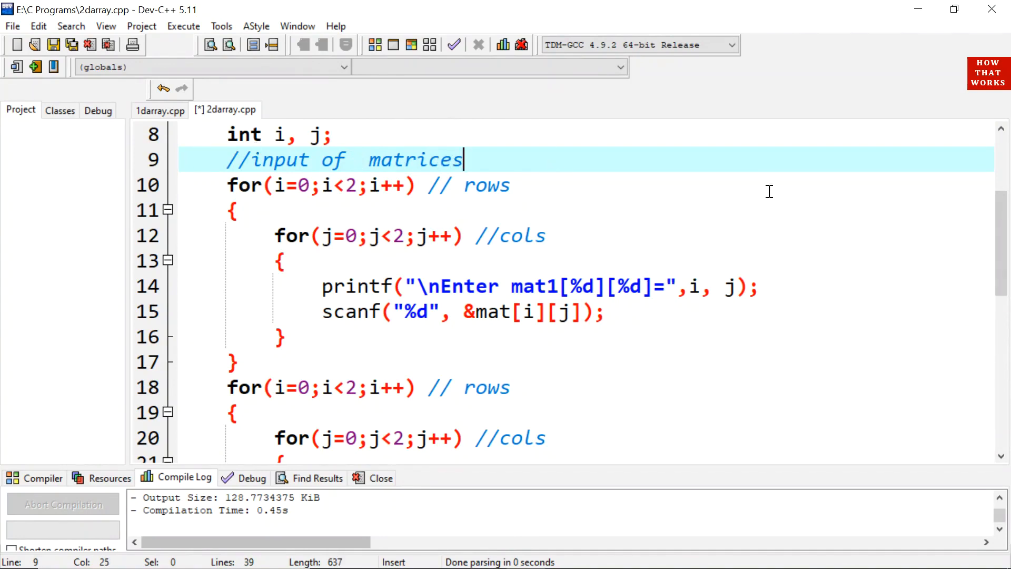
{"action": "scroll", "scroll_direction": "down", "scroll_amount": 3}
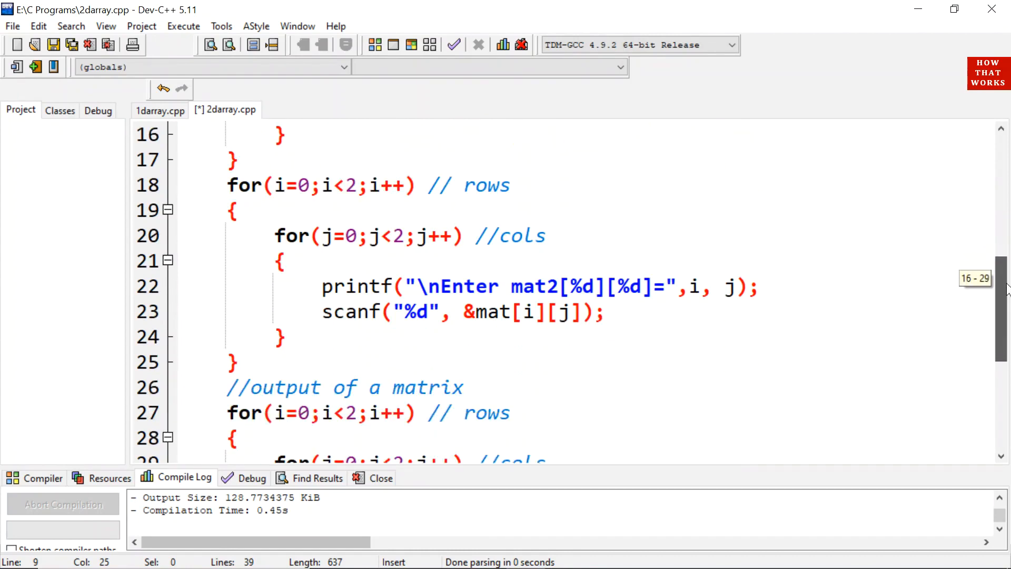
Step: Replace the output comment on line 26 with //sum of matrices above the nested loops
{"action": "scroll", "scroll_direction": "down", "scroll_amount": 3}
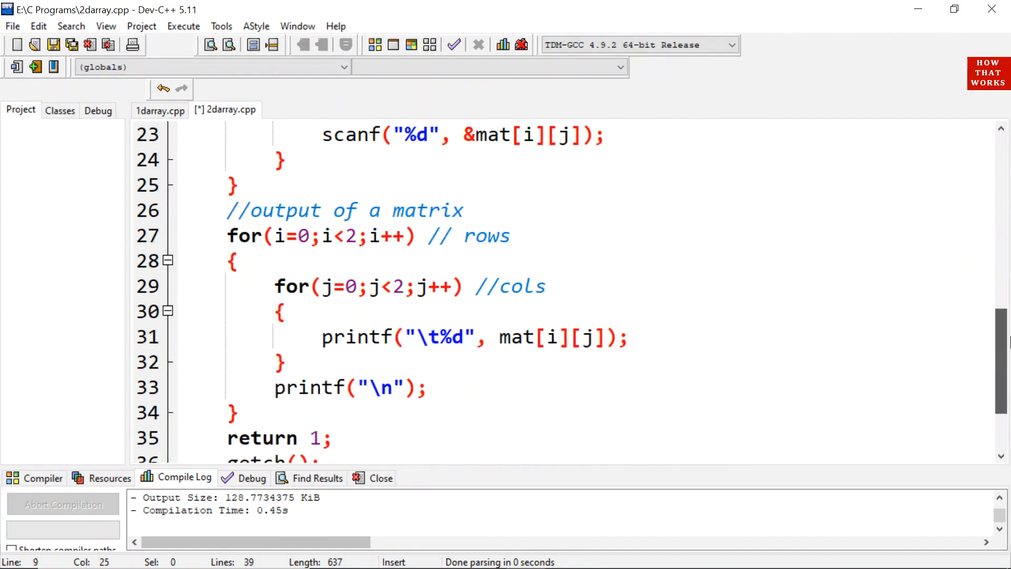
{"action": "left_click", "coordinate": [251, 211]}
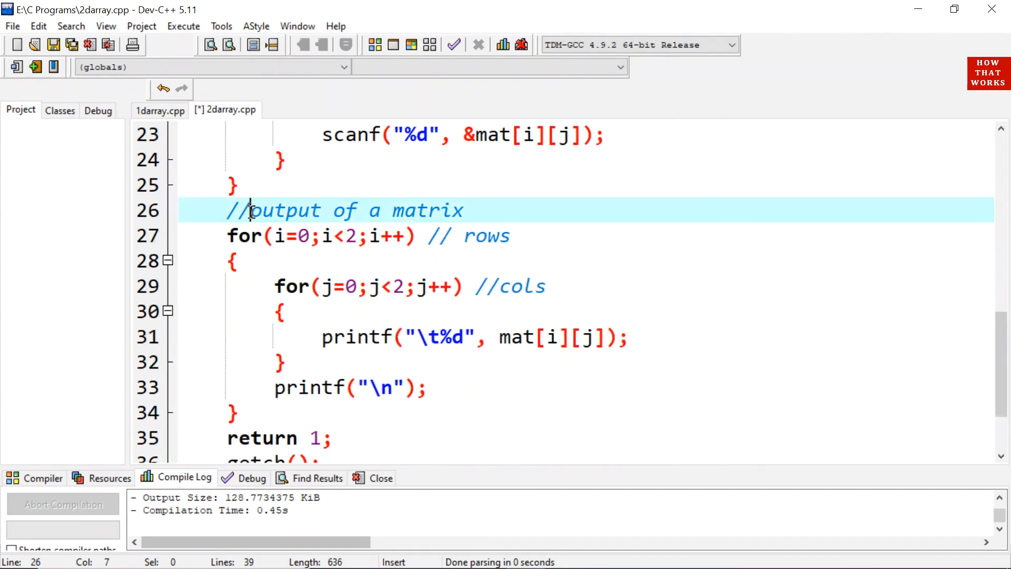
{"action": "type", "text": "sum of mat"}
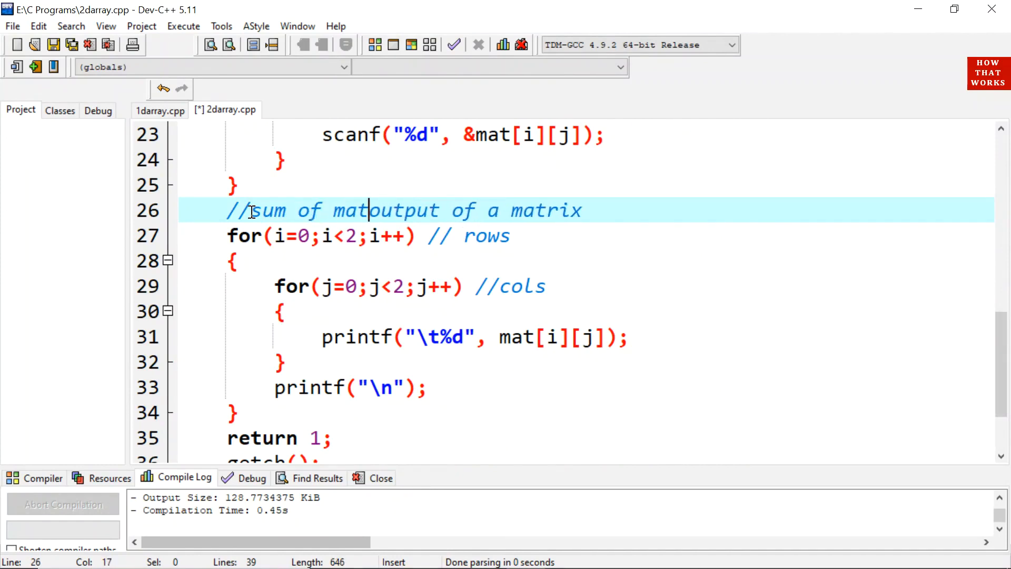
{"action": "type", "text": "rices"}
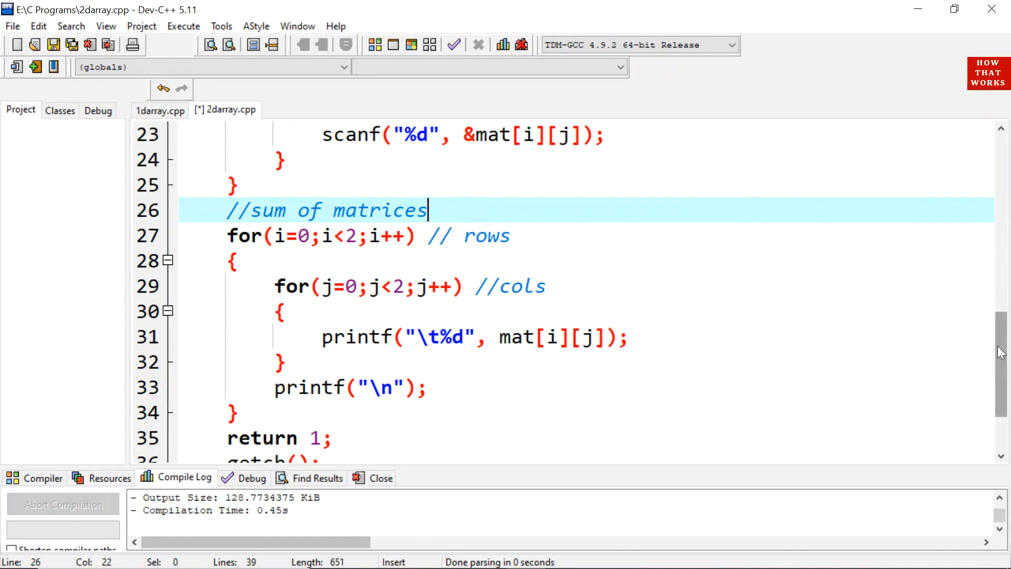
{"action": "scroll", "scroll_direction": "down", "scroll_amount": 3}
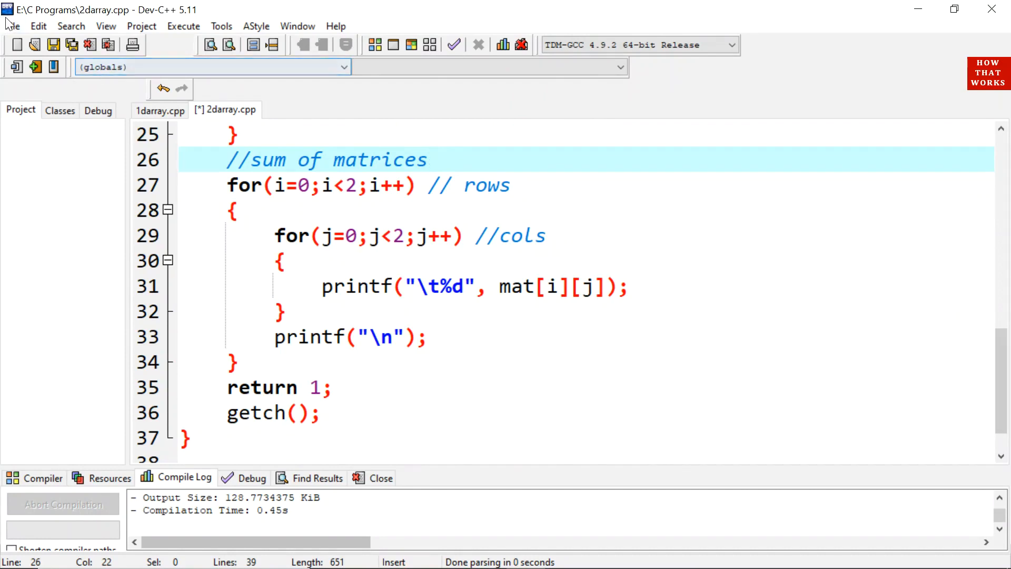
Step: In a new untitled file, note sample matrices mat1 (2 7 / 4 8) and mat2 (4 9 / 3 6)
{"action": "left_click", "coordinate": [11, 26]}
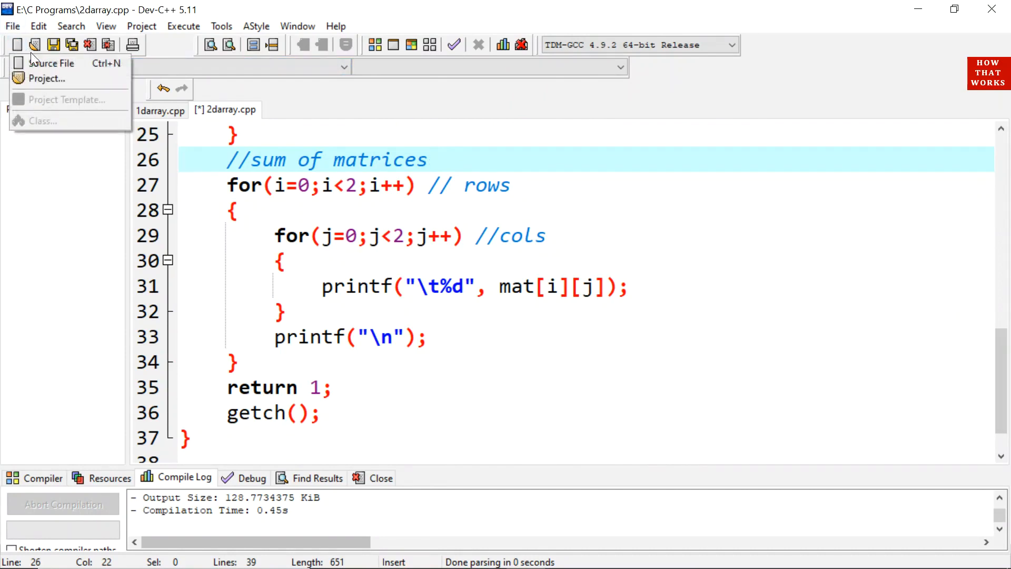
{"action": "left_click", "coordinate": [53, 62]}
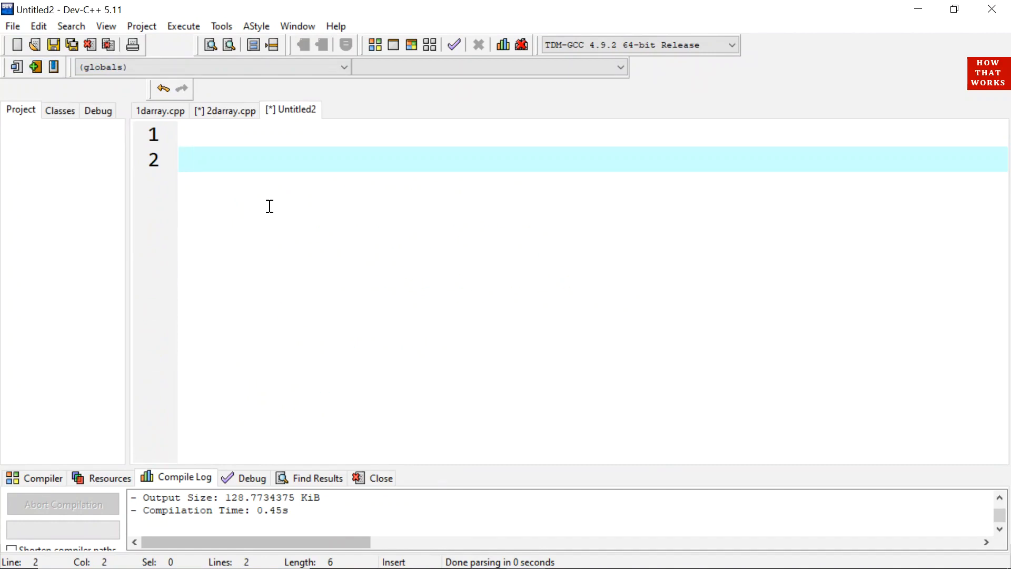
{"action": "type", "text": "mat1"}
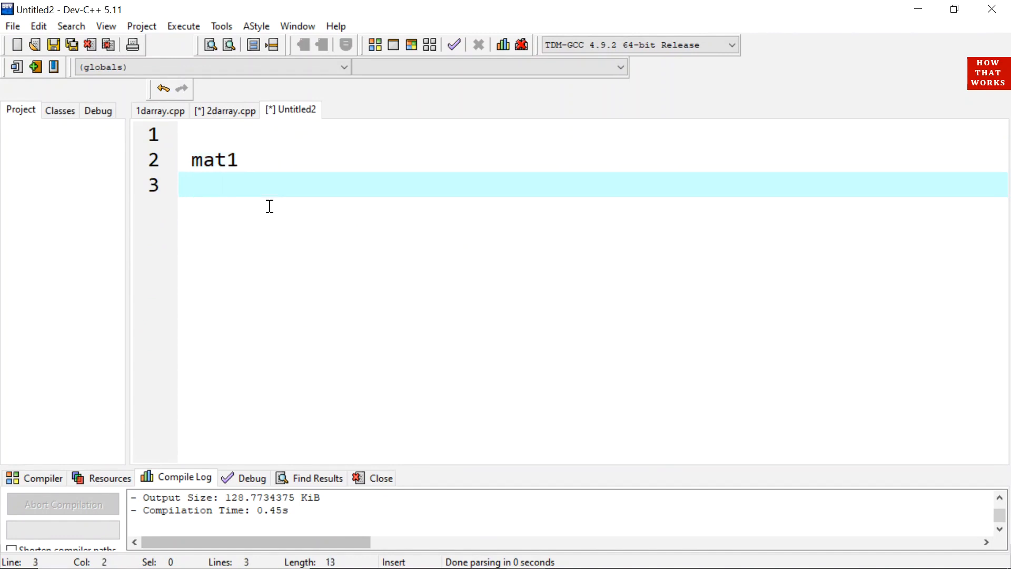
{"action": "type", "text": "2     7"}
{"action": "type", "text": "4     8"}
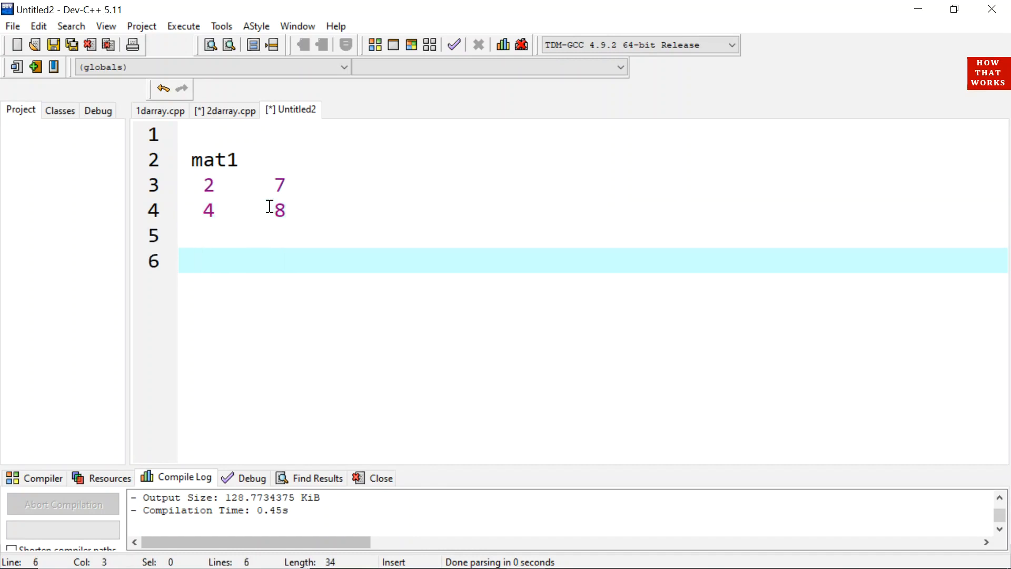
{"action": "type", "text": "mat2"}
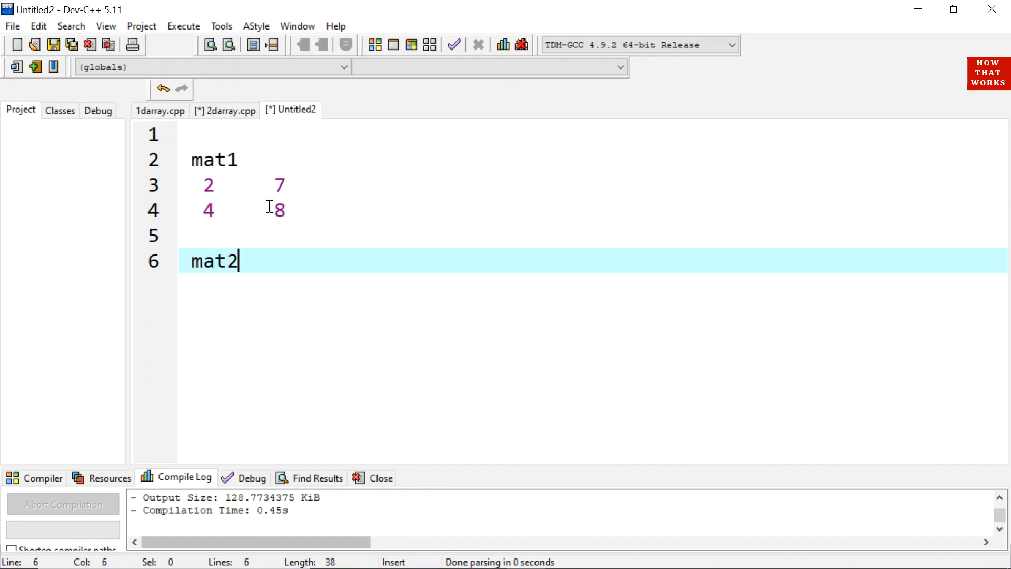
{"action": "key", "text": "Return"}
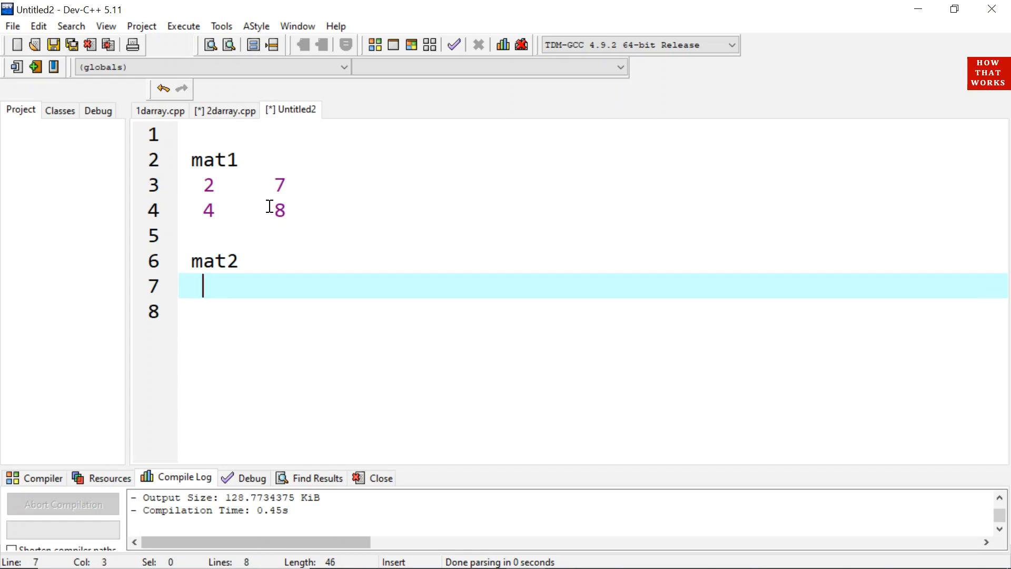
{"action": "type", "text": "4"}
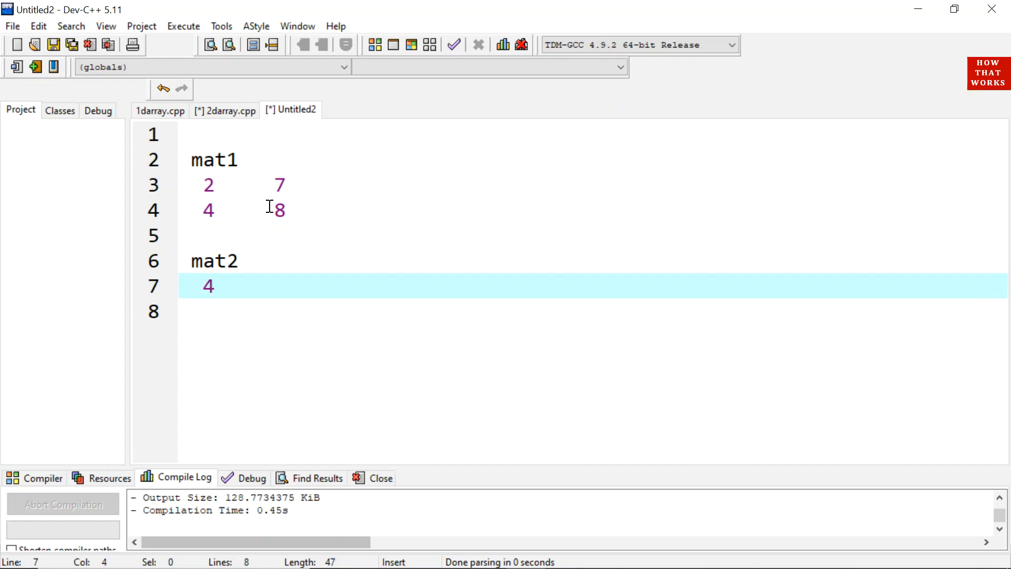
{"action": "type", "text": "7"}
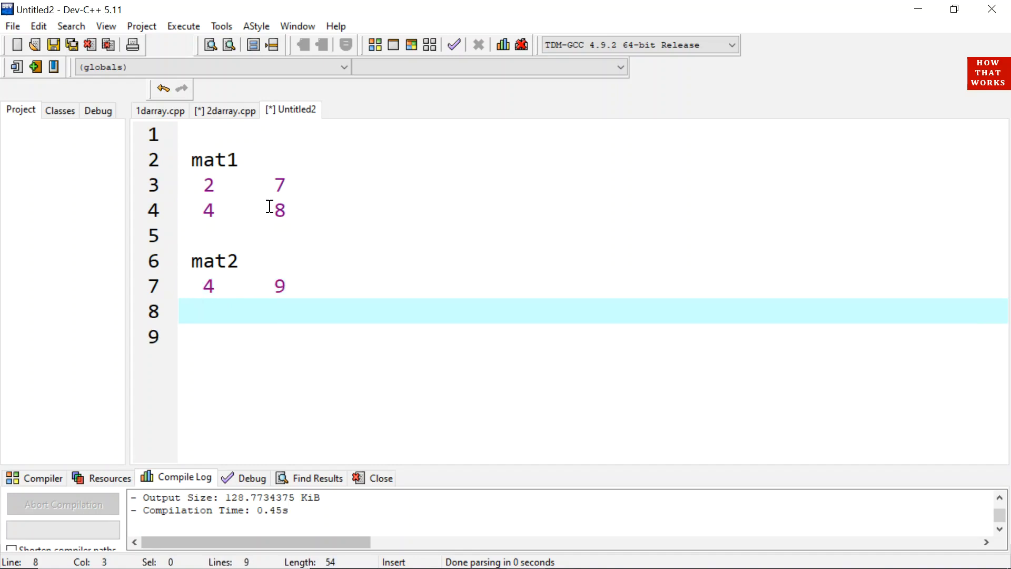
{"action": "type", "text": "3"}
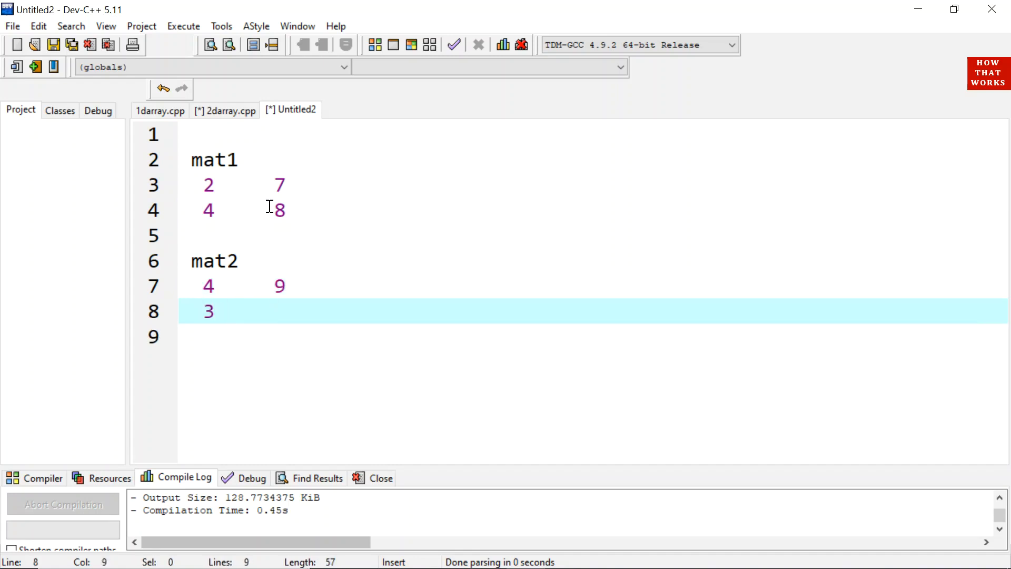
{"action": "type", "text": "6"}
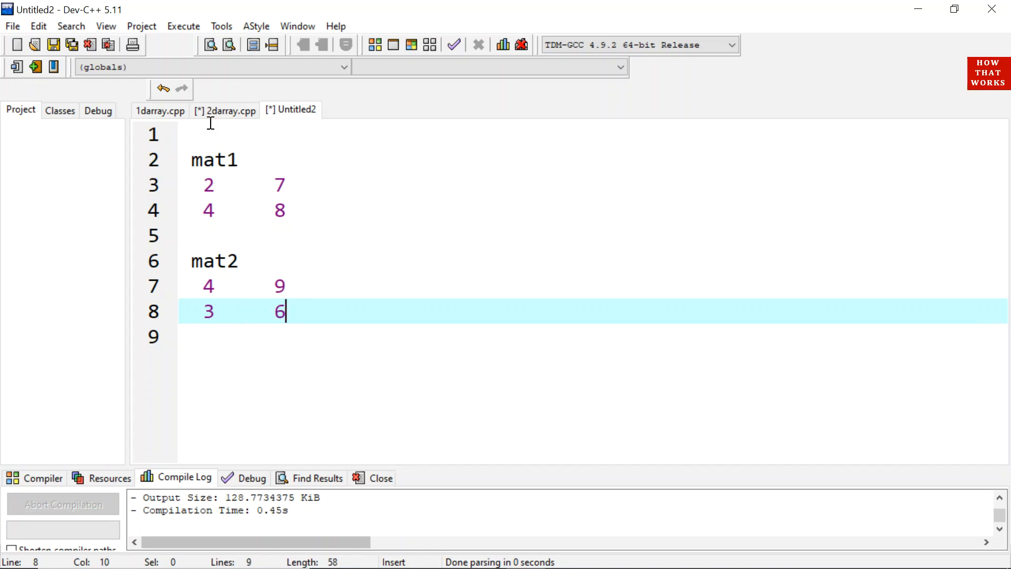
{"action": "mouse_move", "coordinate": [198, 197]}
{"action": "type", "text": "mat"}
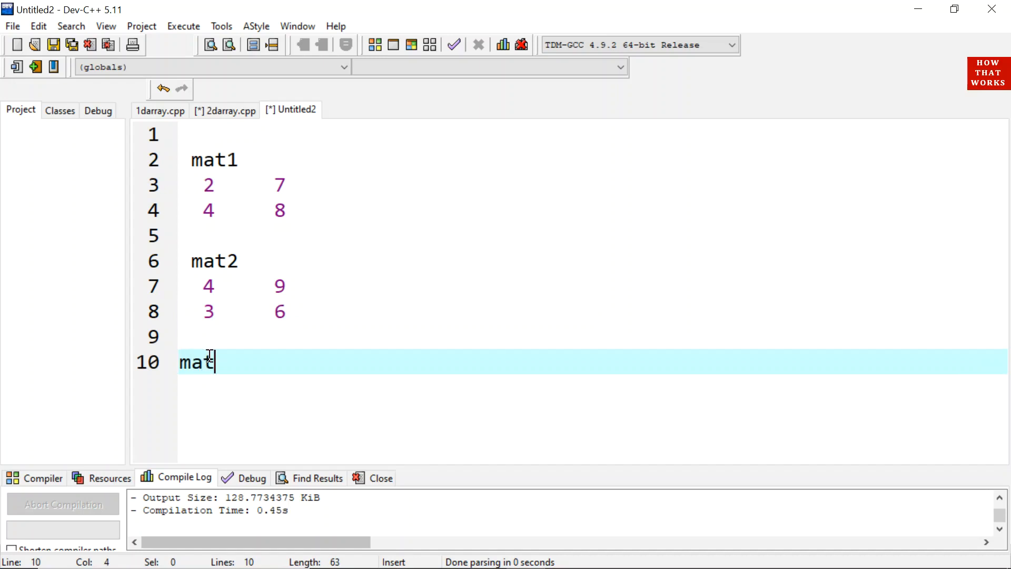
Step: Add the resulting mat3 rows 6 16 and 7 14 below the sample matrices
{"action": "type", "text": "3"}
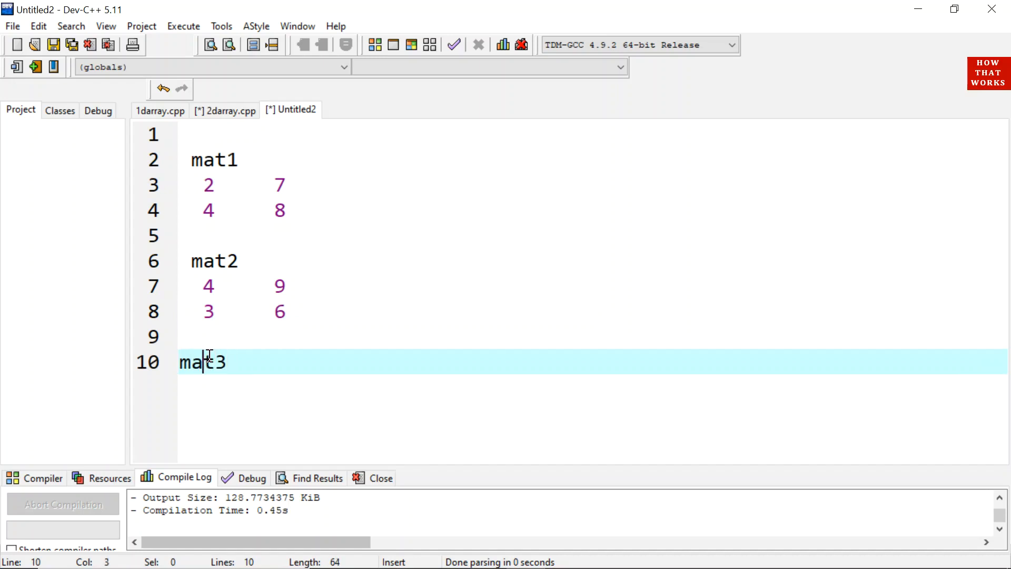
{"action": "key", "text": "Return"}
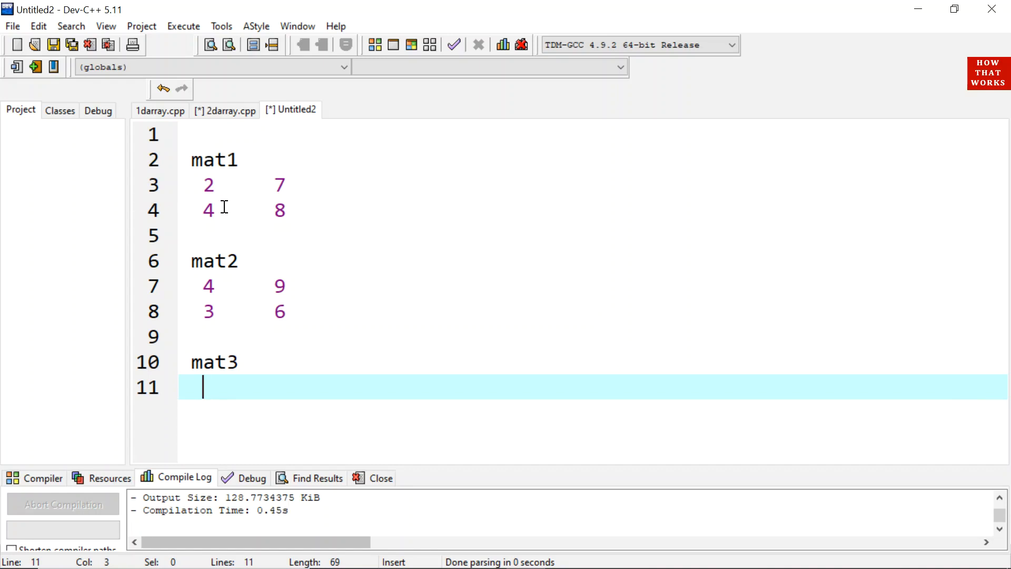
{"action": "mouse_move", "coordinate": [209, 208]}
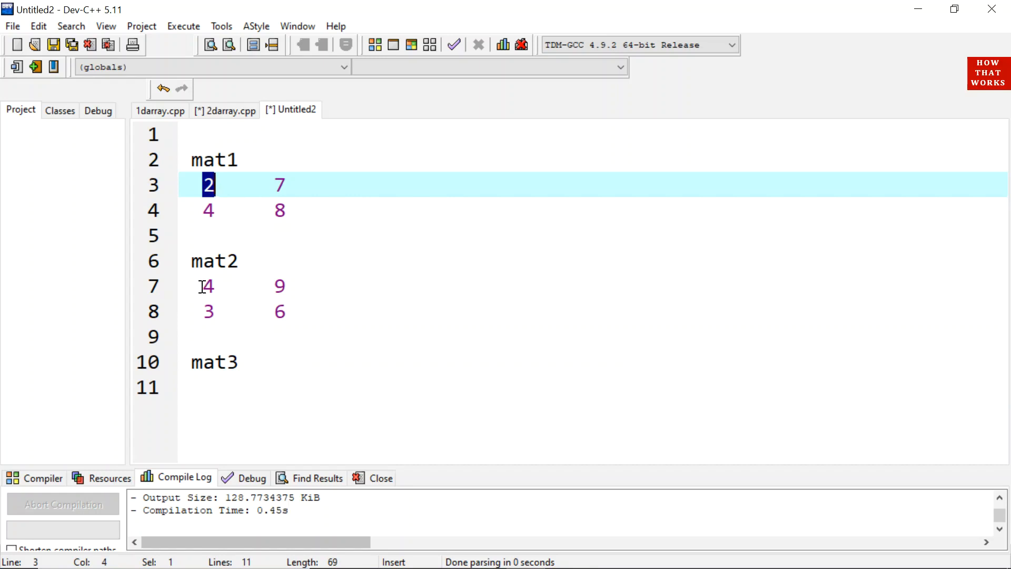
{"action": "left_click", "coordinate": [207, 285]}
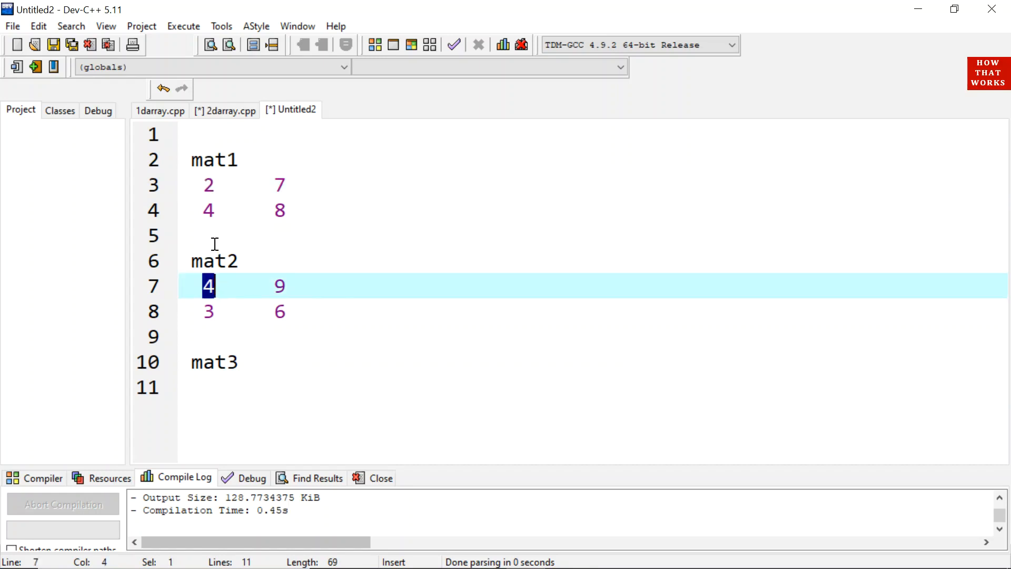
{"action": "left_click", "coordinate": [208, 386]}
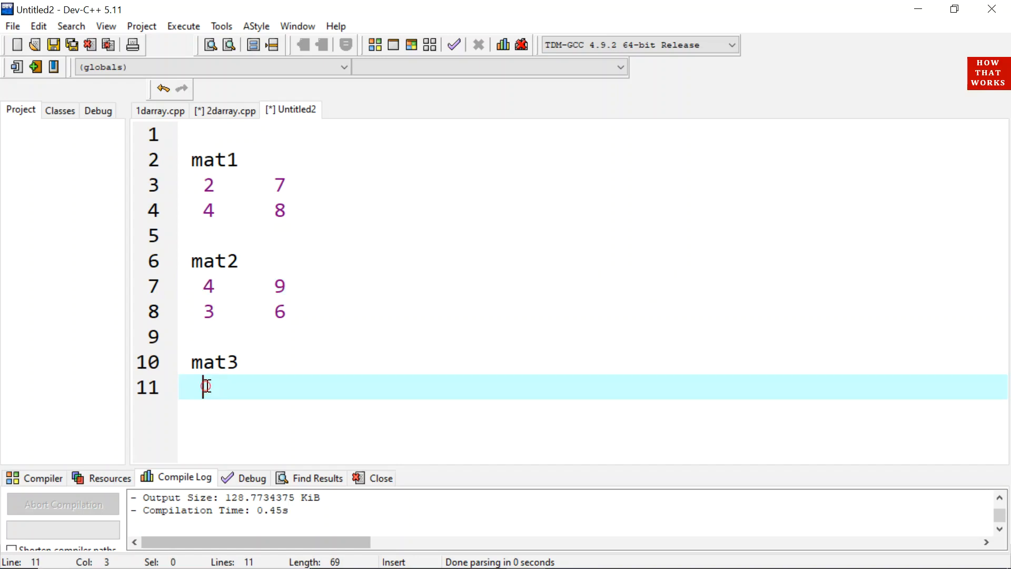
{"action": "type", "text": "6"}
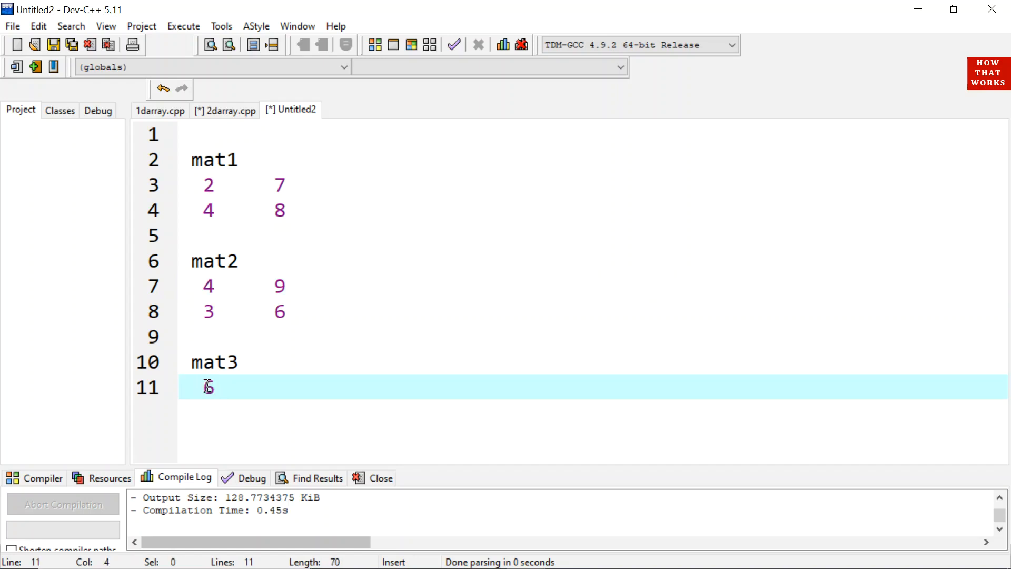
{"action": "mouse_move", "coordinate": [270, 179]}
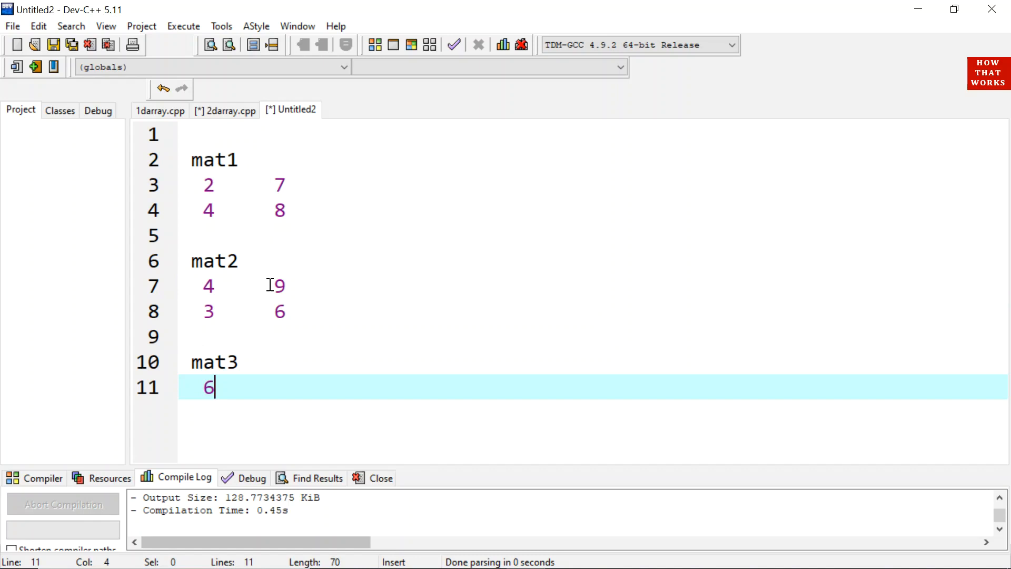
{"action": "mouse_move", "coordinate": [273, 288]}
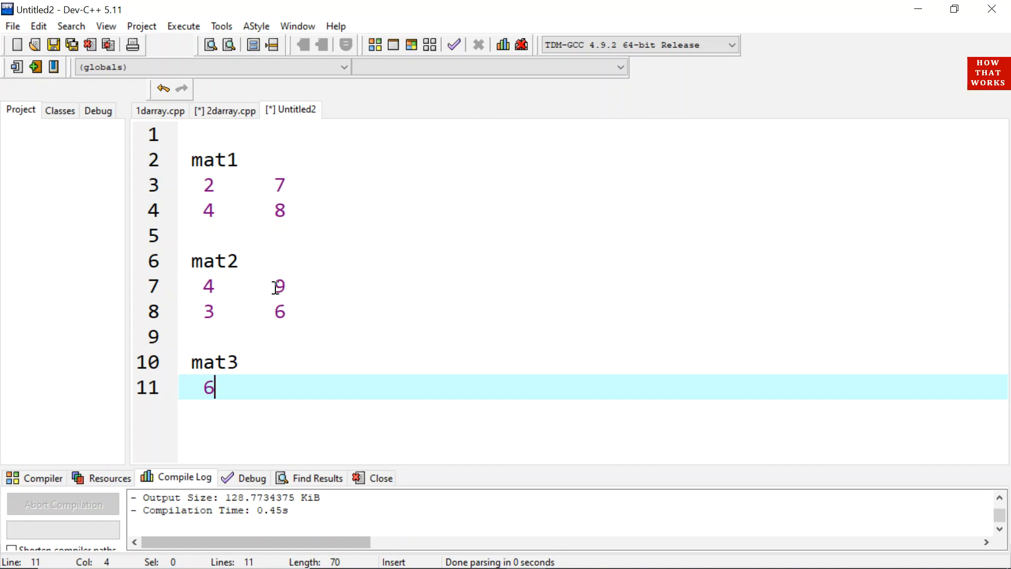
{"action": "mouse_move", "coordinate": [264, 302]}
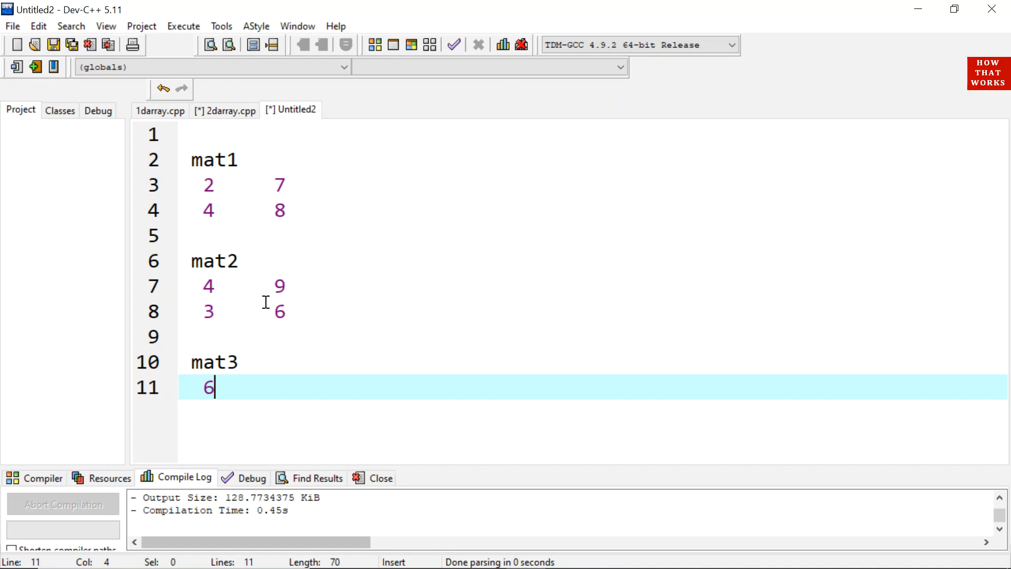
{"action": "type", "text": "1"}
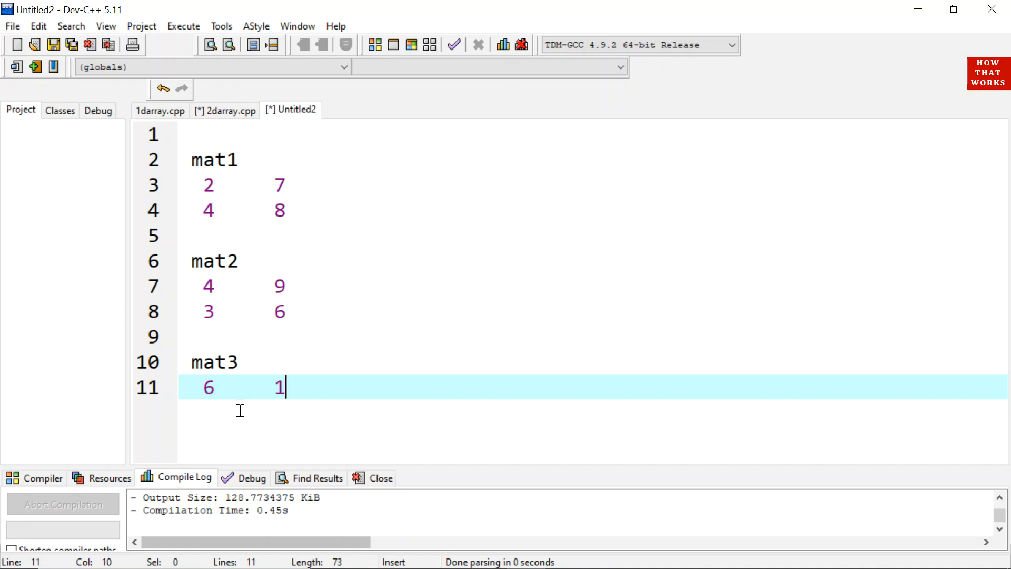
{"action": "type", "text": "6"}
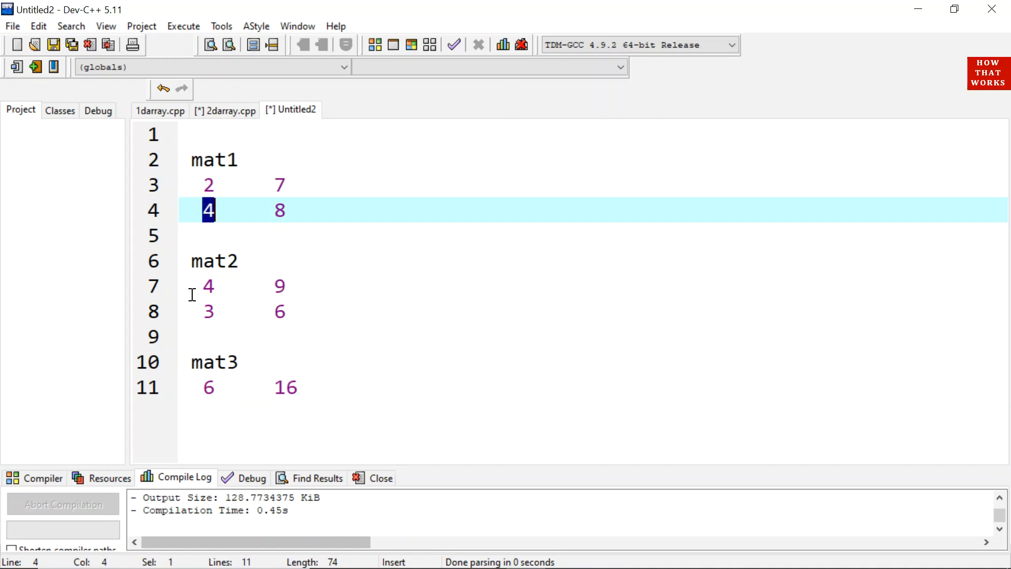
{"action": "left_click", "coordinate": [208, 312]}
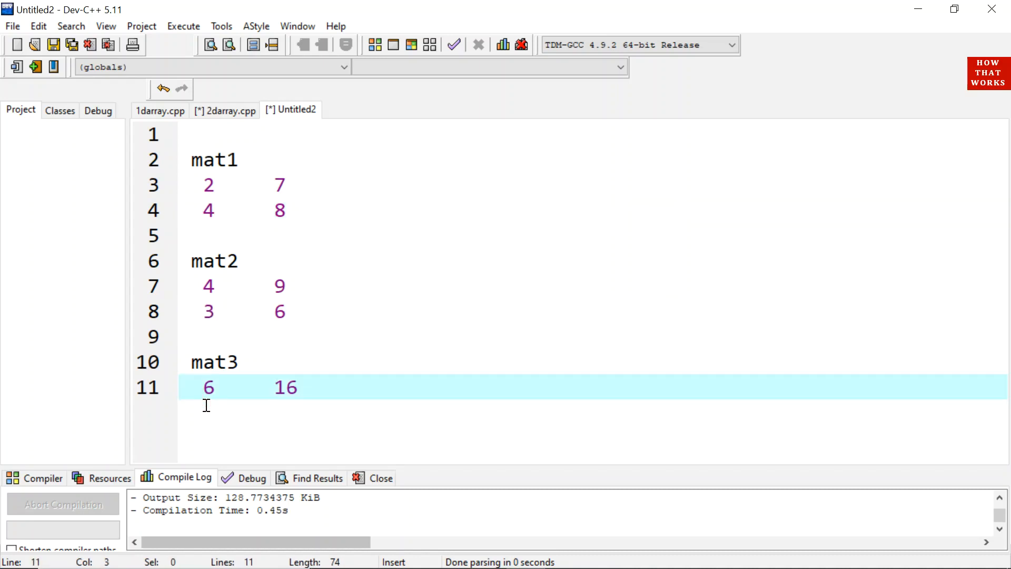
{"action": "left_click", "coordinate": [296, 387]}
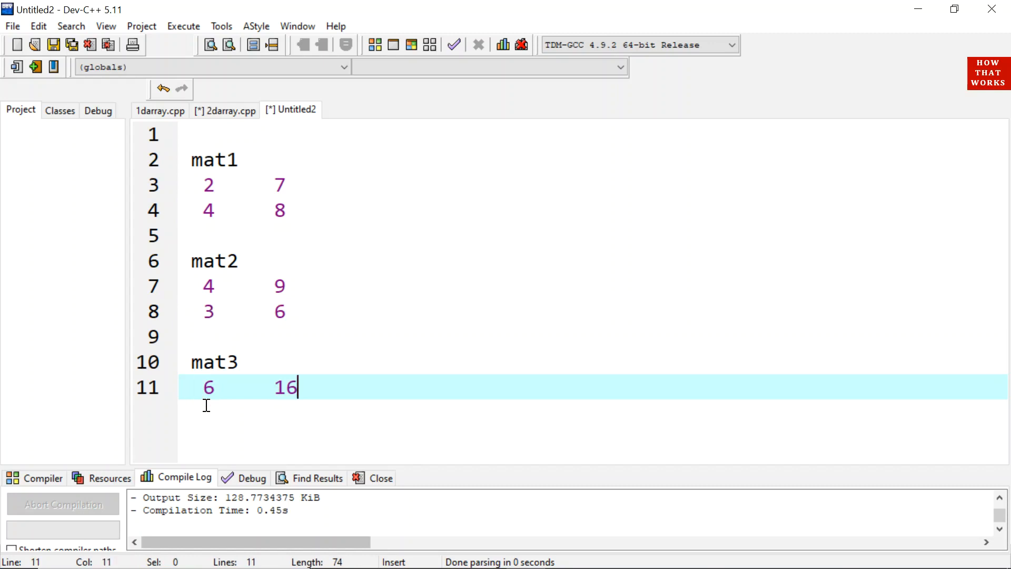
{"action": "type", "text": "7"}
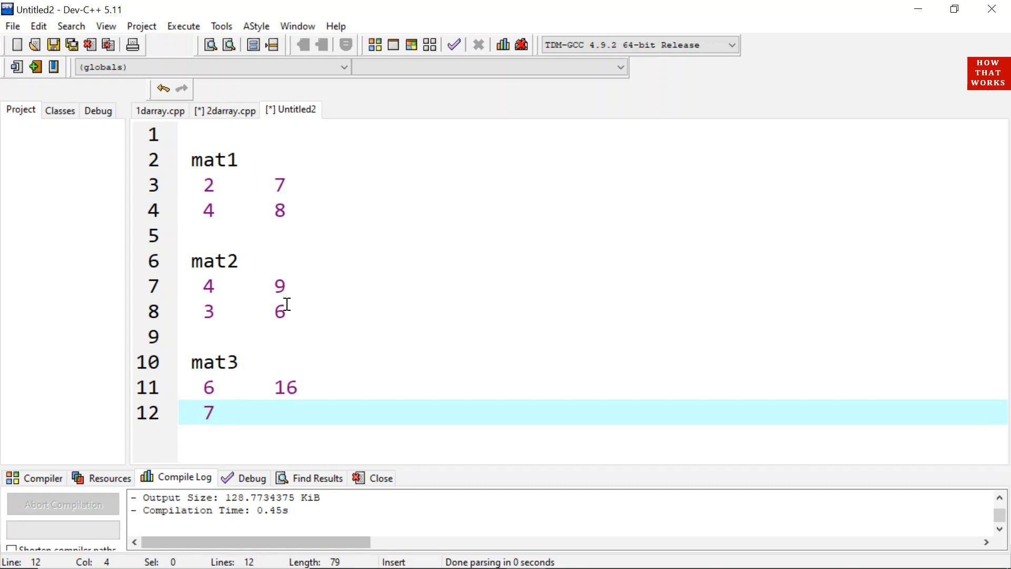
{"action": "type", "text": "1"}
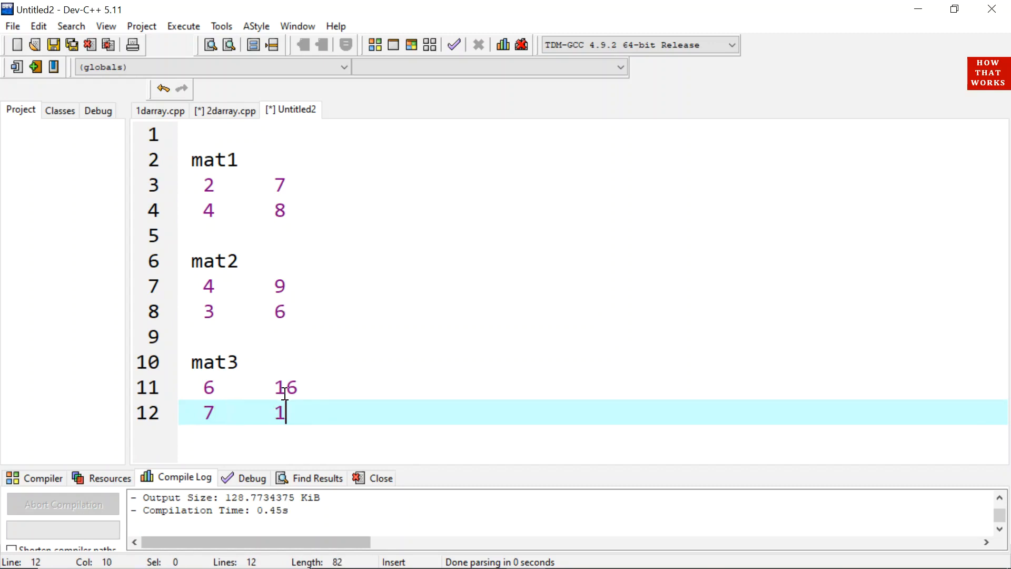
{"action": "type", "text": "4"}
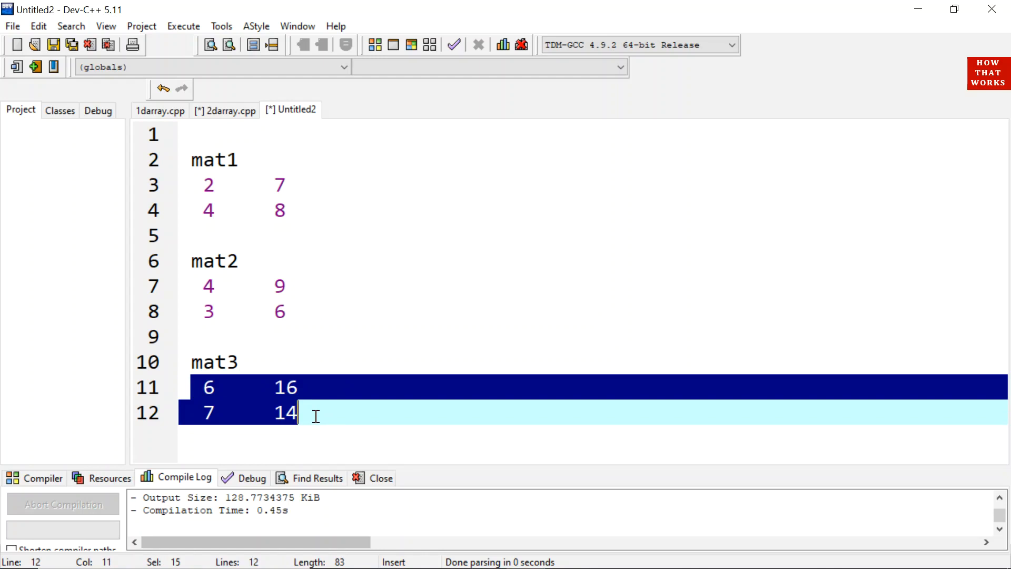
{"action": "mouse_move", "coordinate": [226, 111]}
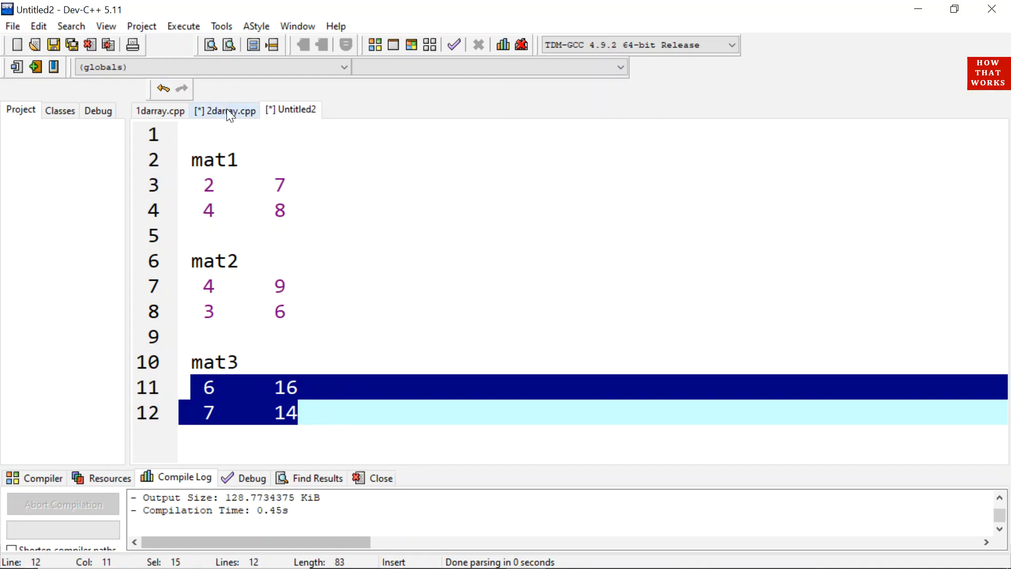
Step: Return to 2darray.cpp and review the code, ending at the line-7 declaration with a comma after mat2[2][2]
{"action": "left_click", "coordinate": [225, 111]}
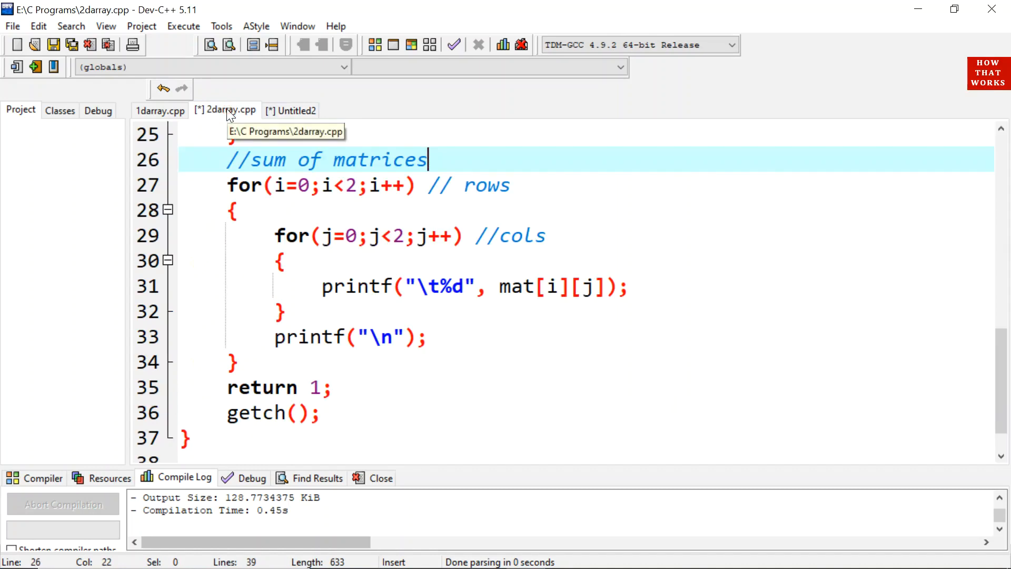
{"action": "scroll", "scroll_direction": "up", "scroll_amount": 3}
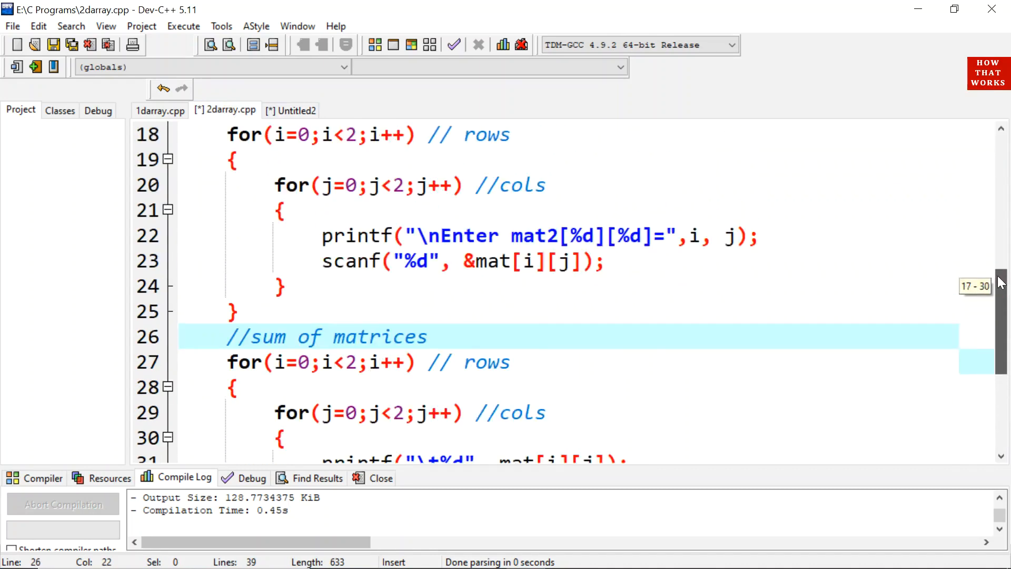
{"action": "scroll", "scroll_direction": "up", "scroll_amount": 3}
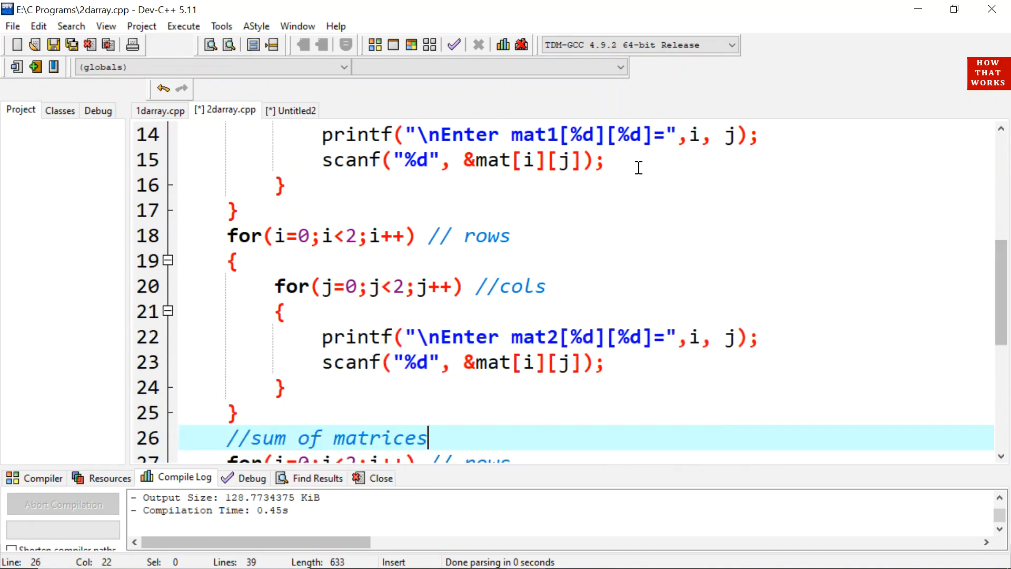
{"action": "scroll", "scroll_direction": "down", "scroll_amount": 3}
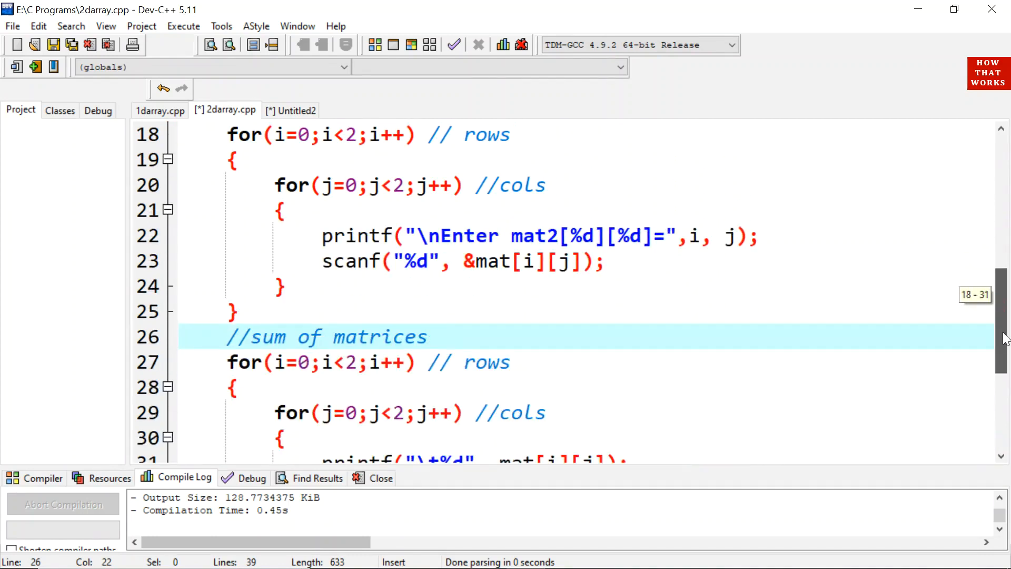
{"action": "scroll", "scroll_direction": "down", "scroll_amount": 3}
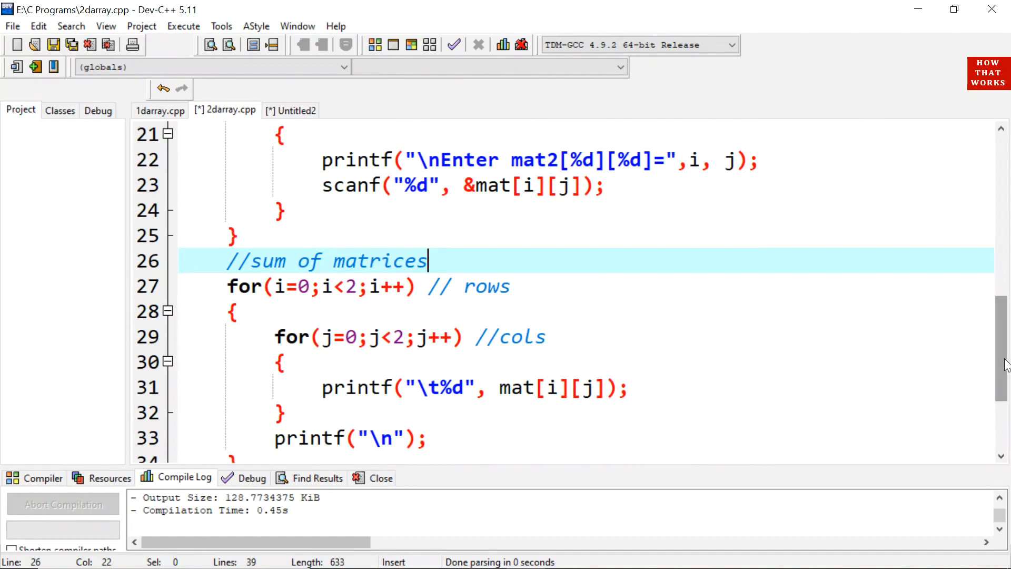
{"action": "scroll", "scroll_direction": "up", "scroll_amount": 3}
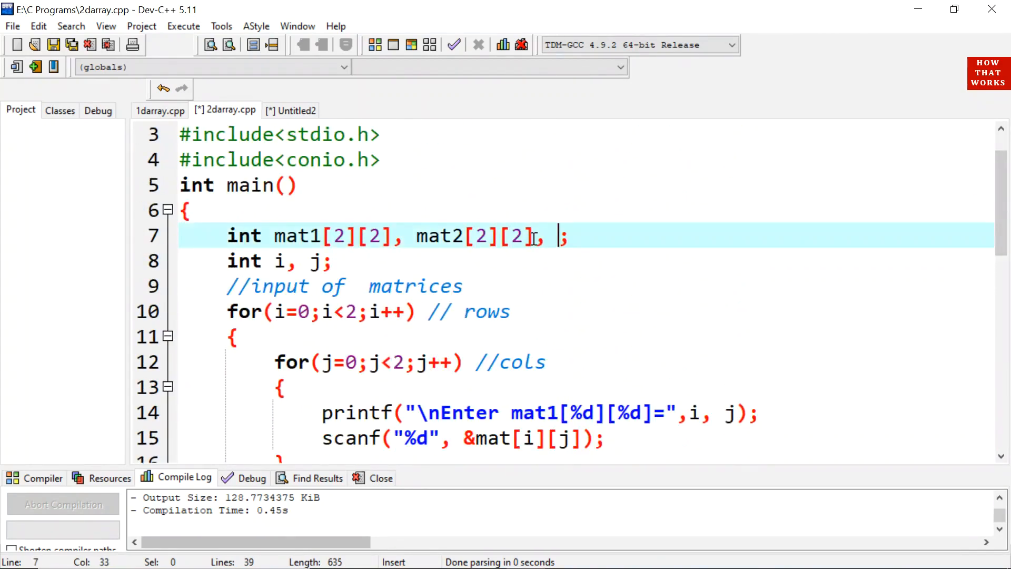
Step: Add mat3[2][2] to line 7 so it reads int mat1[2][2], mat2[2][2], mat3[2][2];
{"action": "type", "text": "mat[]"}
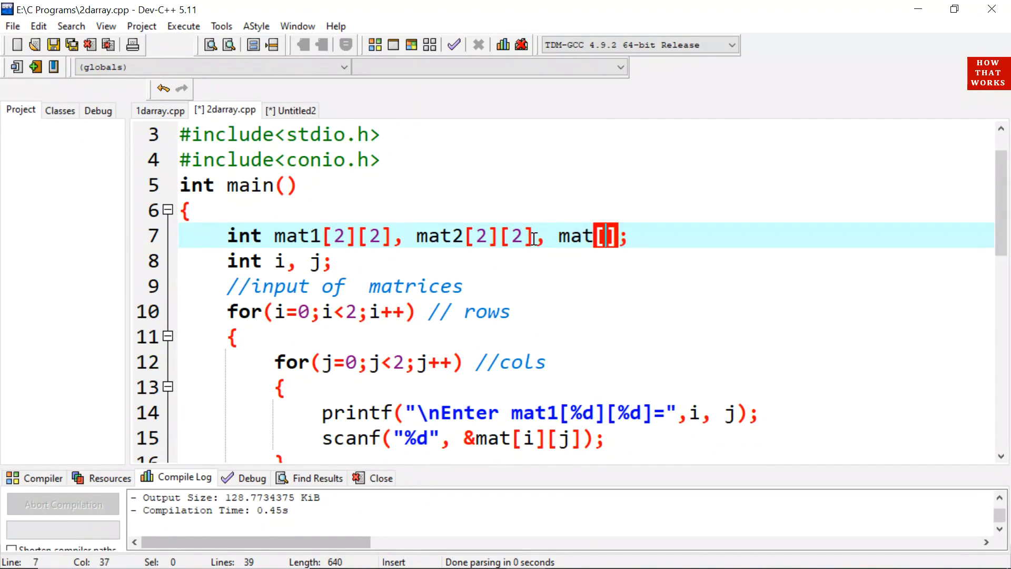
{"action": "type", "text": "3"}
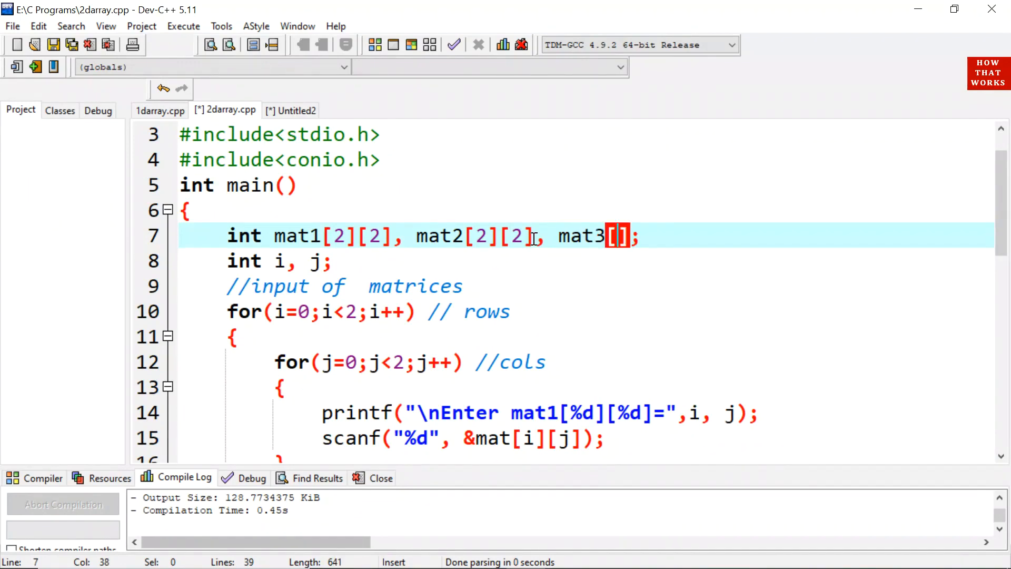
{"action": "type", "text": "2]["}
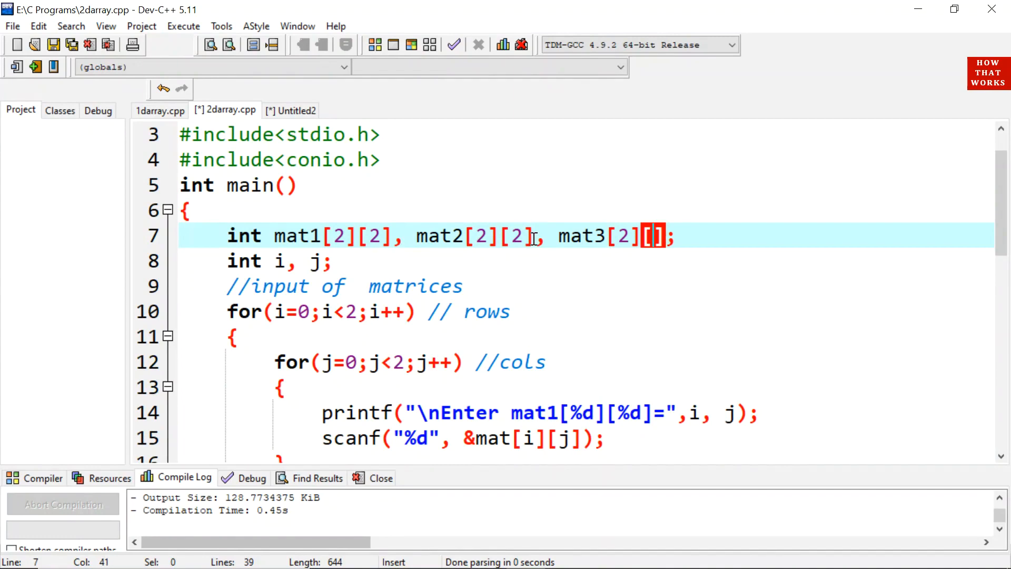
{"action": "type", "text": "2"}
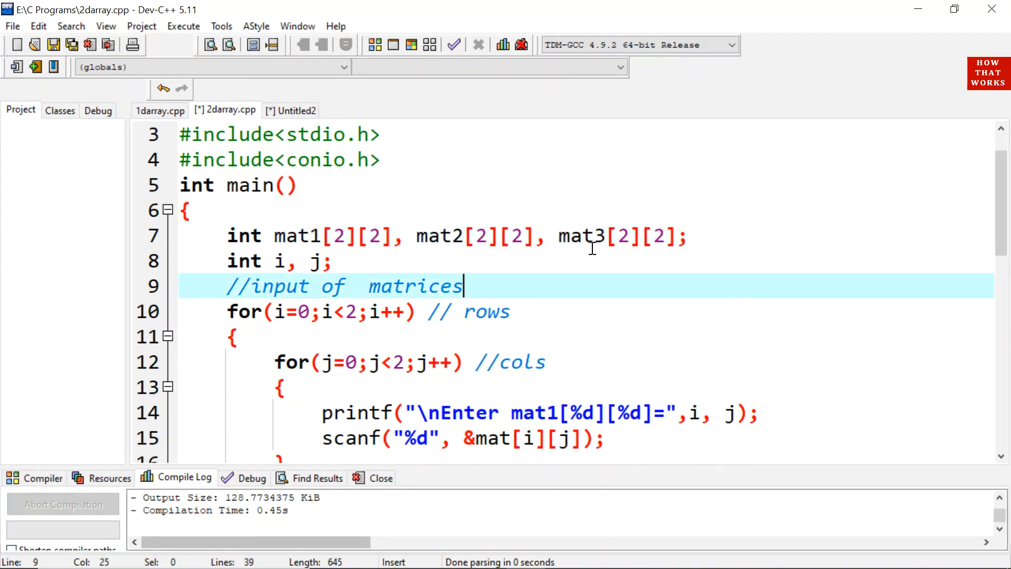
{"action": "scroll", "scroll_direction": "down", "scroll_amount": 3}
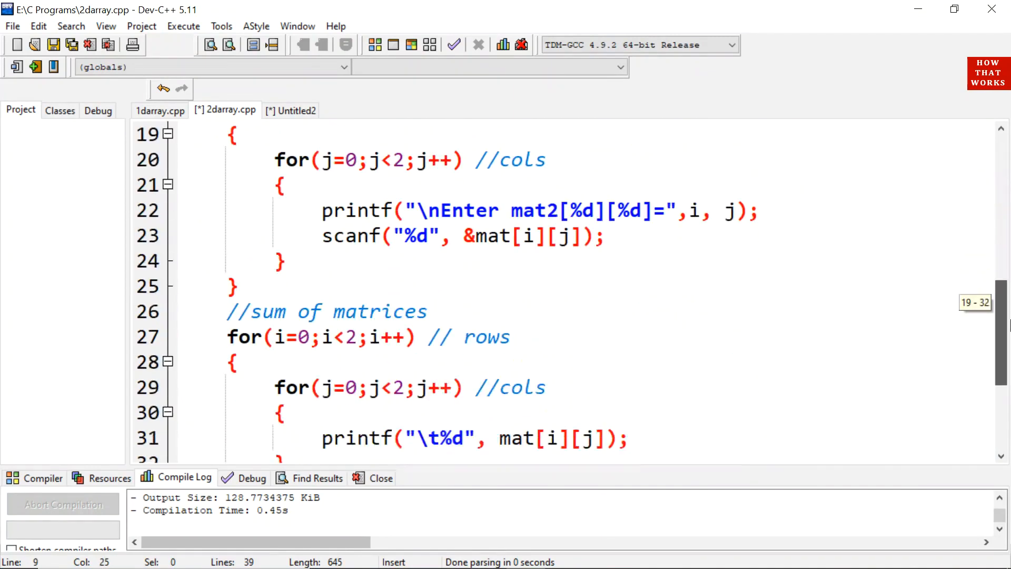
Step: In the sum loop write mat3[i][j]=mat1[i][j] as the start of the addition statement
{"action": "scroll", "scroll_direction": "down", "scroll_amount": 3}
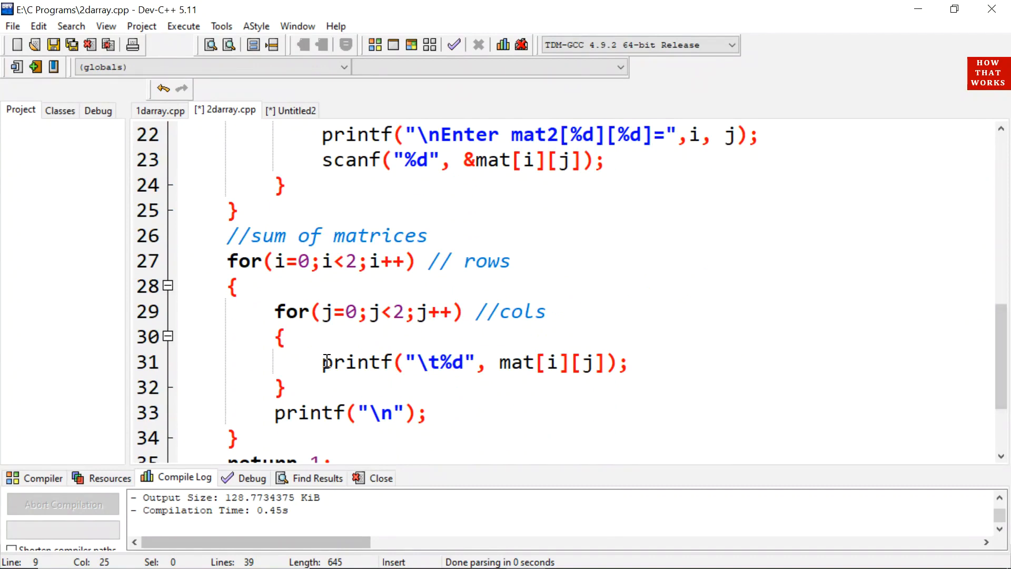
{"action": "type", "text": "mat"}
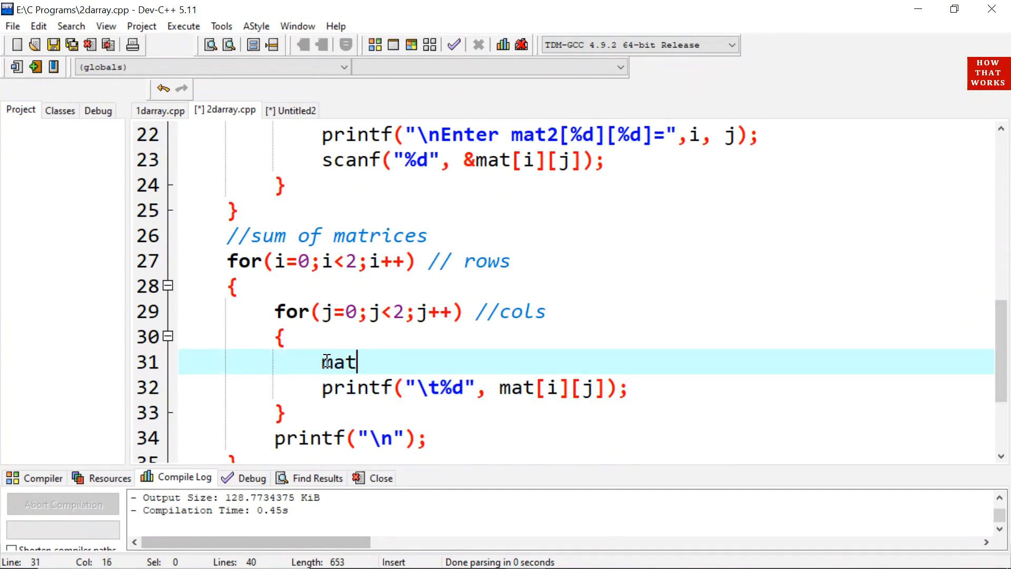
{"action": "type", "text": "3[]"}
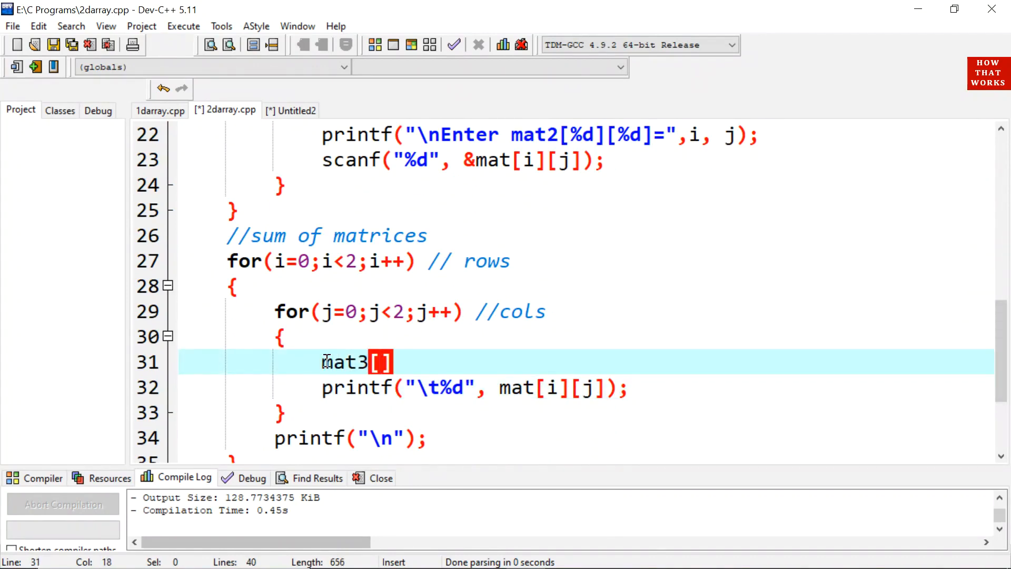
{"action": "type", "text": "i][i]]"}
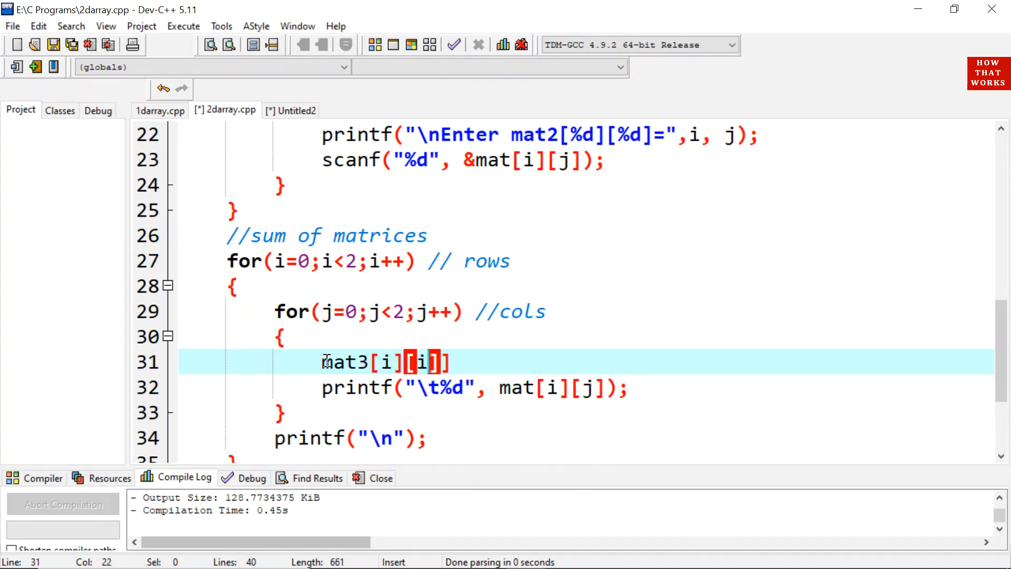
{"action": "type", "text": "="}
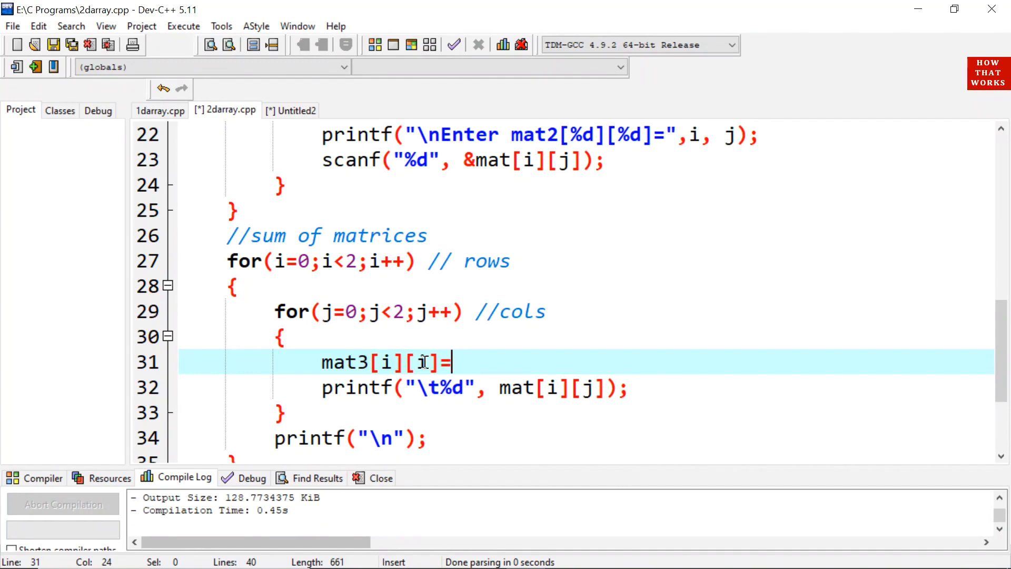
{"action": "type", "text": "j"}
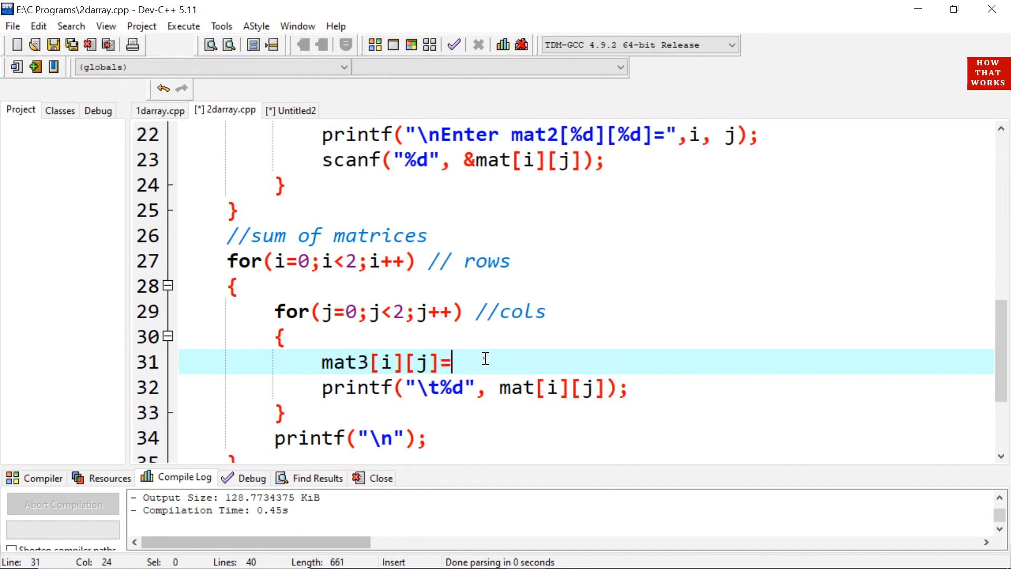
{"action": "type", "text": "mat1"}
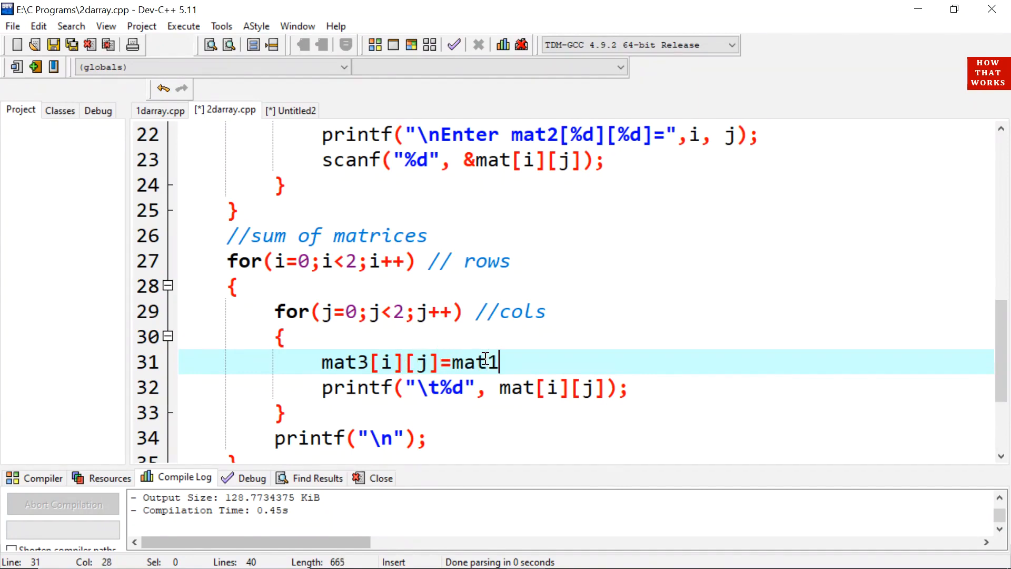
{"action": "type", "text": "[i]["}
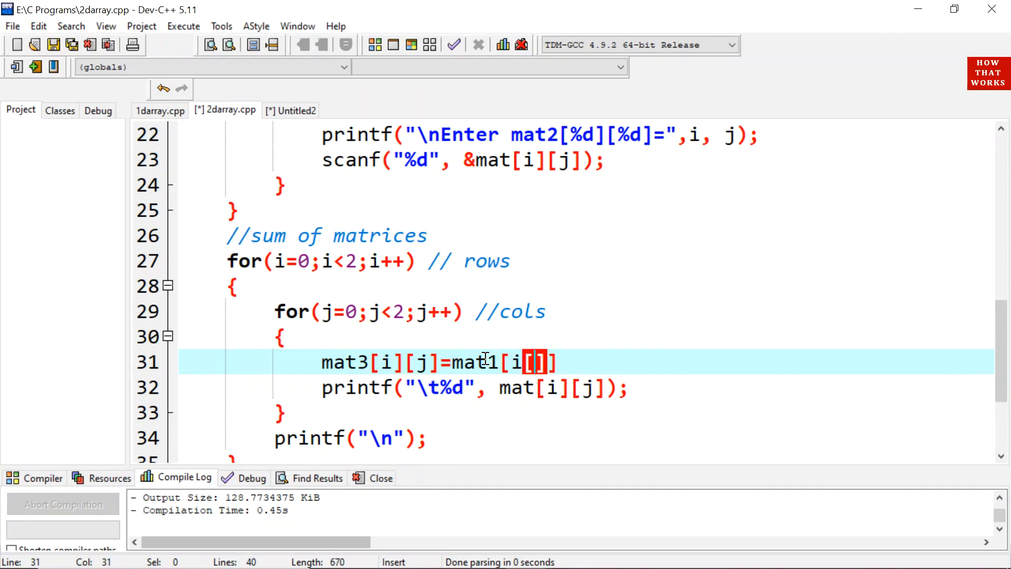
{"action": "key", "text": "Backspace"}
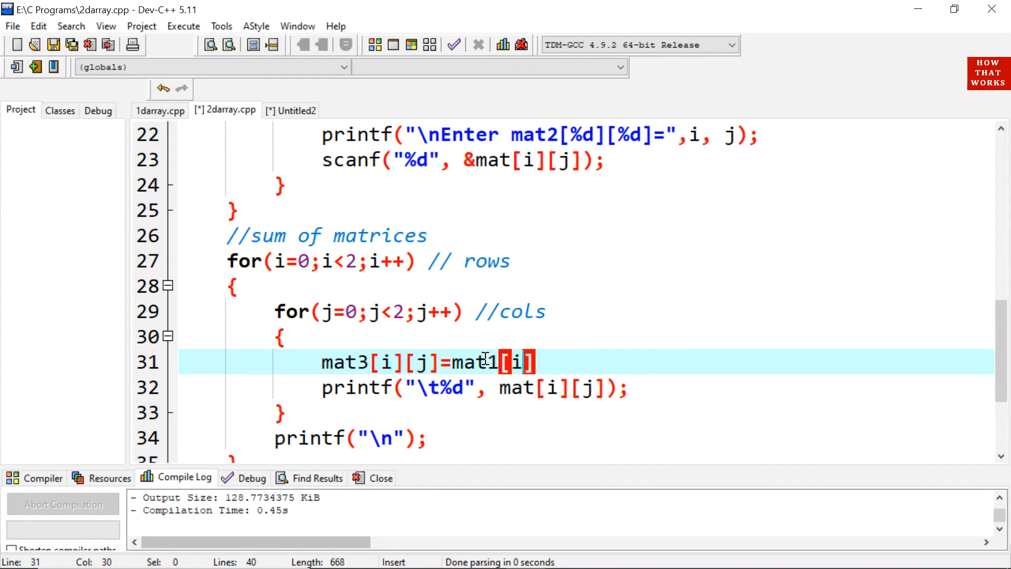
{"action": "type", "text": "[j]"}
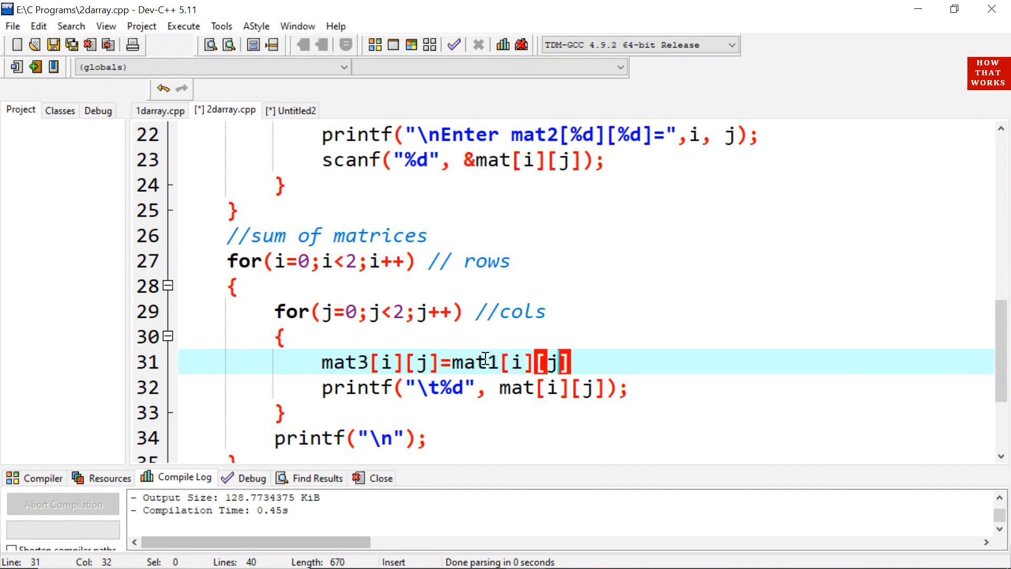
Step: Complete the statement as +mat2[i][j]; and make the loop's printf print mat3[i][j]
{"action": "type", "text": "+"}
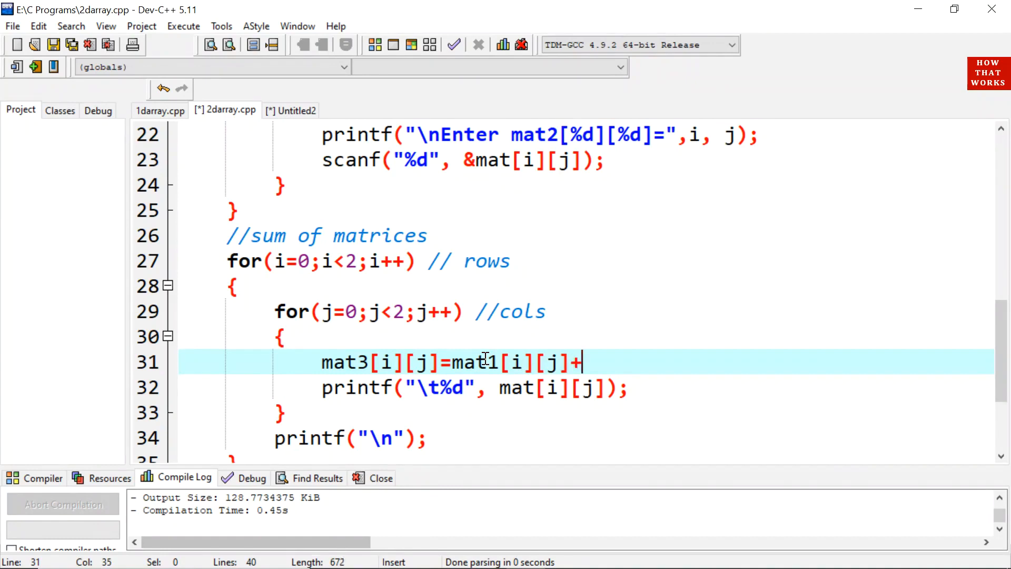
{"action": "type", "text": "mat2"}
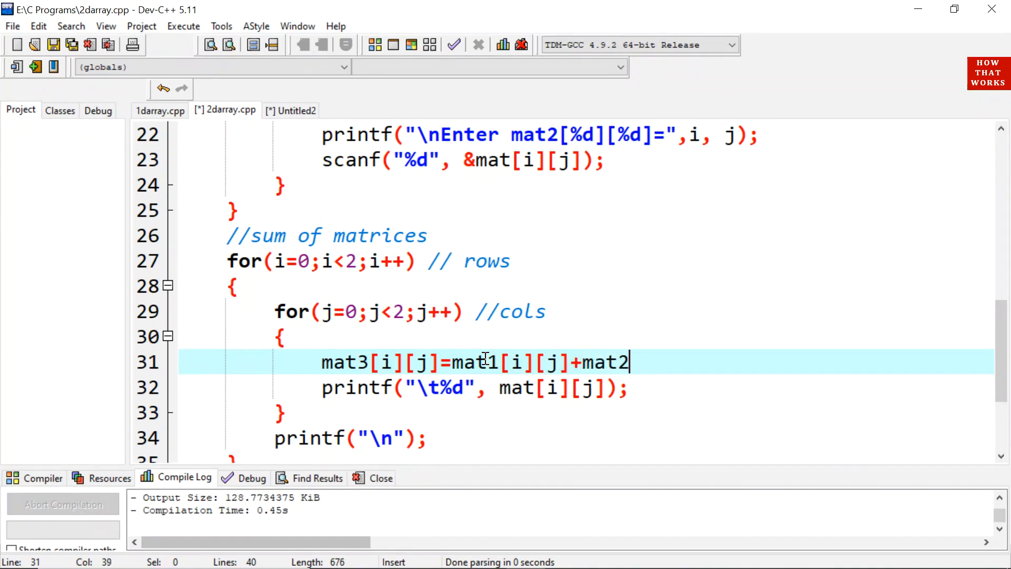
{"action": "type", "text": "[i]"}
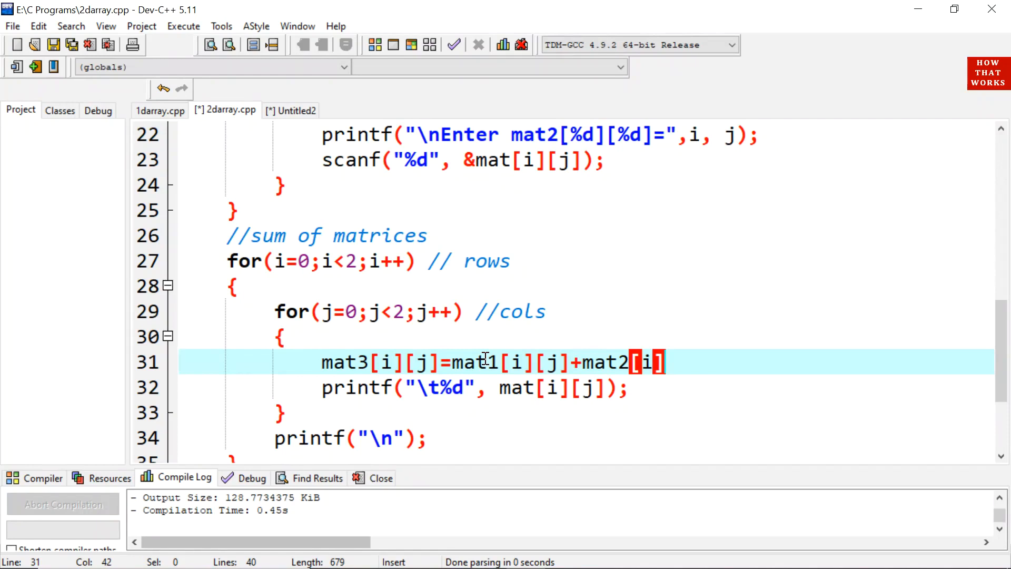
{"action": "type", "text": "[j]"}
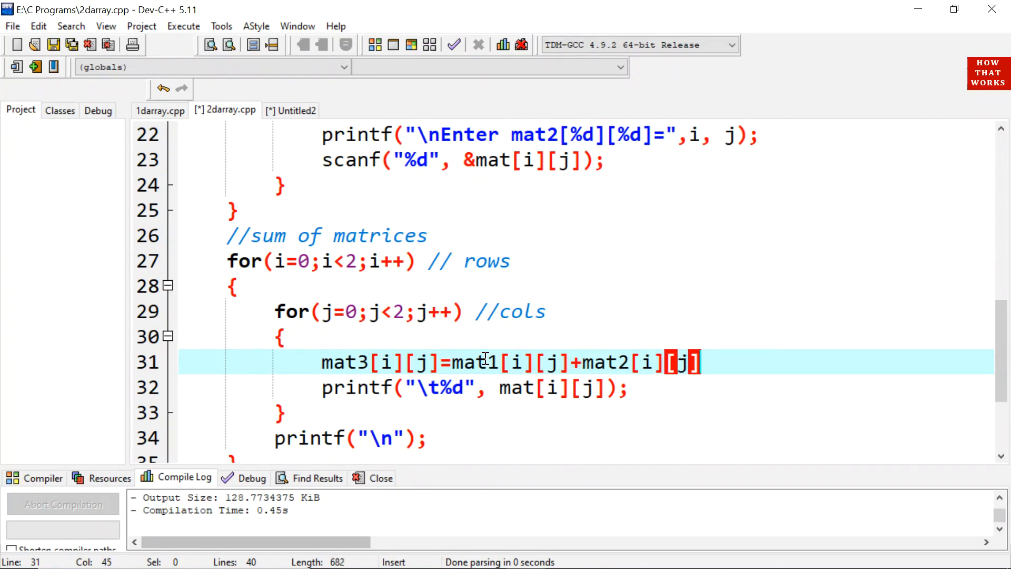
{"action": "type", "text": ";"}
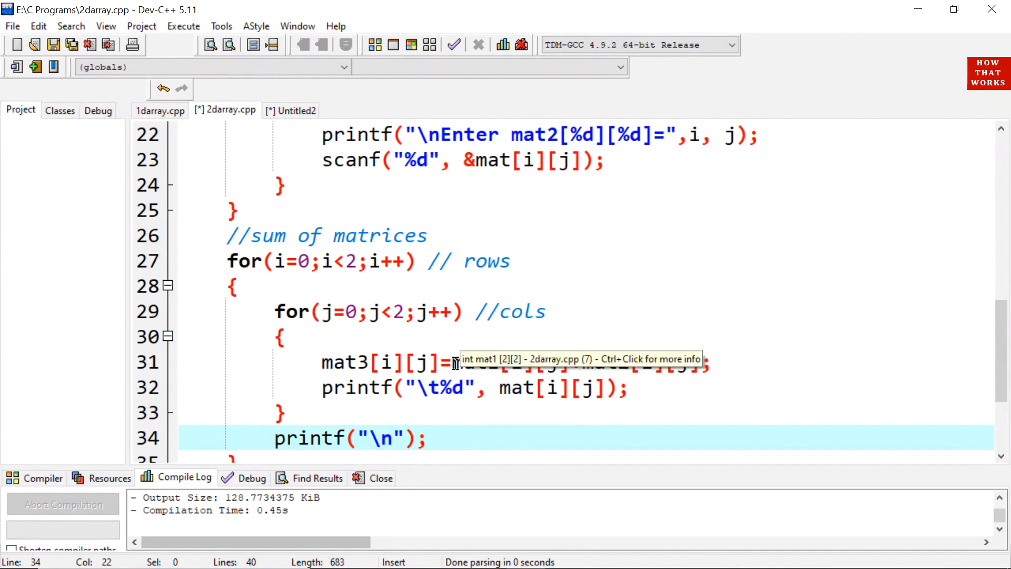
{"action": "mouse_move", "coordinate": [513, 378]}
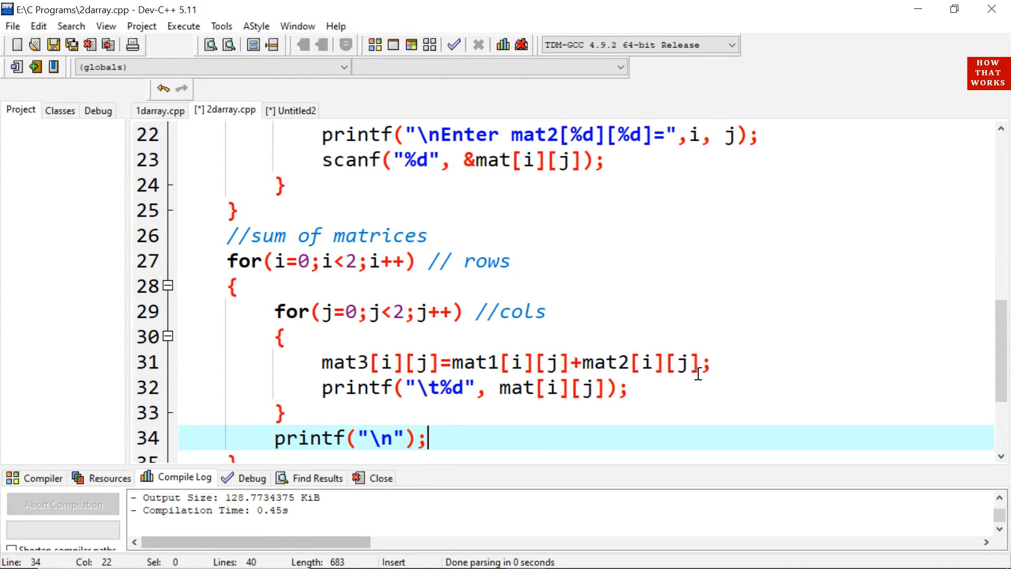
{"action": "mouse_move", "coordinate": [669, 377]}
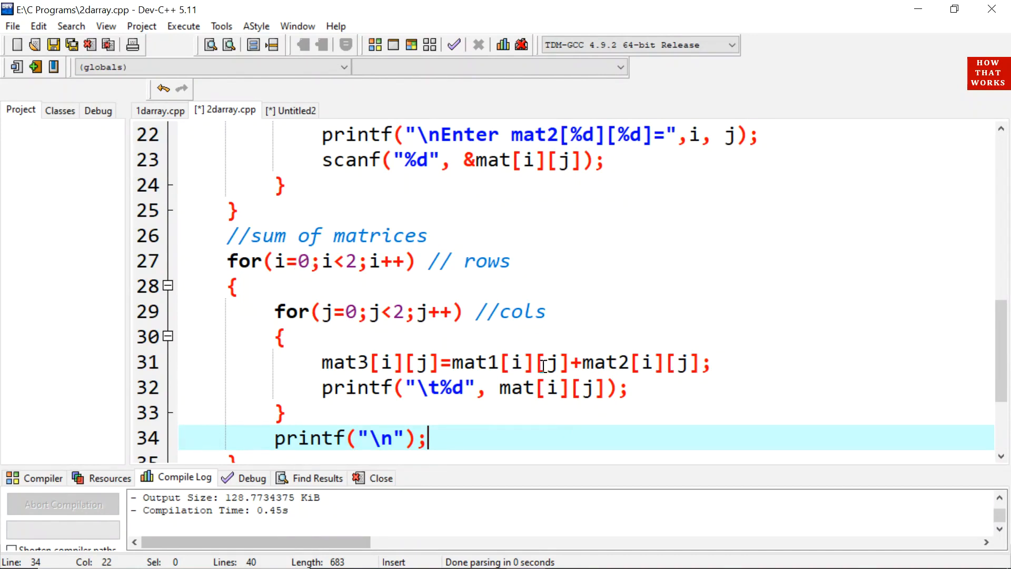
{"action": "mouse_move", "coordinate": [634, 358]}
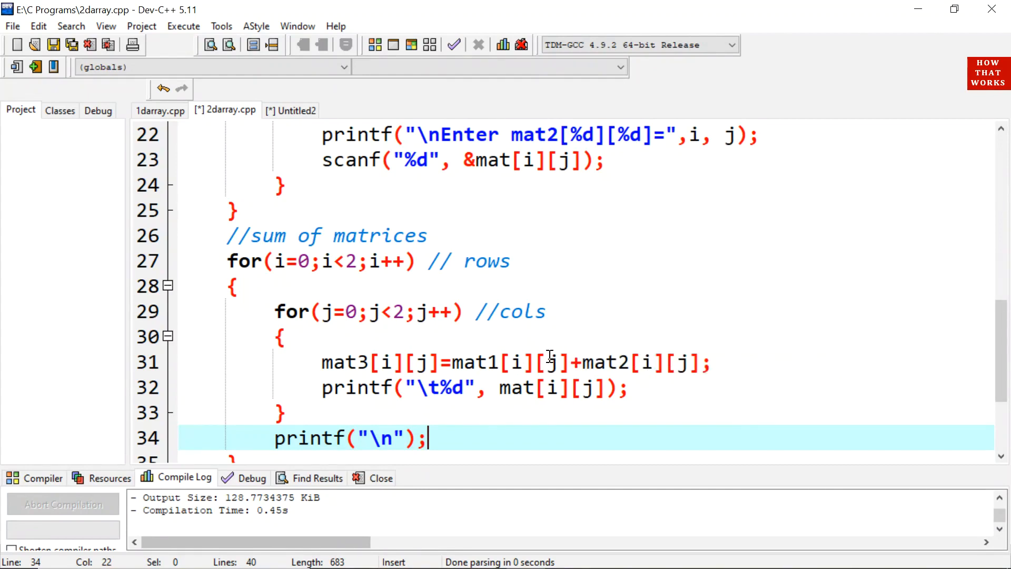
{"action": "mouse_move", "coordinate": [510, 364]}
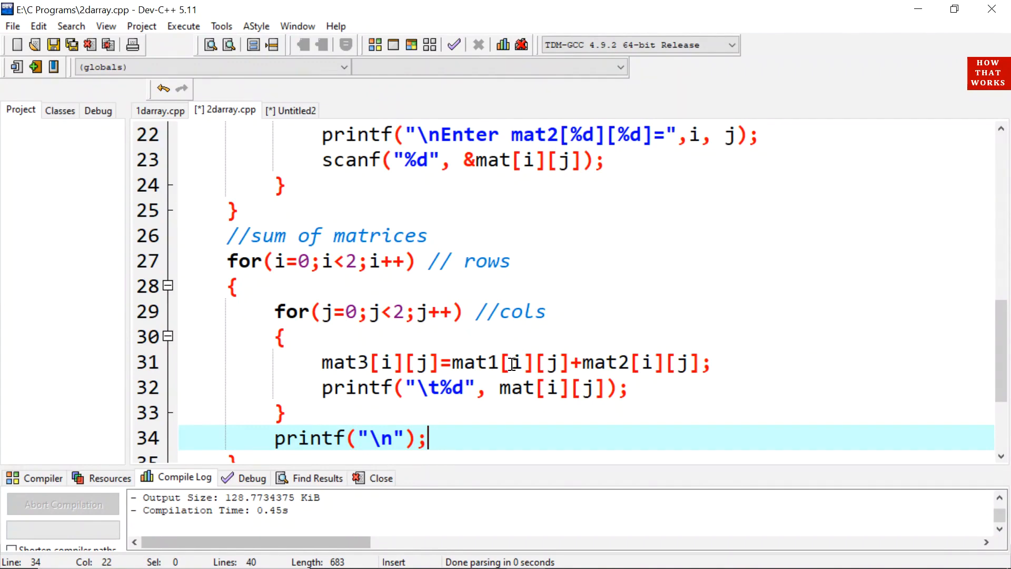
{"action": "mouse_move", "coordinate": [648, 367]}
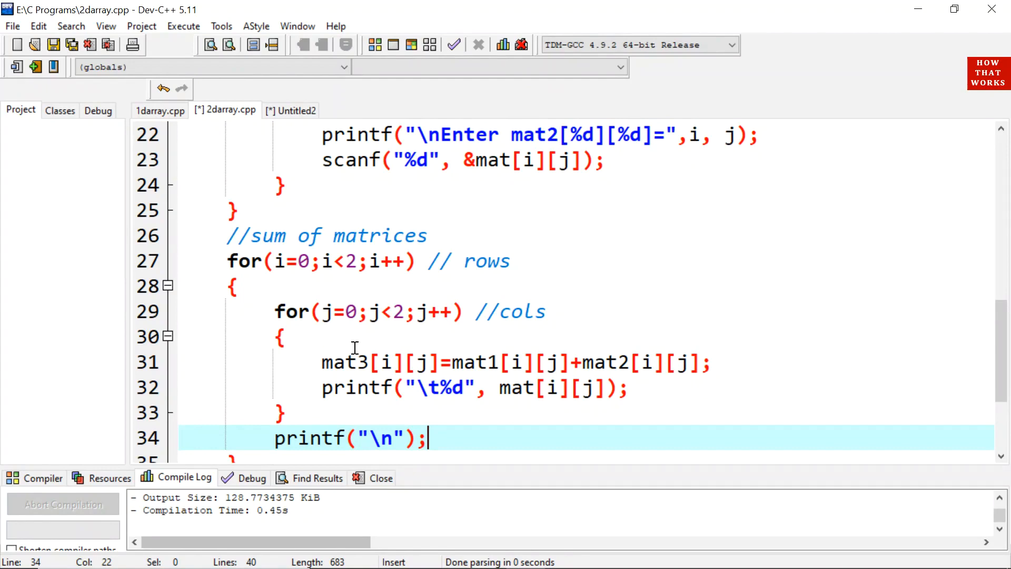
{"action": "mouse_move", "coordinate": [534, 367]}
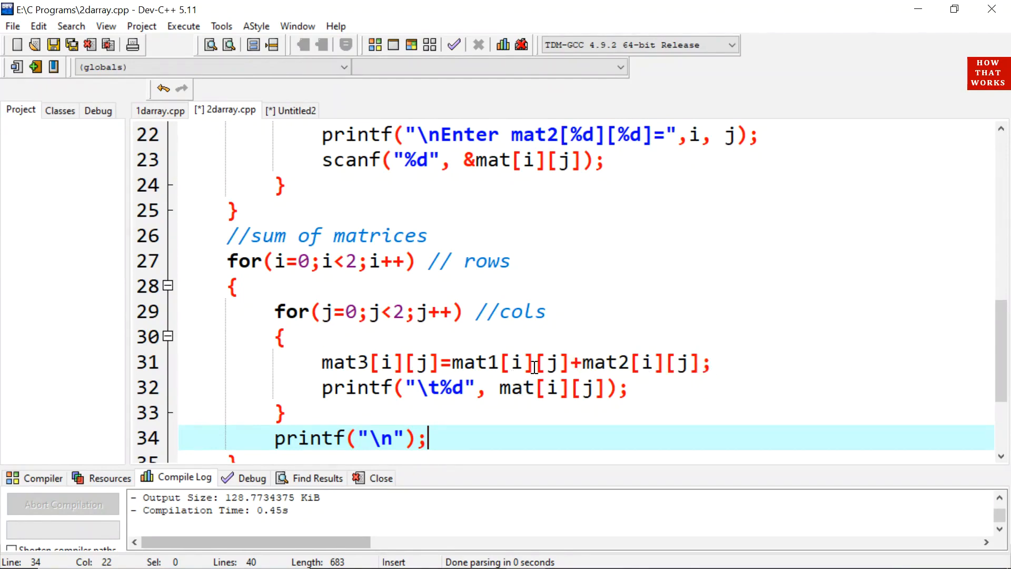
{"action": "mouse_move", "coordinate": [638, 374]}
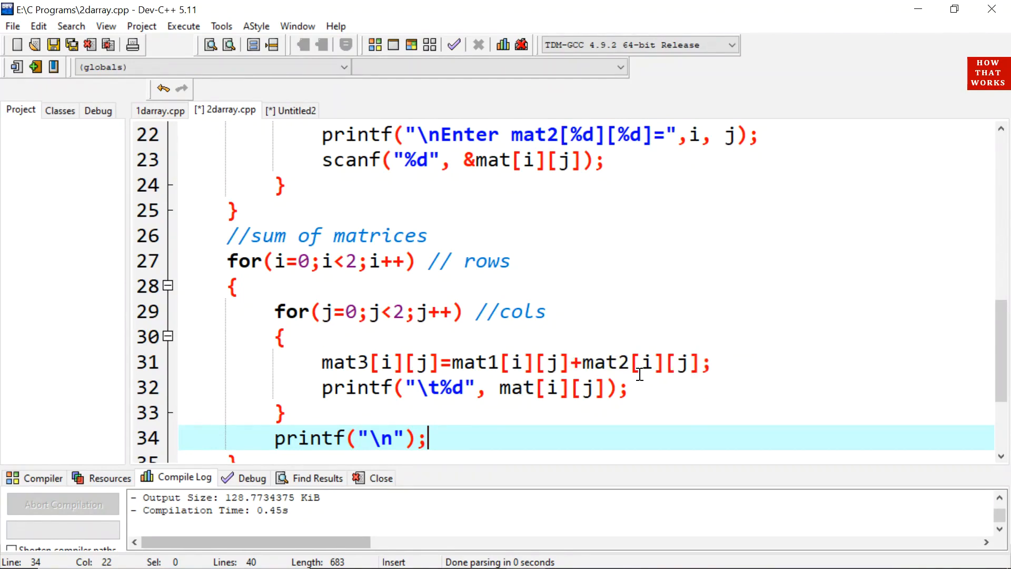
{"action": "mouse_move", "coordinate": [657, 357]}
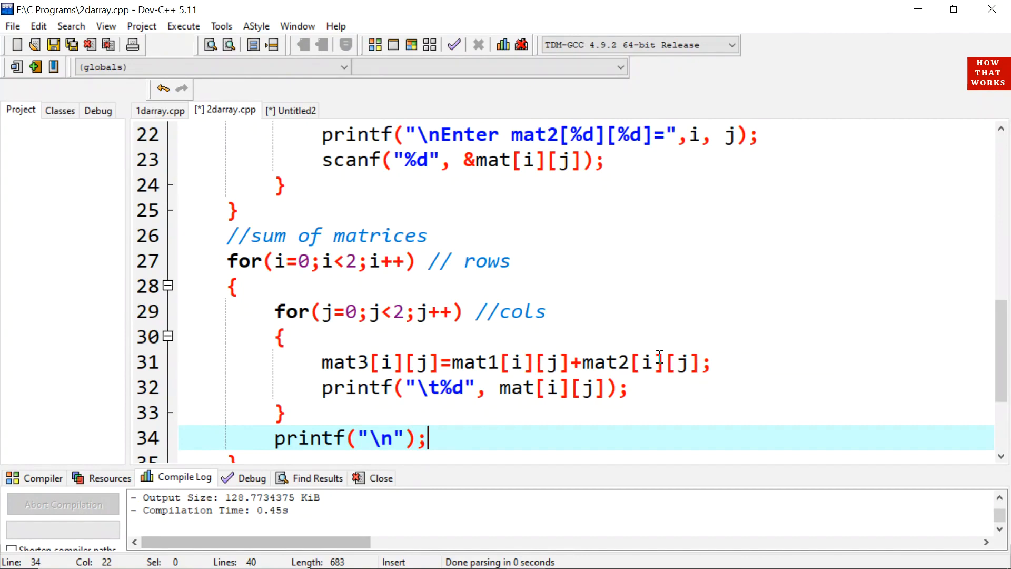
{"action": "mouse_move", "coordinate": [754, 392]}
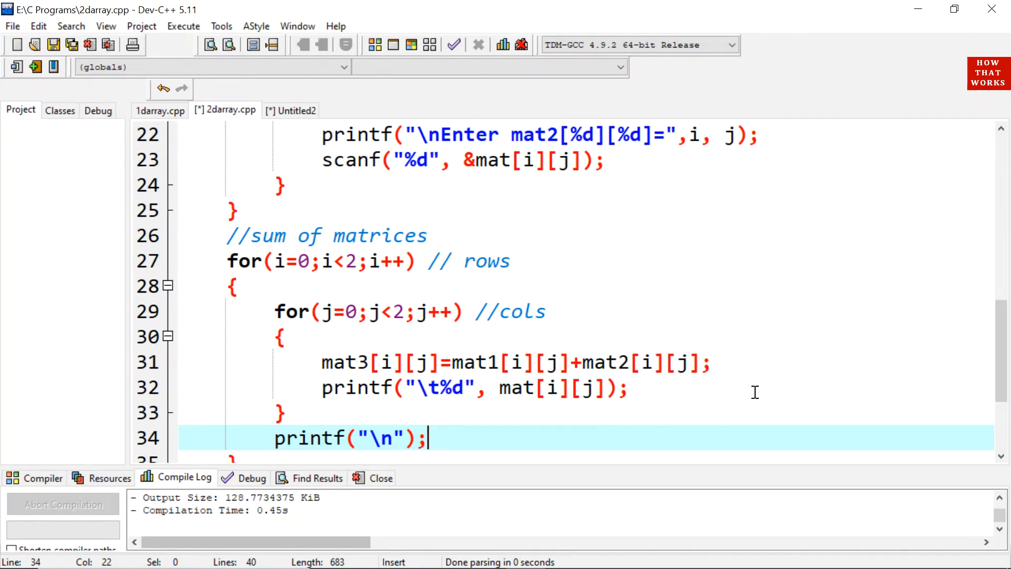
{"action": "left_click", "coordinate": [321, 361]}
{"action": "type", "text": "3"}
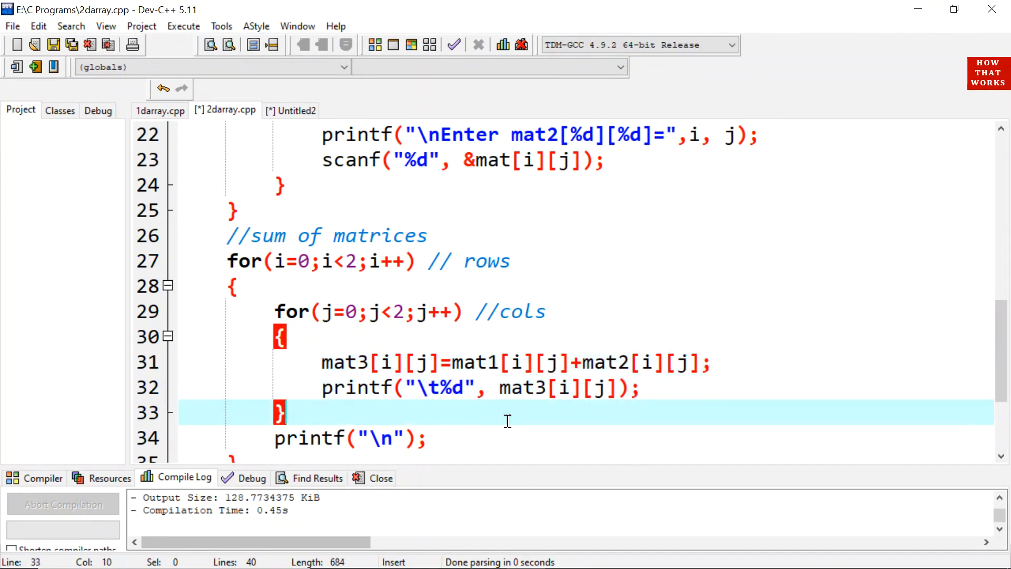
Step: Add printf"\nOutput Matrix"); under the //sum of matrices comment as a heading line
{"action": "left_click", "coordinate": [274, 261]}
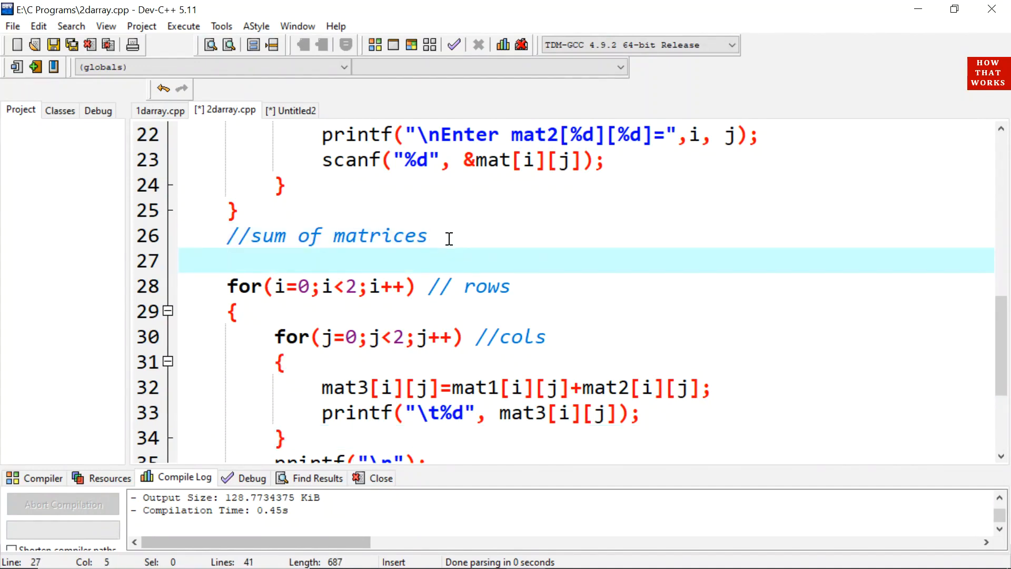
{"action": "type", "text": "printf\"\\\""}
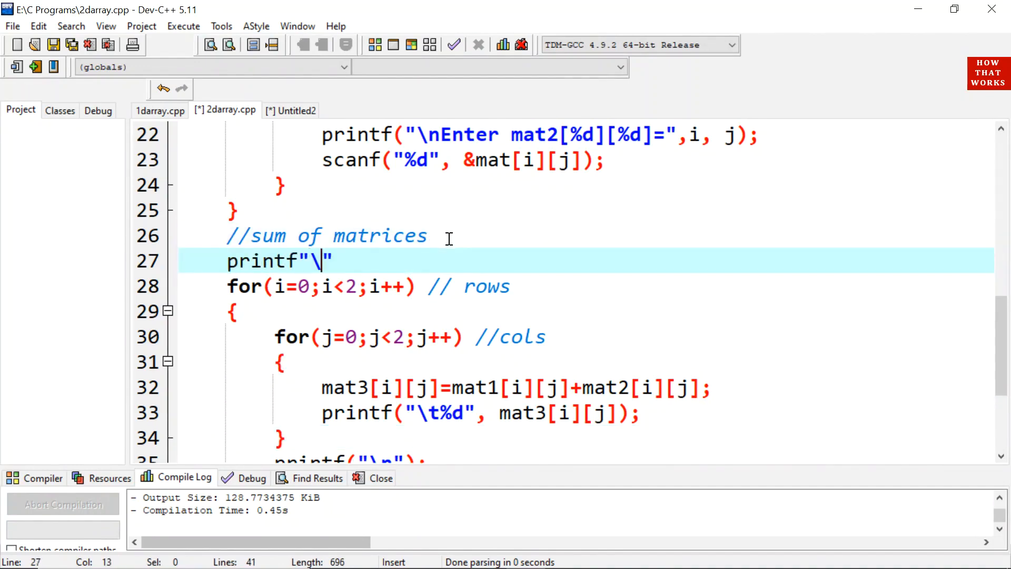
{"action": "type", "text": "n"}
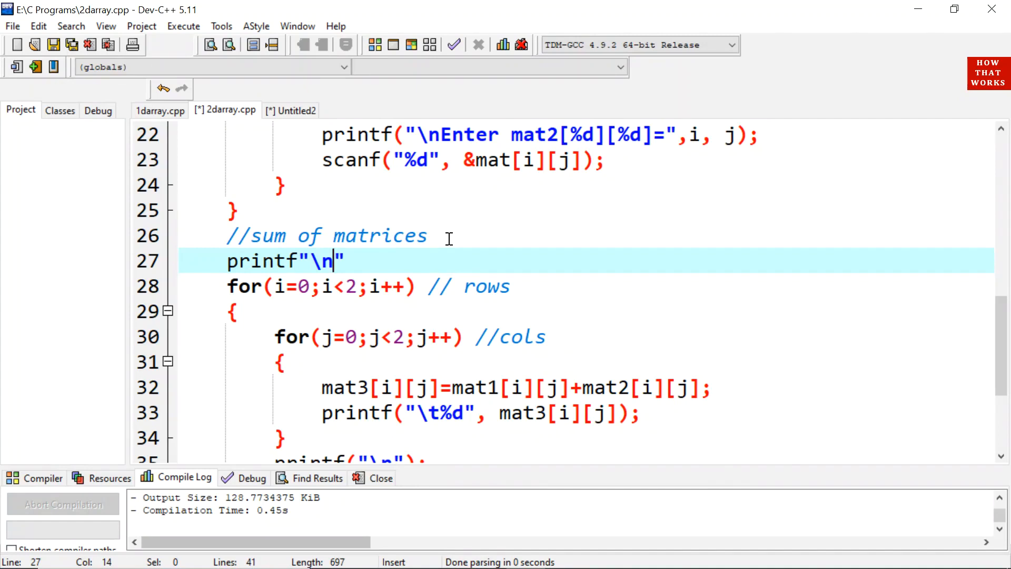
{"action": "type", "text": "0"}
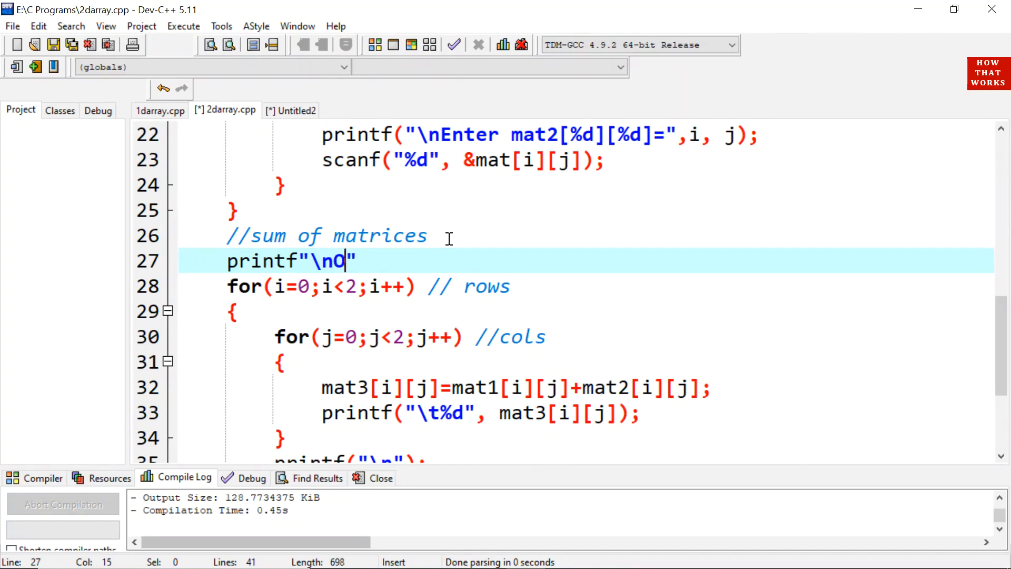
{"action": "type", "text": "utput M"}
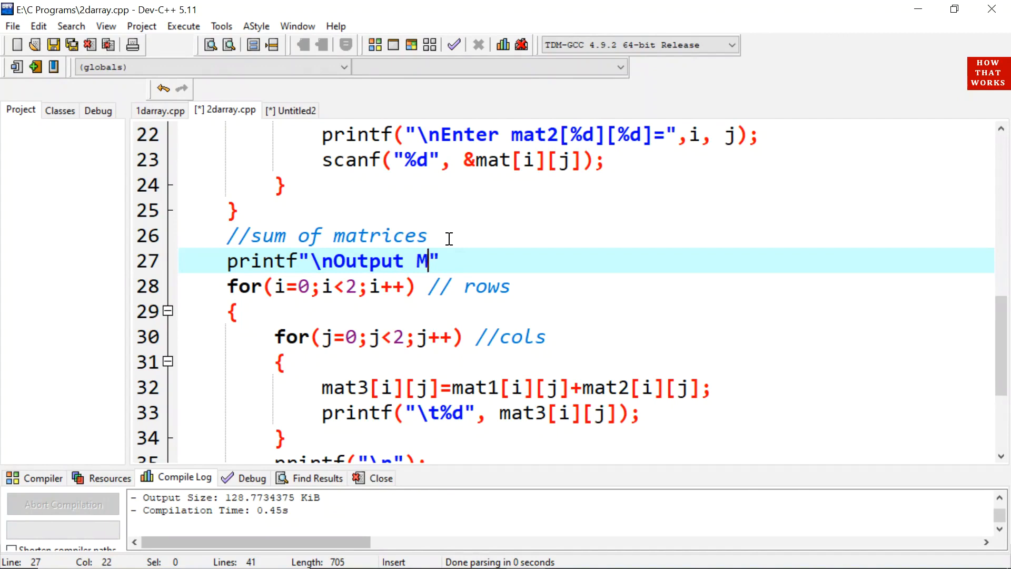
{"action": "type", "text": "atrix"}
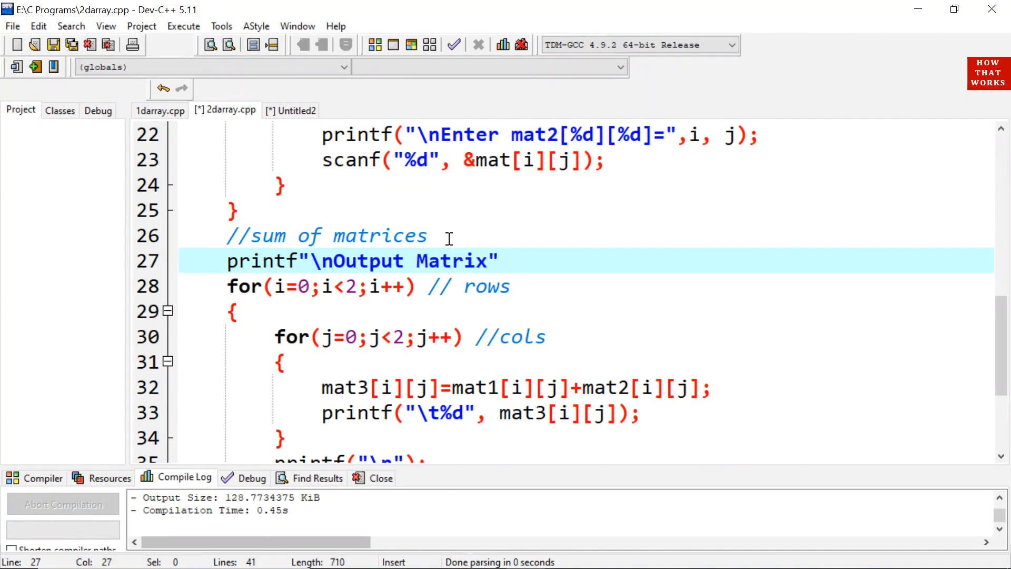
{"action": "type", "text": ");"}
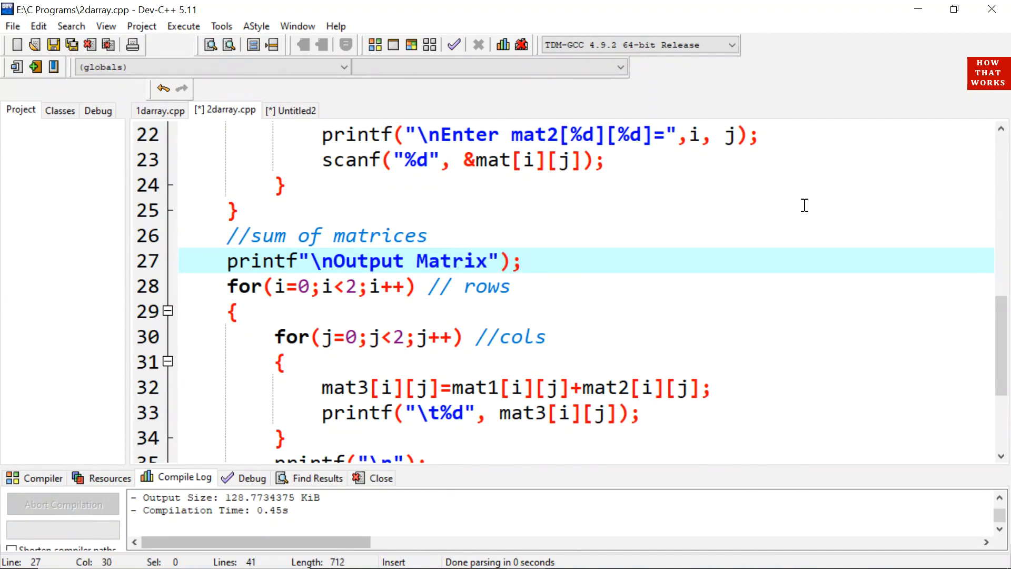
{"action": "scroll", "scroll_direction": "up", "scroll_amount": 3}
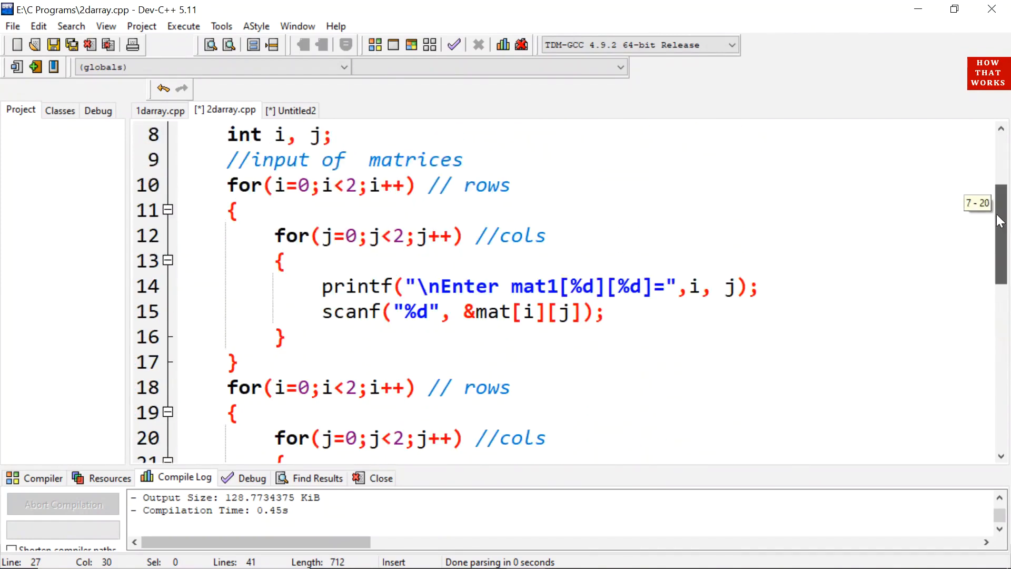
{"action": "scroll", "scroll_direction": "up", "scroll_amount": 3}
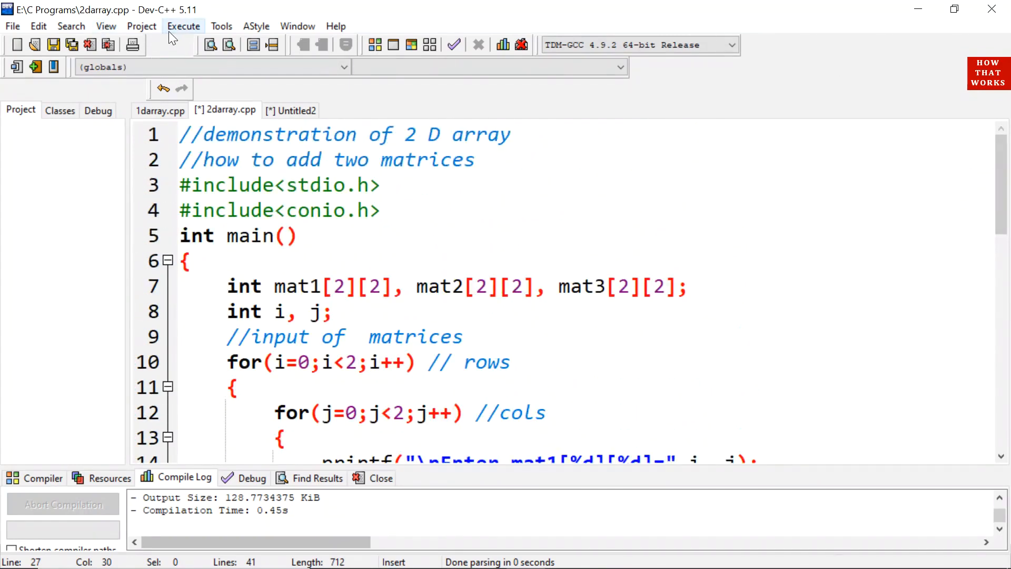
Step: Compile & Run, then fix the undeclared mat in the first scanf to mat1
{"action": "left_click", "coordinate": [183, 25]}
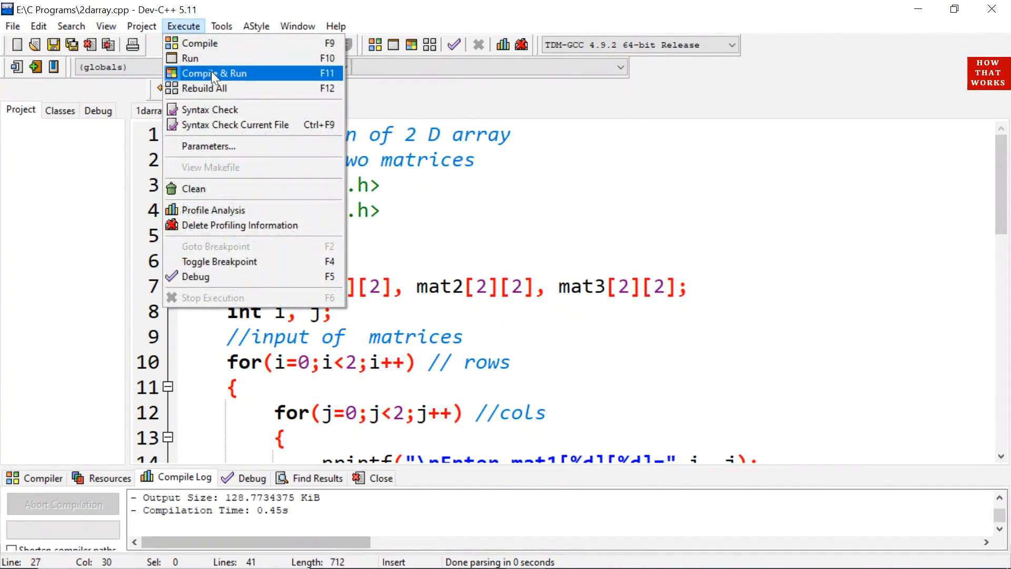
{"action": "left_click", "coordinate": [214, 72]}
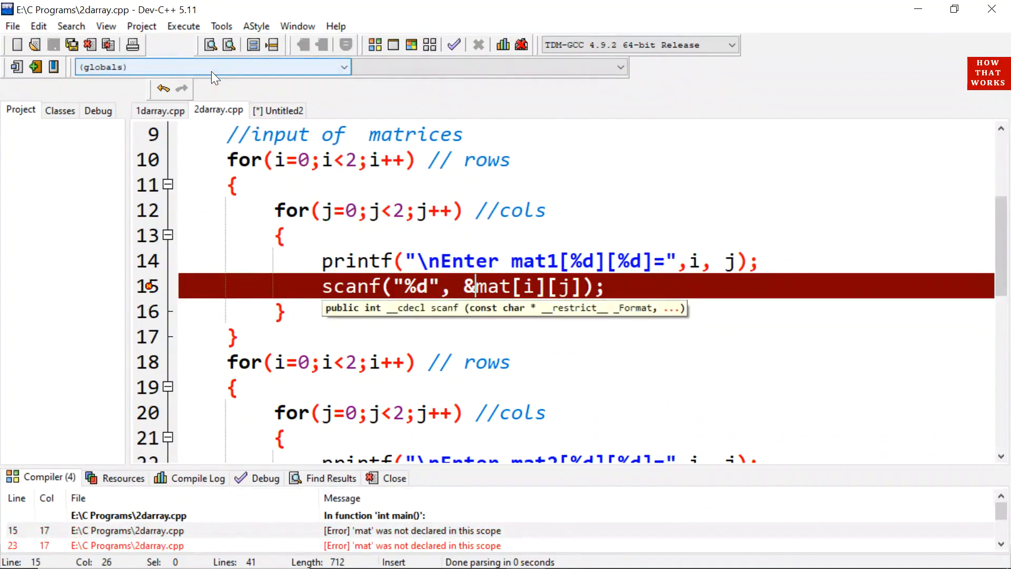
{"action": "left_click", "coordinate": [463, 312]}
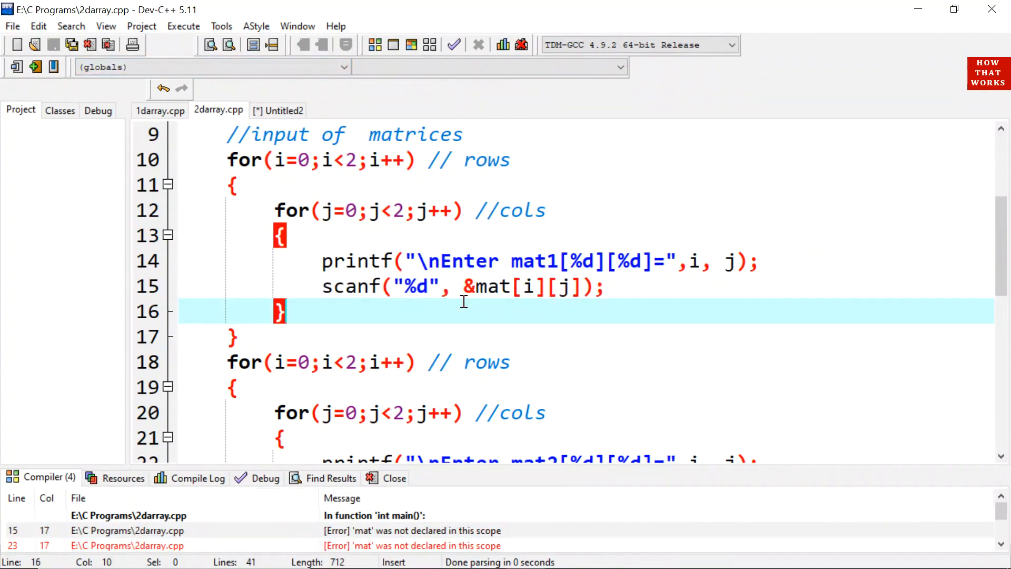
{"action": "left_click", "coordinate": [530, 286]}
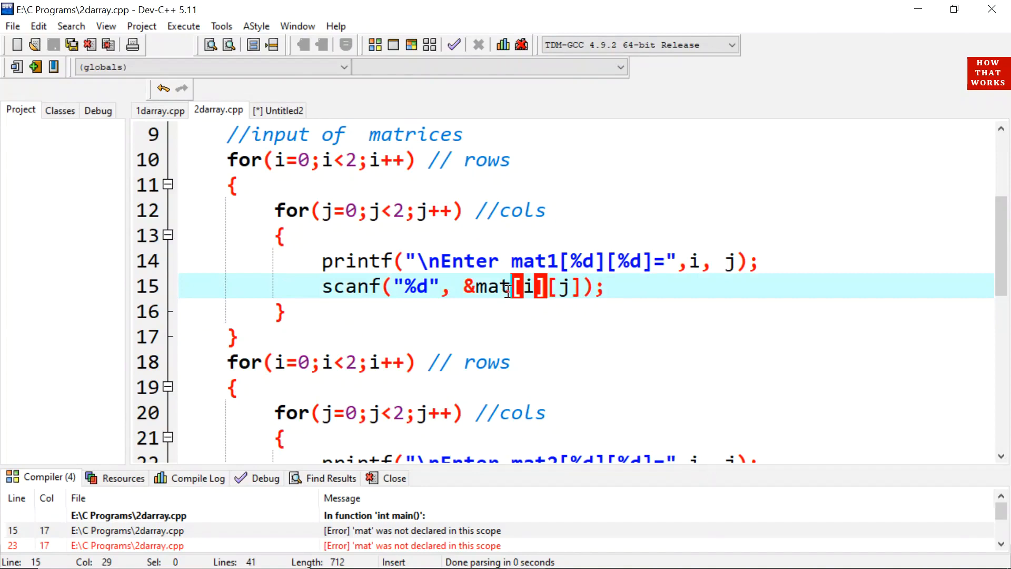
{"action": "mouse_move", "coordinate": [503, 287]}
{"action": "type", "text": "1"}
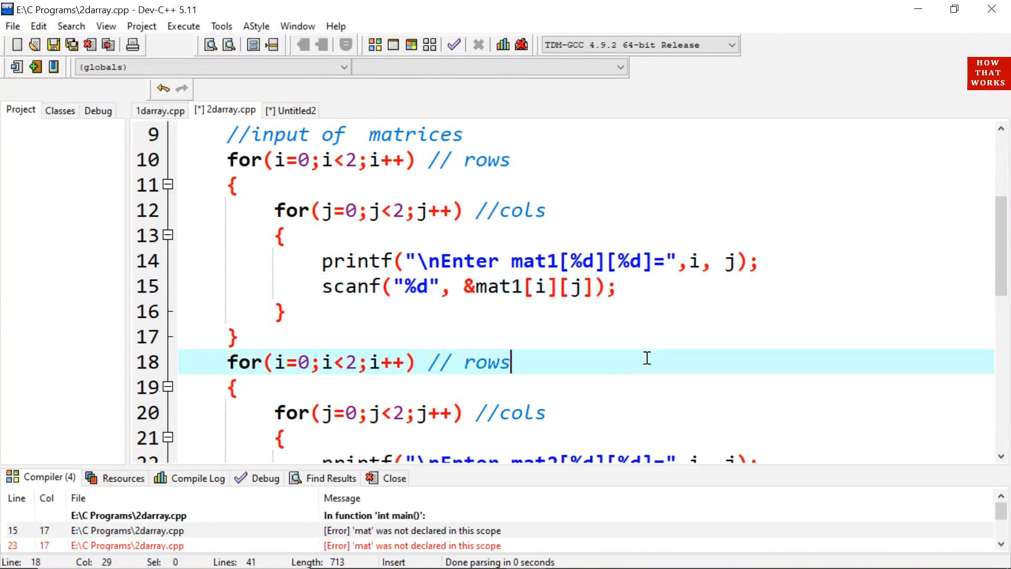
Step: Fix the second scanf to mat2, recompile, and add the missing '(' in printf("\nOutput Matrix");
{"action": "scroll", "scroll_direction": "down", "scroll_amount": 3}
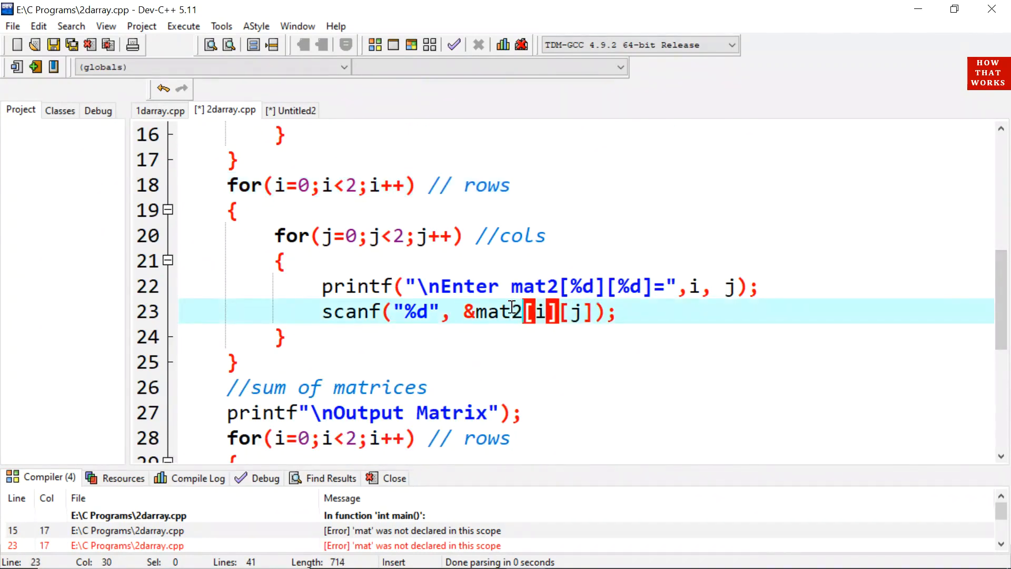
{"action": "left_click", "coordinate": [429, 387]}
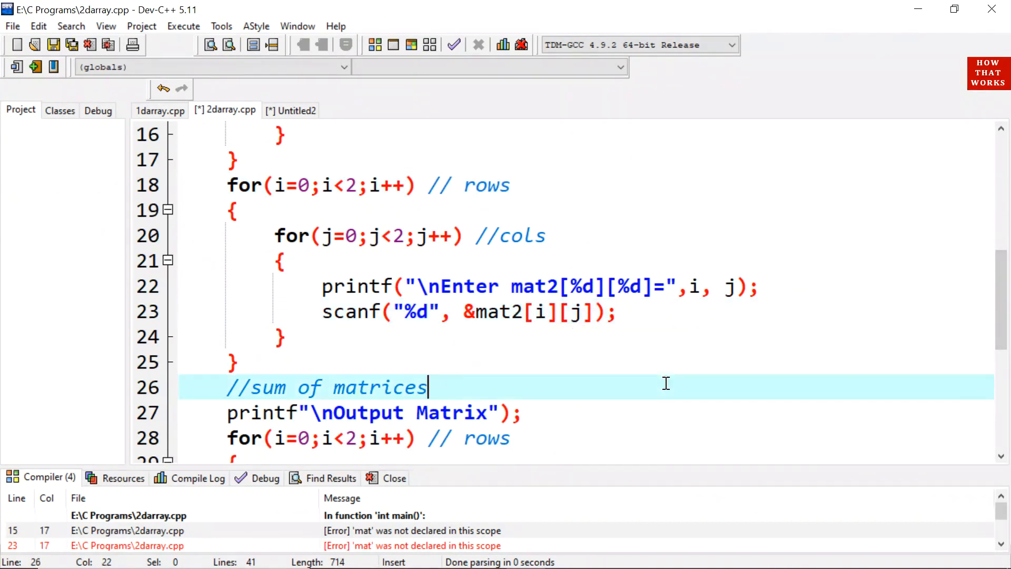
{"action": "left_click", "coordinate": [183, 26]}
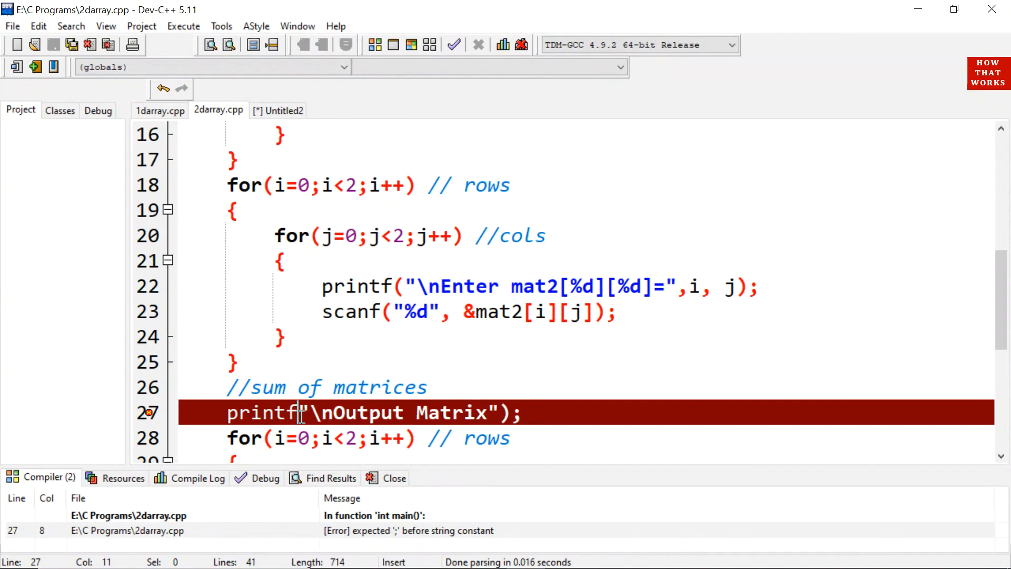
{"action": "type", "text": "("}
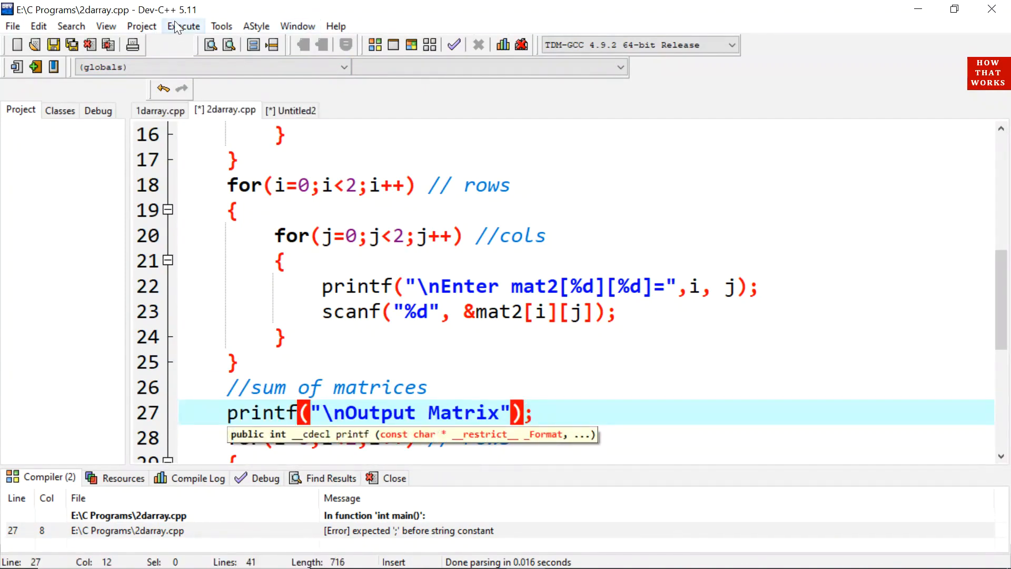
Step: Enter the matrix values 2 7 4 8 and 4 9 3 6 in the running console, giving output 6 16 / 7 14
{"action": "left_click", "coordinate": [183, 25]}
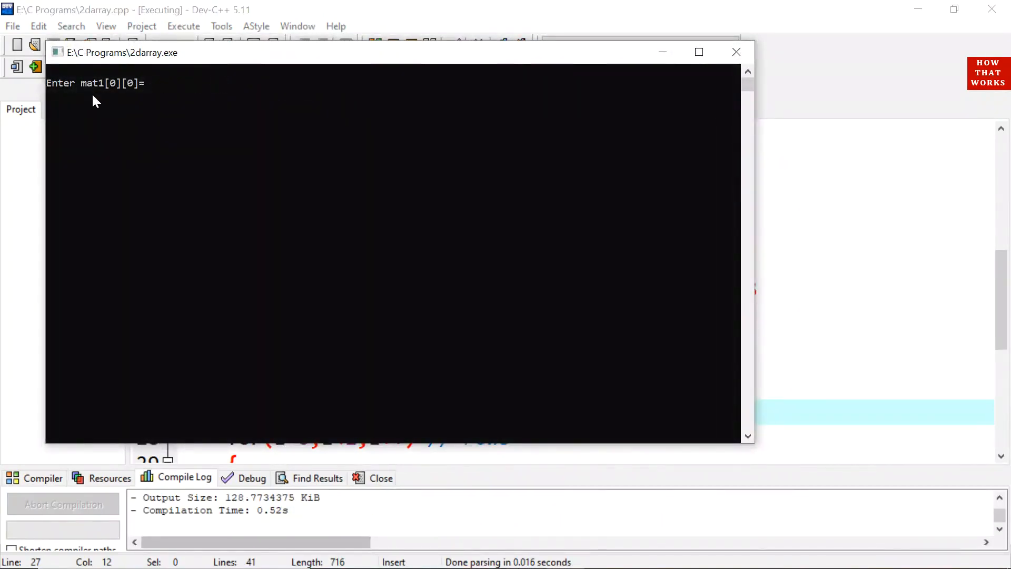
{"action": "mouse_move", "coordinate": [106, 97]}
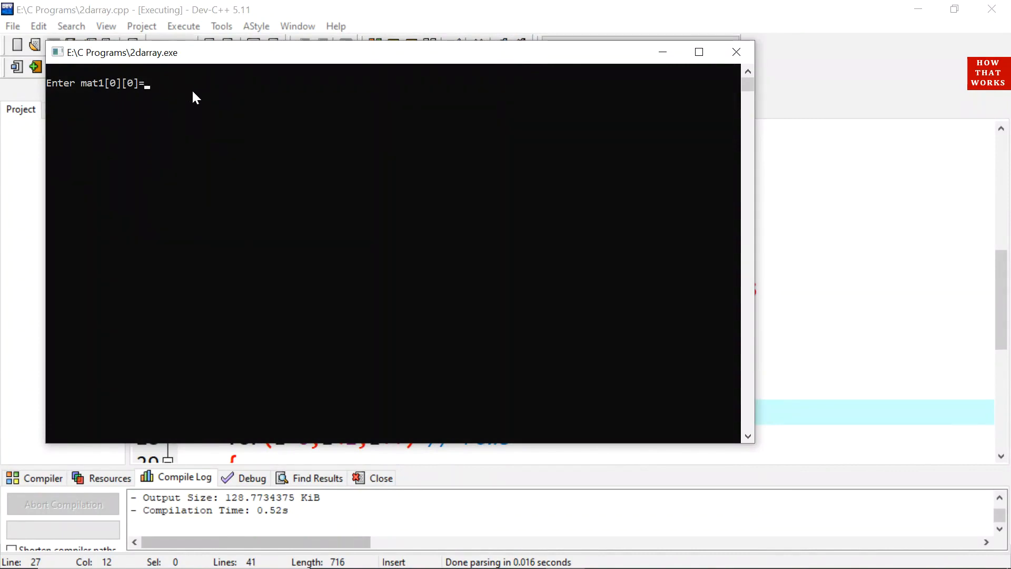
{"action": "mouse_move", "coordinate": [477, 58]}
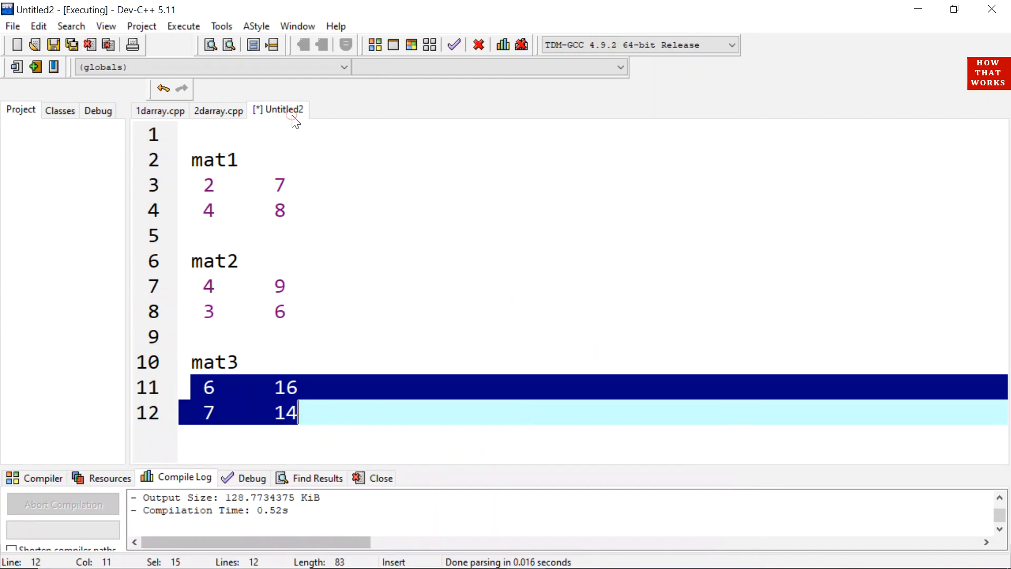
{"action": "mouse_move", "coordinate": [201, 189]}
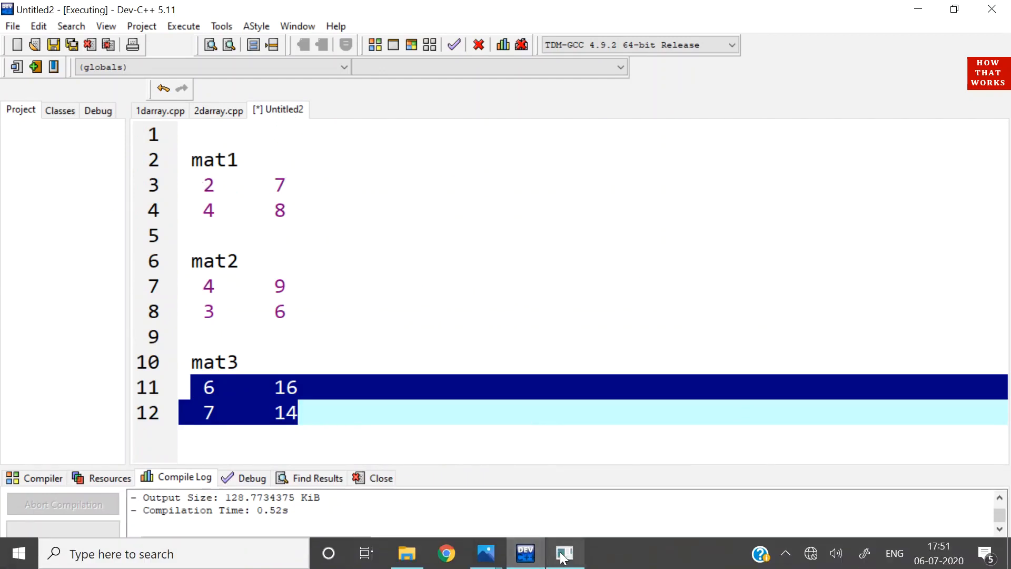
{"action": "left_click", "coordinate": [563, 553]}
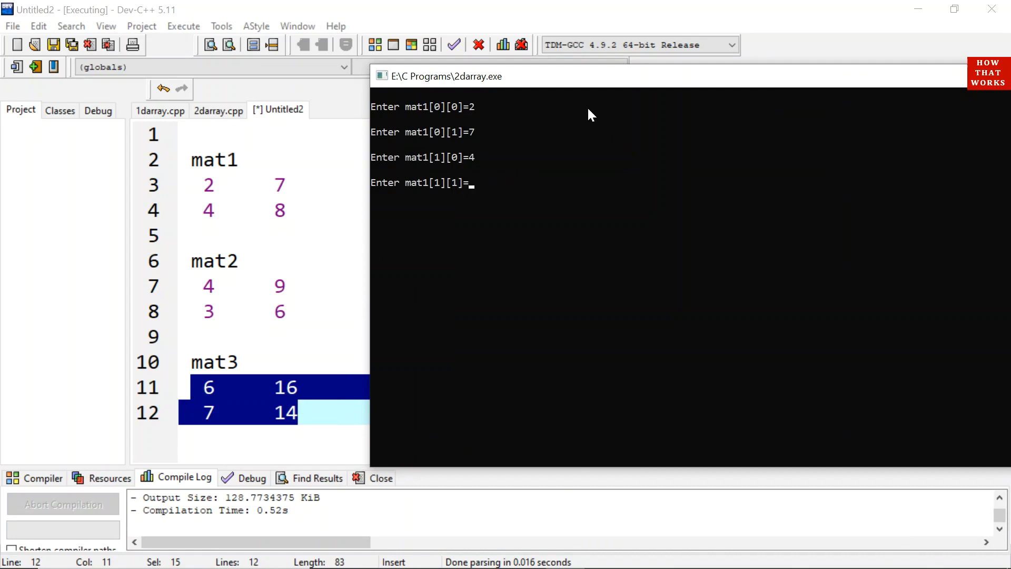
{"action": "type", "text": "8"}
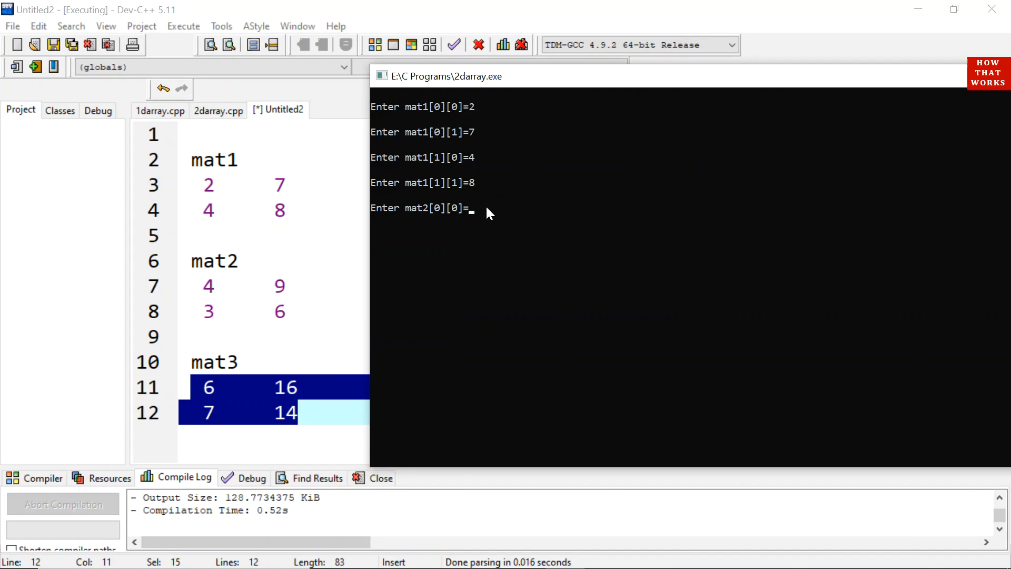
{"action": "type", "text": "4"}
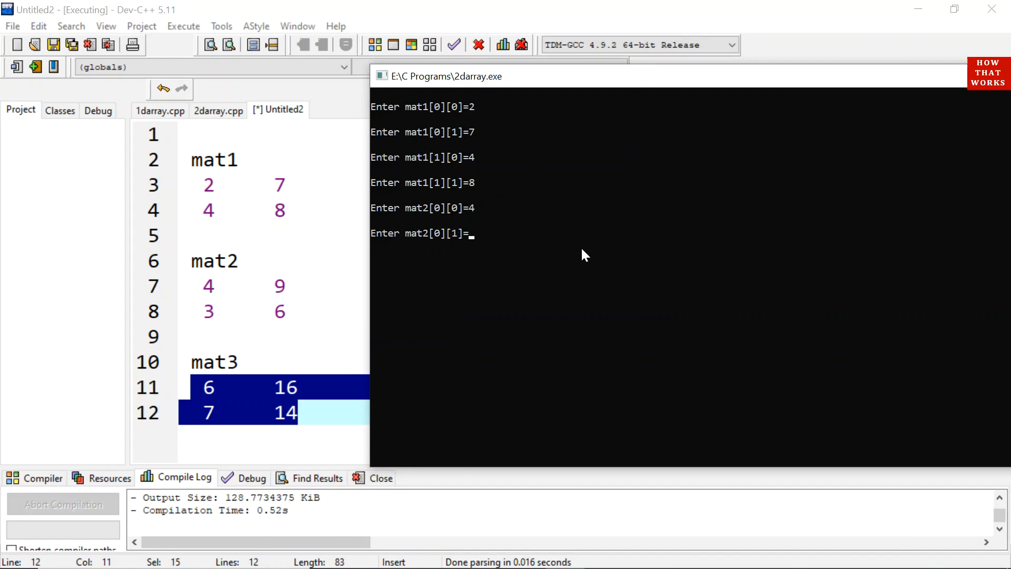
{"action": "type", "text": "9"}
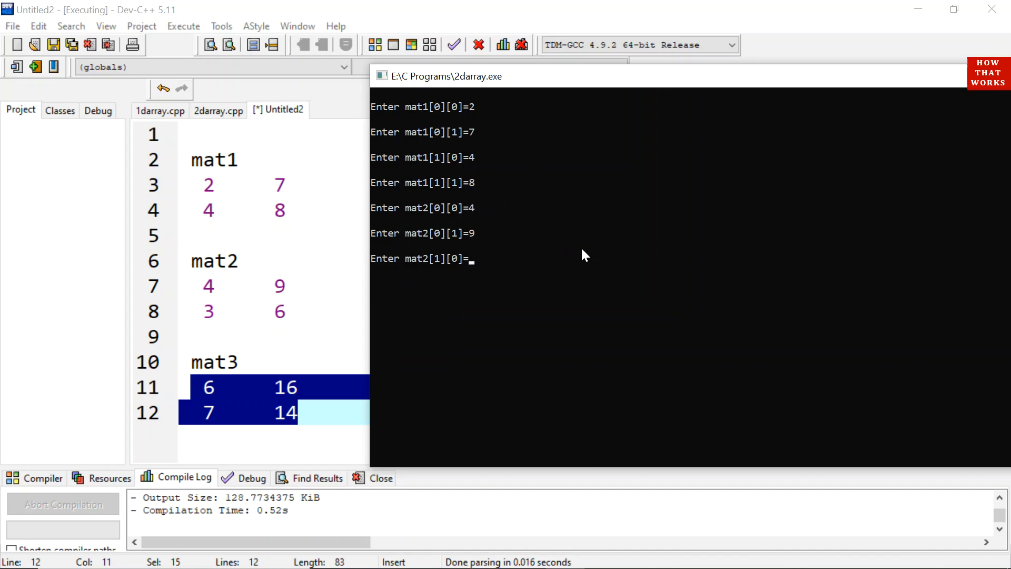
{"action": "type", "text": "3"}
{"action": "type", "text": "6"}
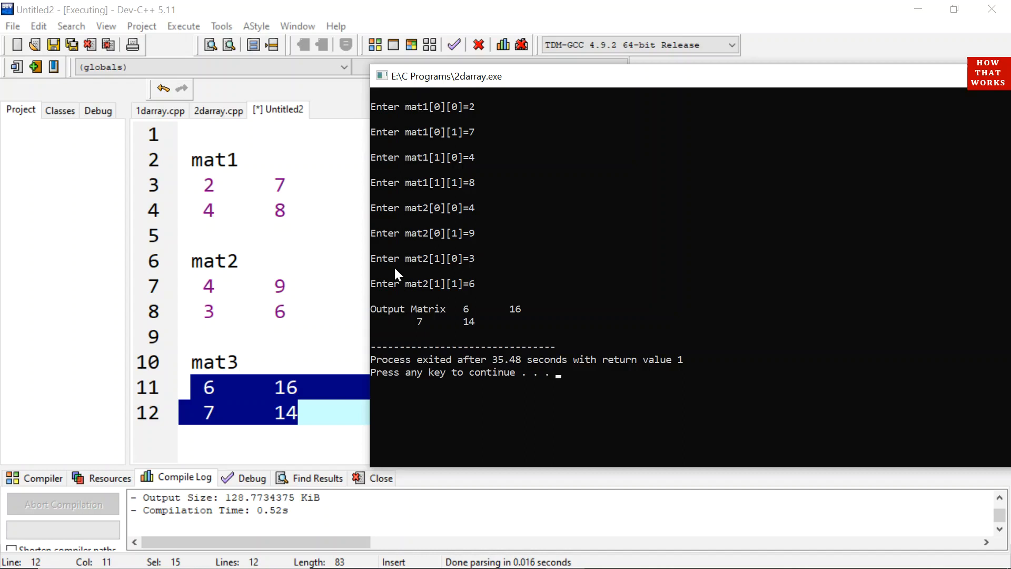
{"action": "mouse_move", "coordinate": [468, 316]}
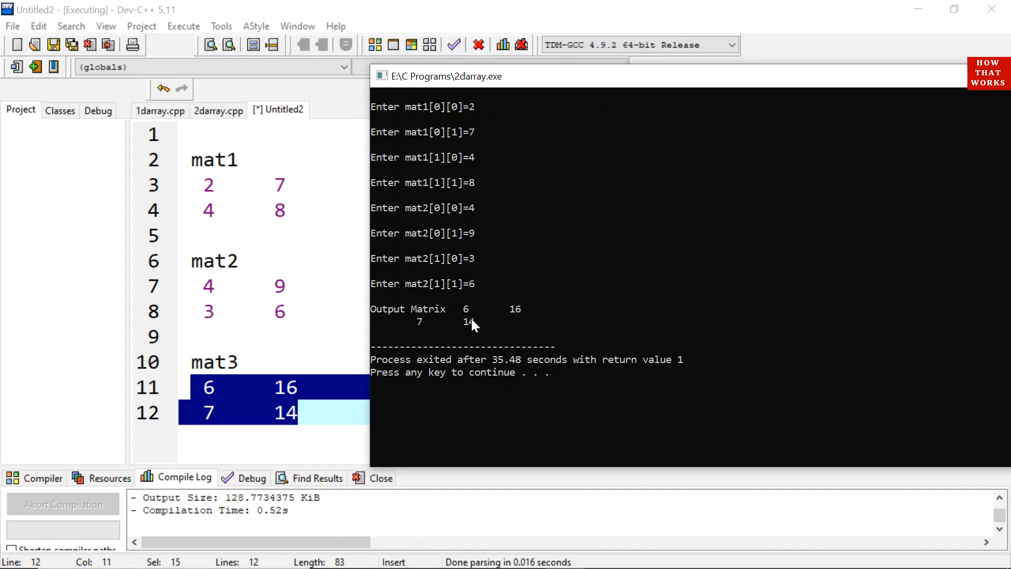
{"action": "mouse_move", "coordinate": [478, 321]}
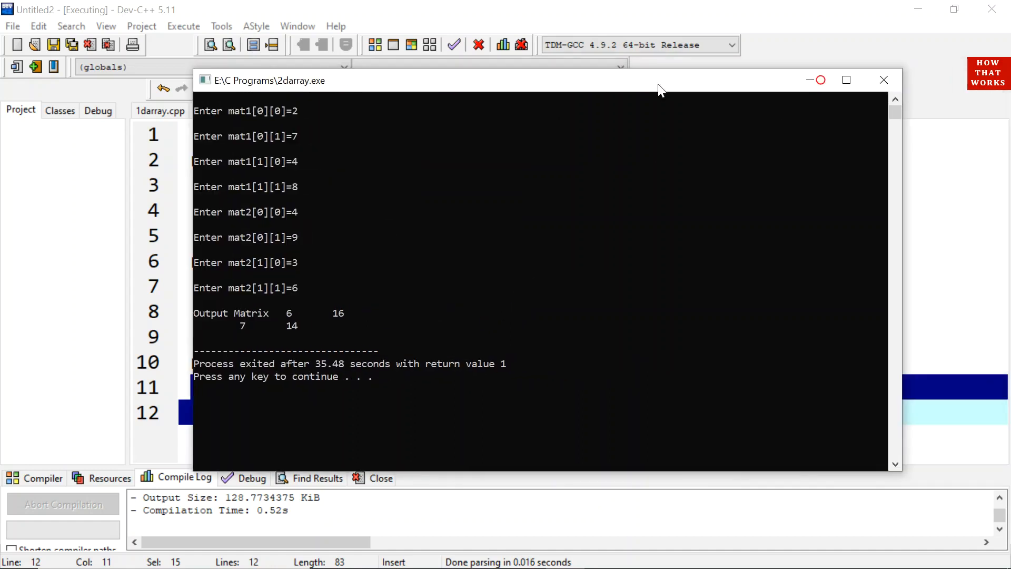
Step: Close the console and make the line-27 printf read \nOutput Matrix\n in 2darray.cpp
{"action": "left_click", "coordinate": [883, 79]}
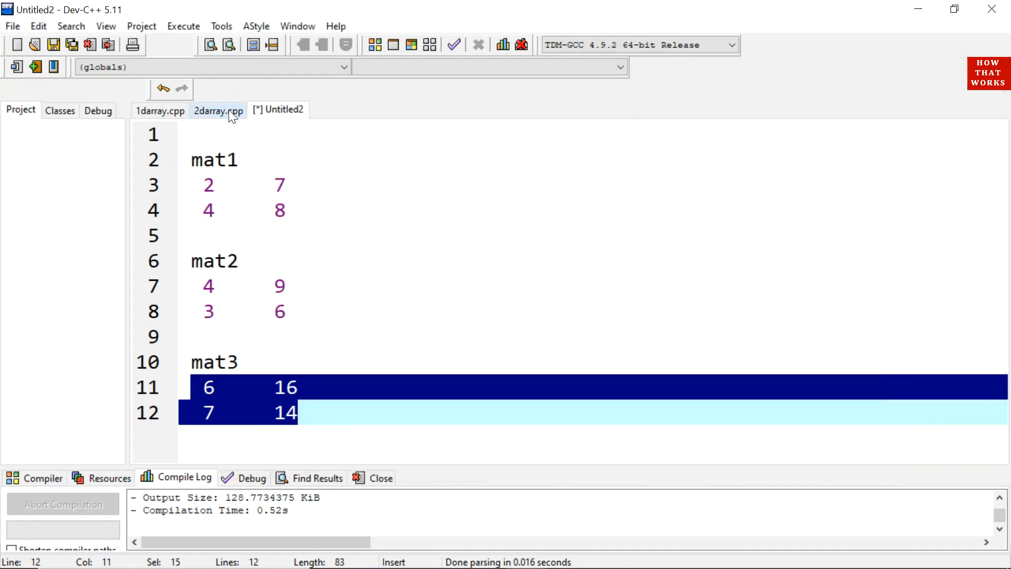
{"action": "left_click", "coordinate": [218, 111]}
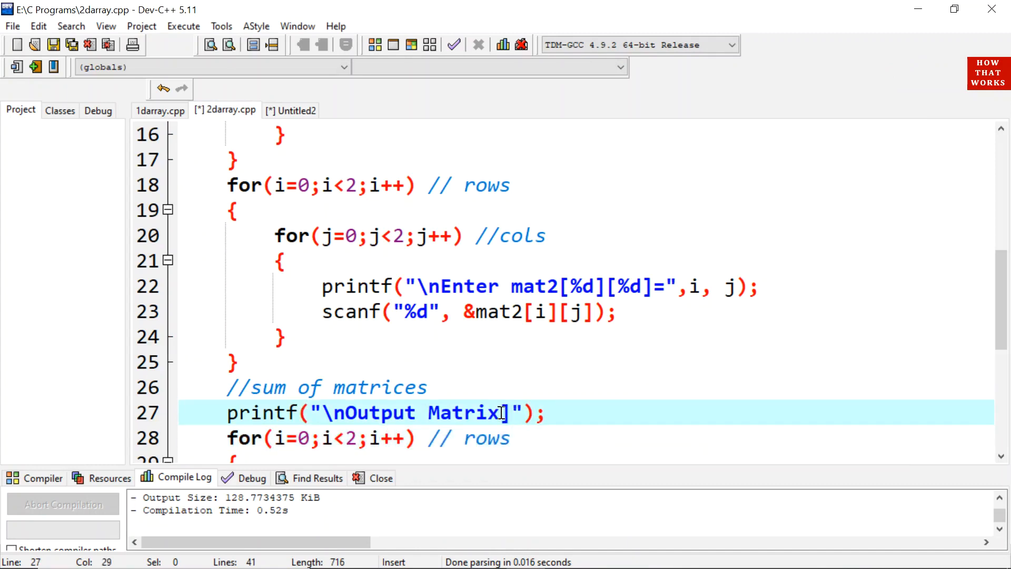
{"action": "type", "text": "\\n"}
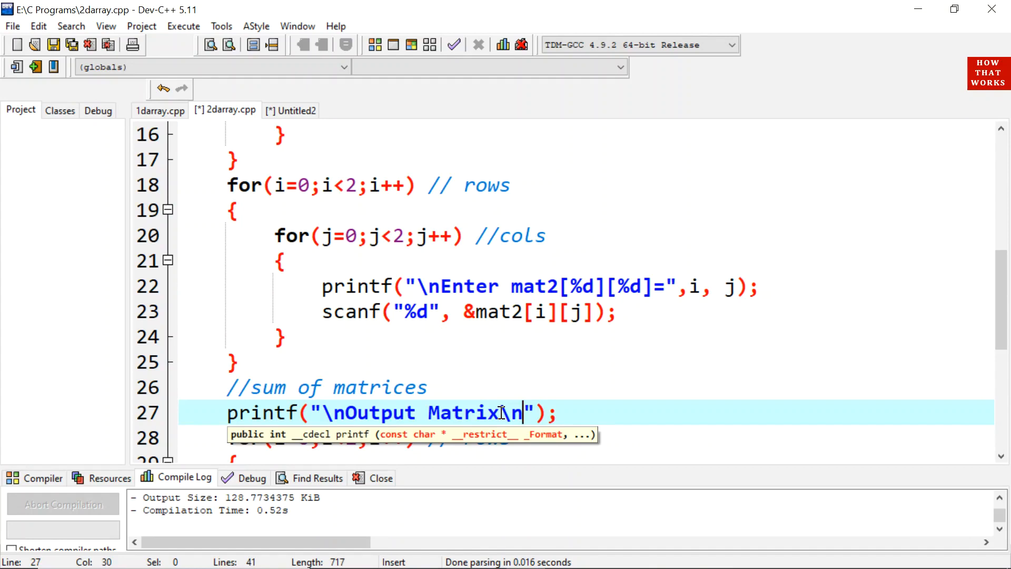
{"action": "left_click", "coordinate": [184, 25]}
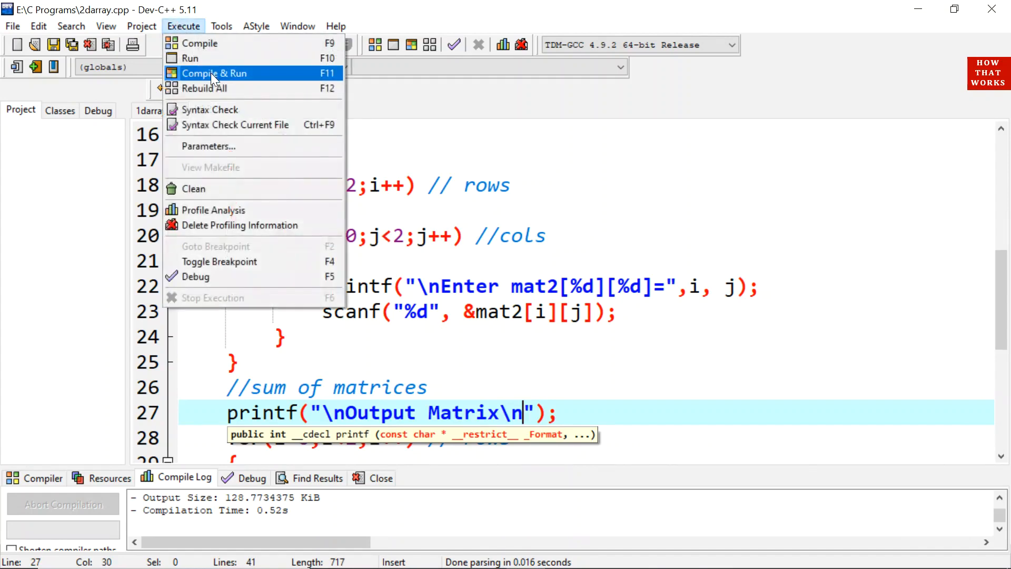
Step: Compile & Run the rebuilt program and enter the matrix values, printing Output Matrix above 6 16 / 7 14
{"action": "left_click", "coordinate": [216, 72]}
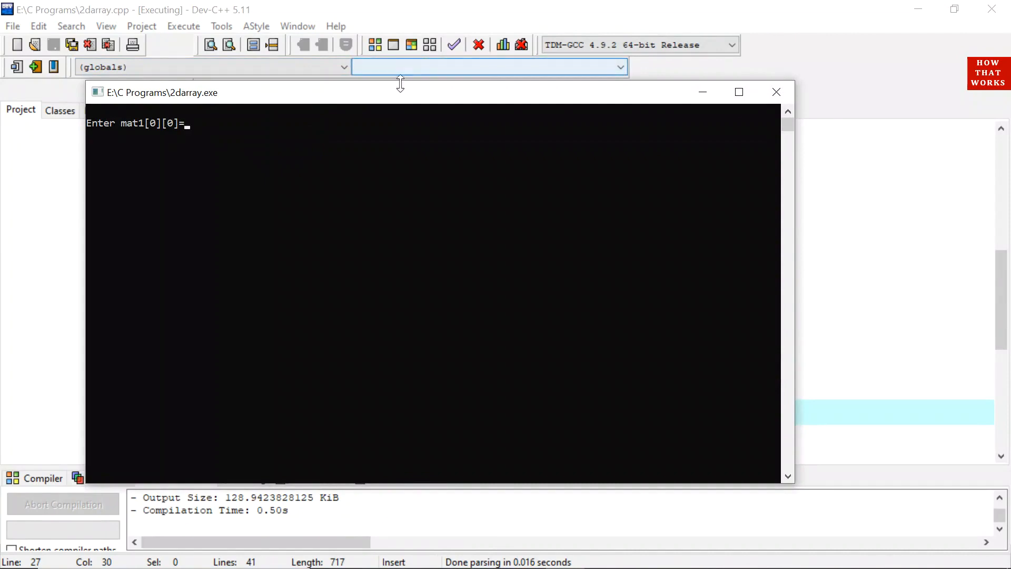
{"action": "left_click", "coordinate": [739, 92]}
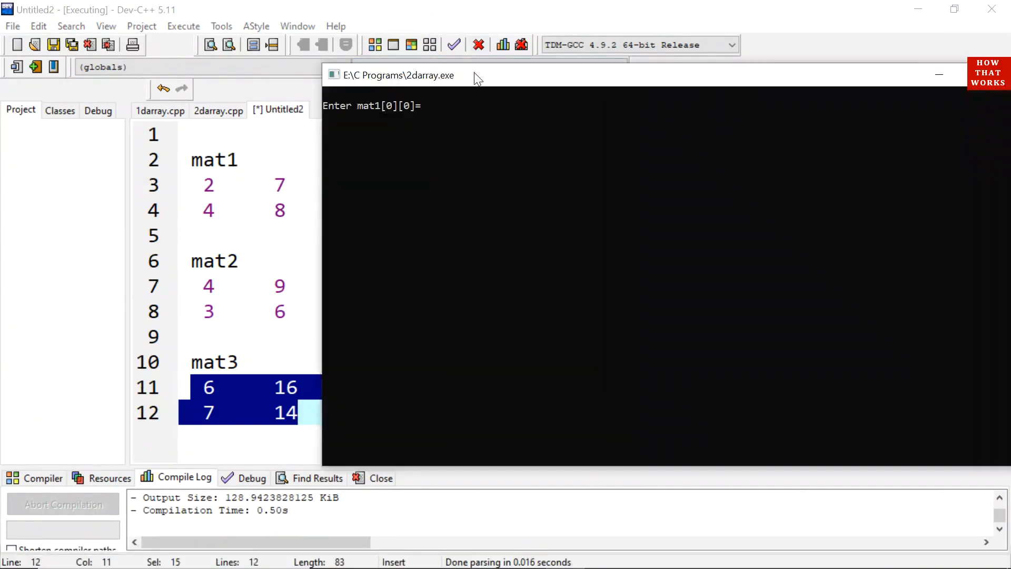
{"action": "type", "text": "2"}
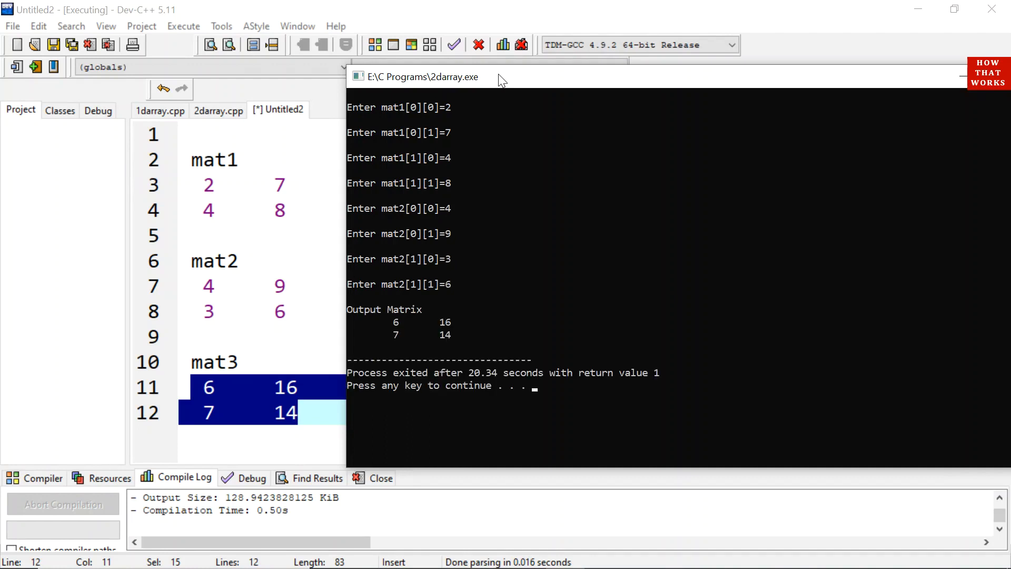
{"action": "mouse_move", "coordinate": [207, 433]}
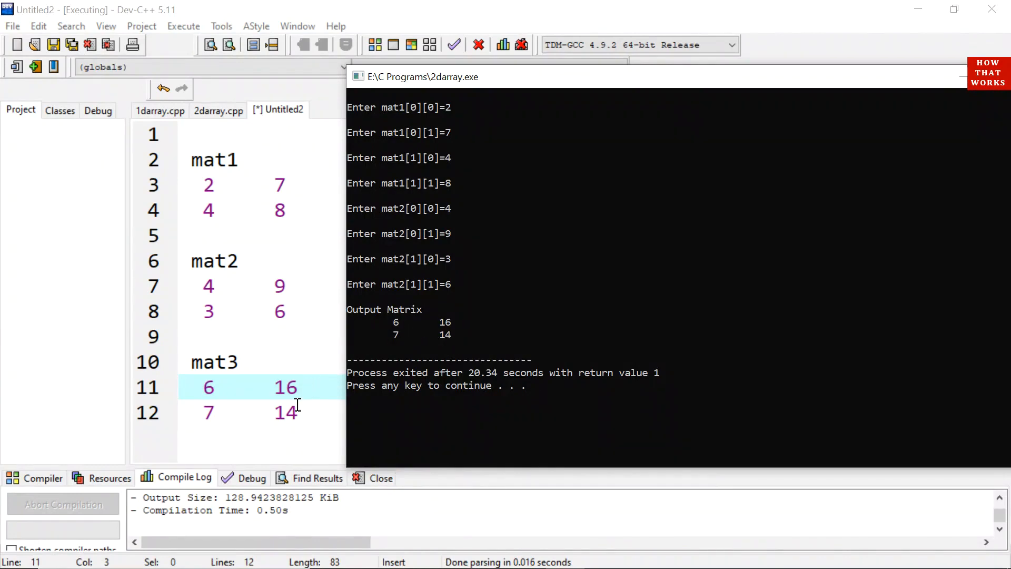
{"action": "mouse_move", "coordinate": [469, 331]}
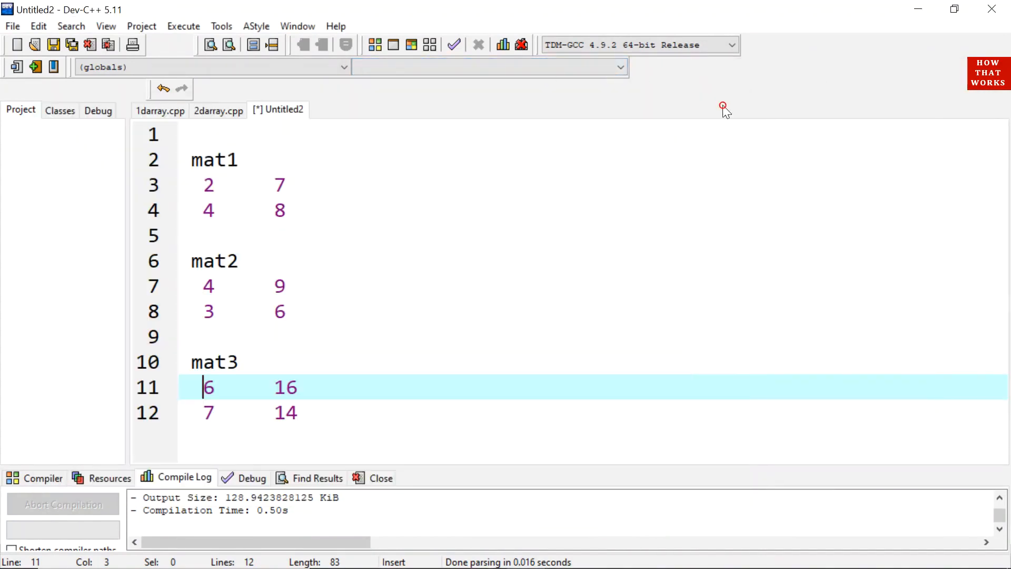
Step: Scroll through 2darray.cpp to the loop setting mat3 from mat1 and mat2 on line 32
{"action": "left_click", "coordinate": [218, 111]}
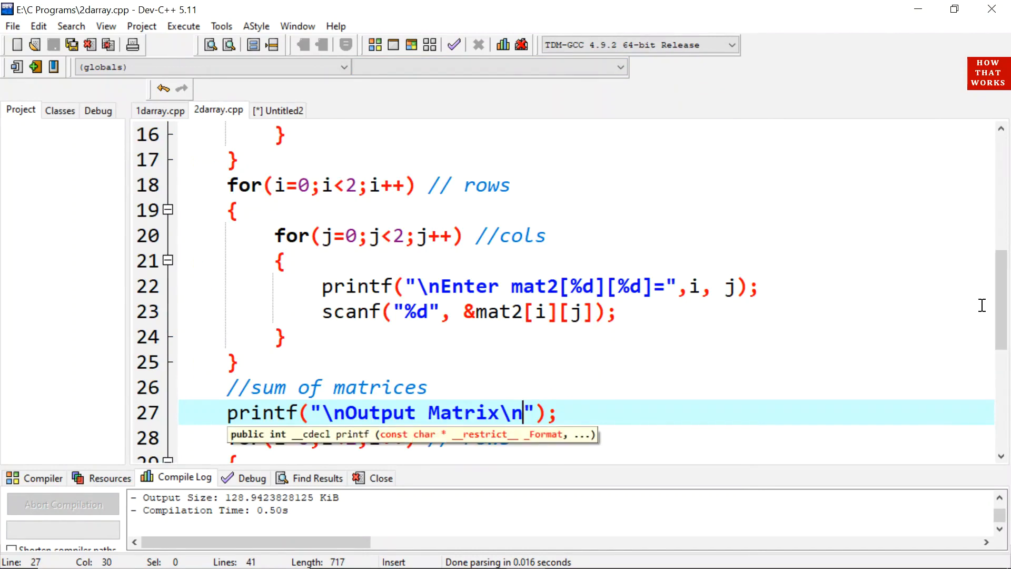
{"action": "scroll", "scroll_direction": "down", "scroll_amount": 3}
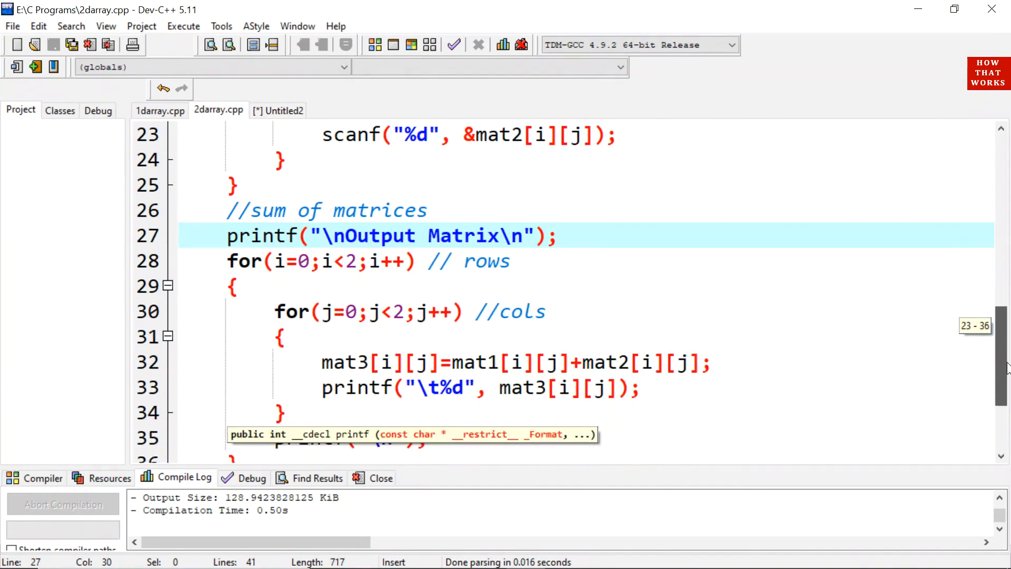
{"action": "scroll", "scroll_direction": "up", "scroll_amount": 3}
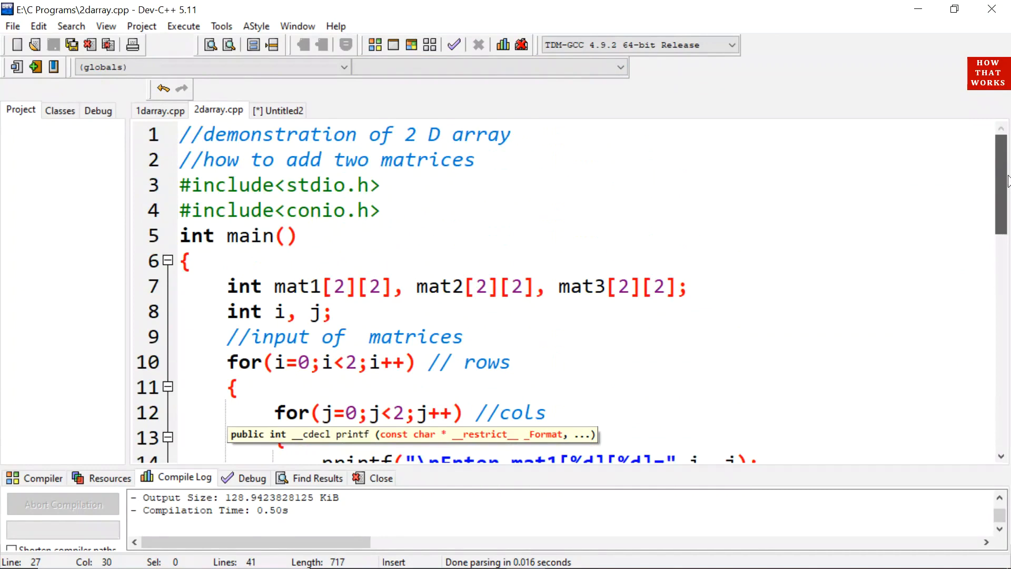
{"action": "mouse_move", "coordinate": [894, 366]}
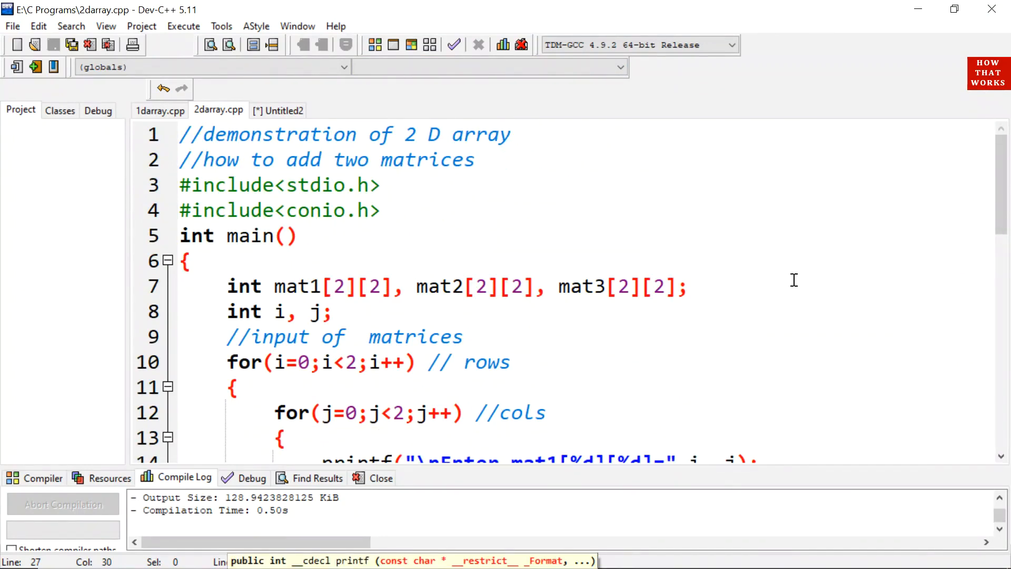
{"action": "scroll", "scroll_direction": "down", "scroll_amount": 3}
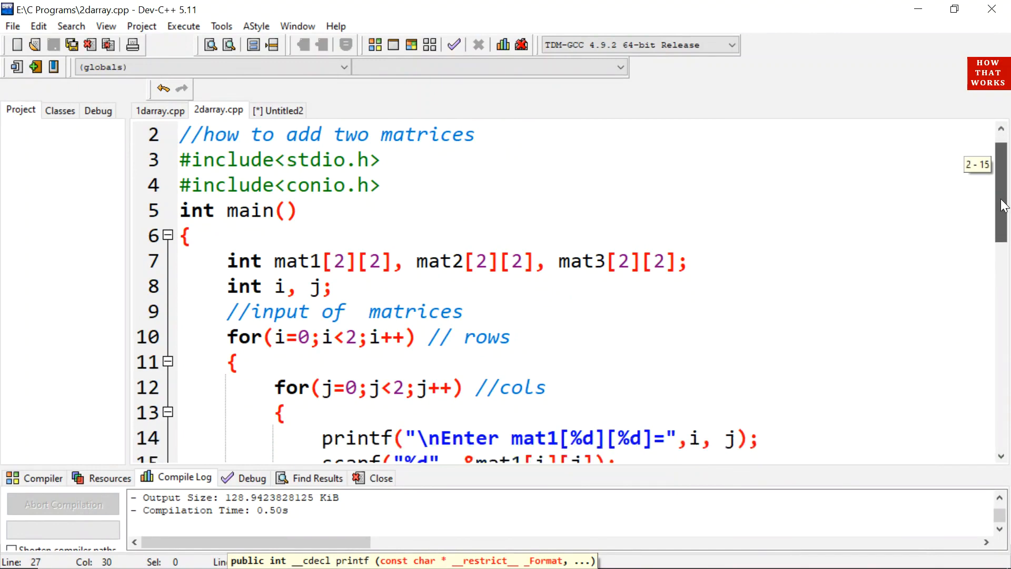
{"action": "scroll", "scroll_direction": "down", "scroll_amount": 3}
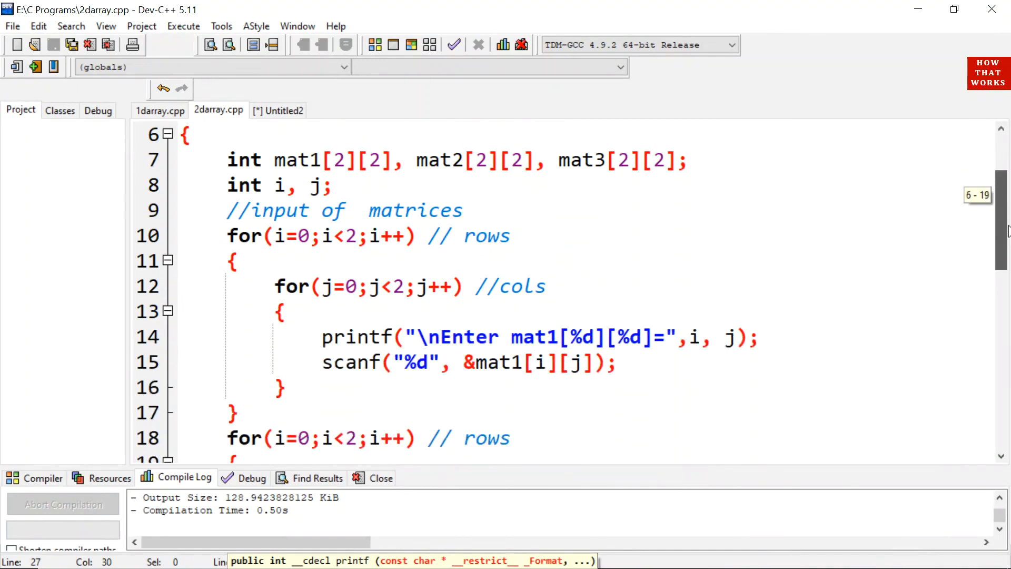
{"action": "scroll", "scroll_direction": "down", "scroll_amount": 3}
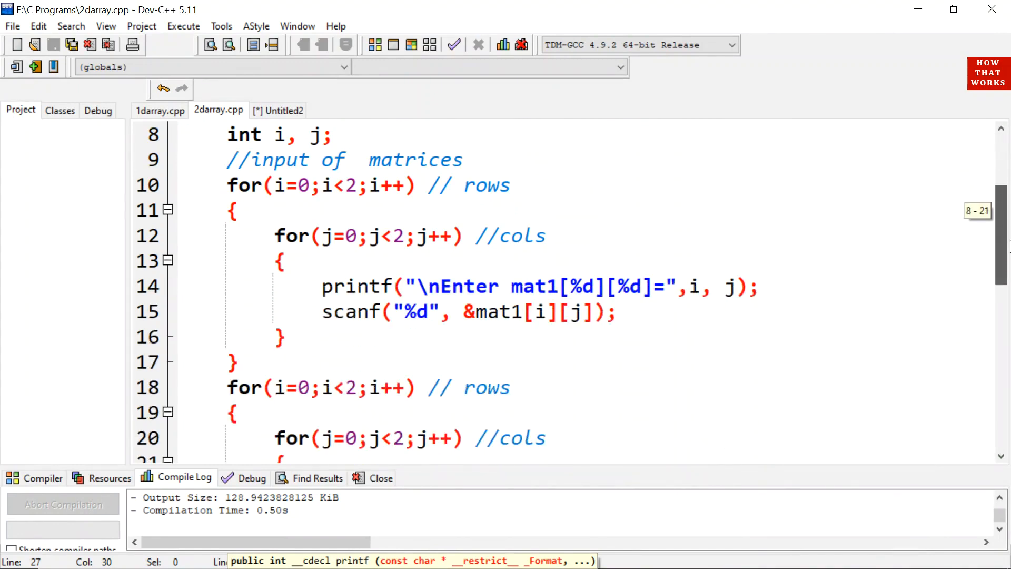
{"action": "scroll", "scroll_direction": "down", "scroll_amount": 3}
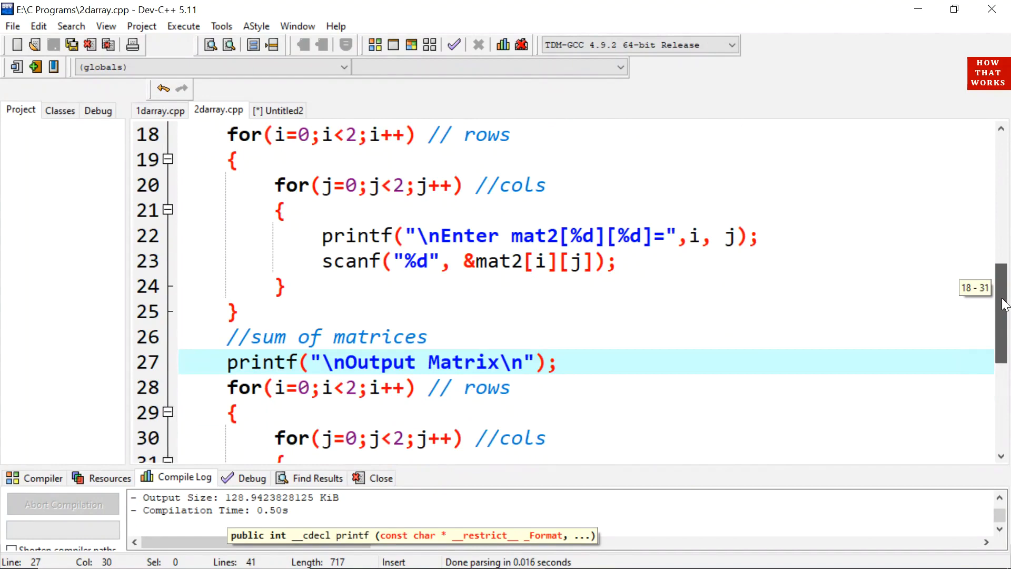
{"action": "scroll", "scroll_direction": "down", "scroll_amount": 3}
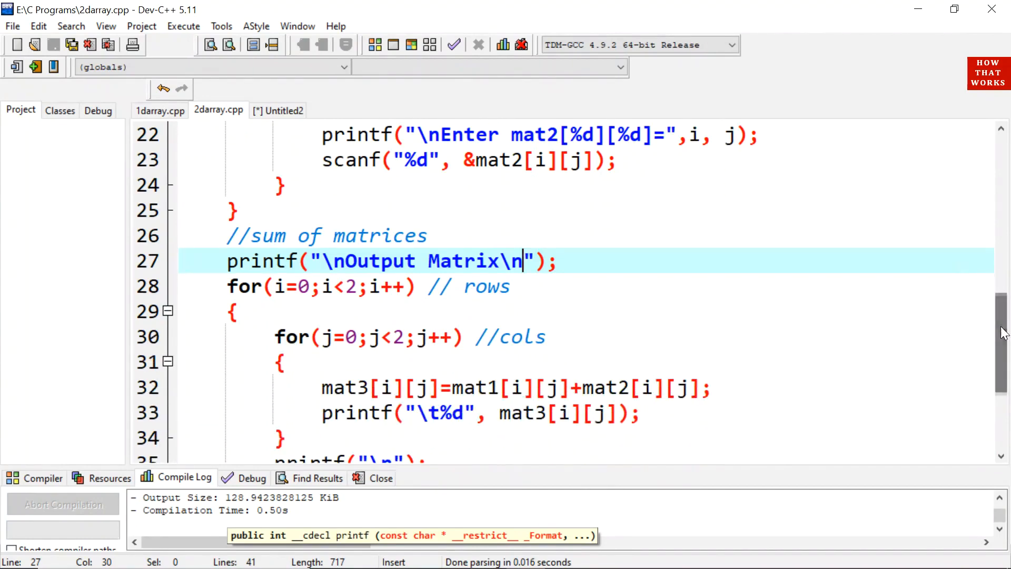
{"action": "scroll", "scroll_direction": "down", "scroll_amount": 3}
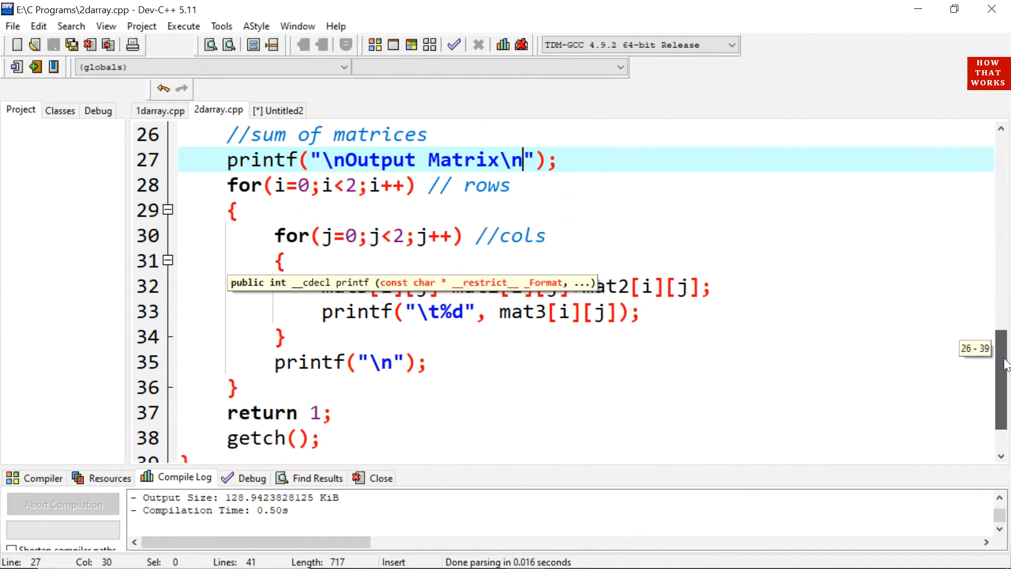
{"action": "scroll", "scroll_direction": "down", "scroll_amount": 3}
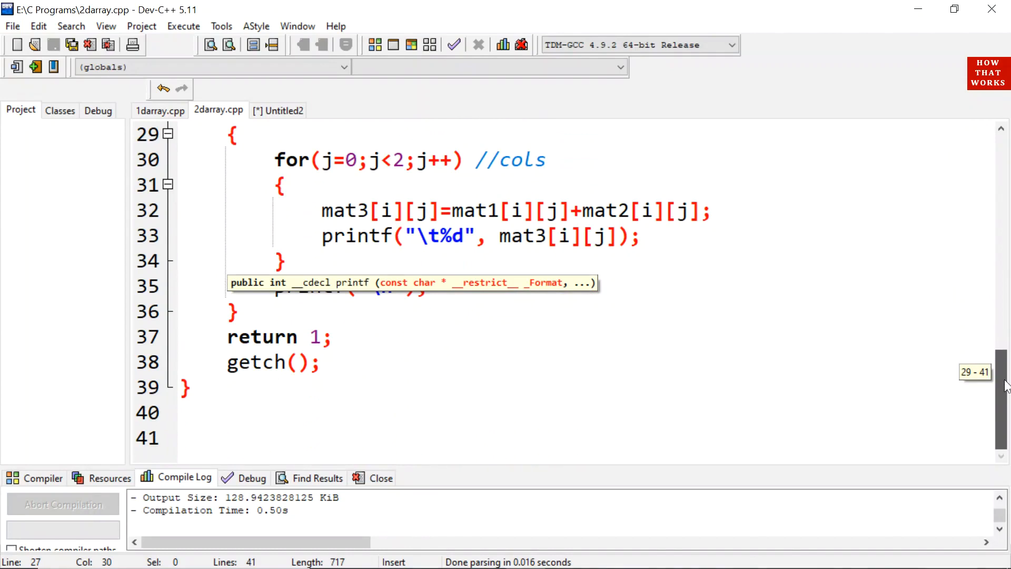
{"action": "scroll", "scroll_direction": "up", "scroll_amount": 3}
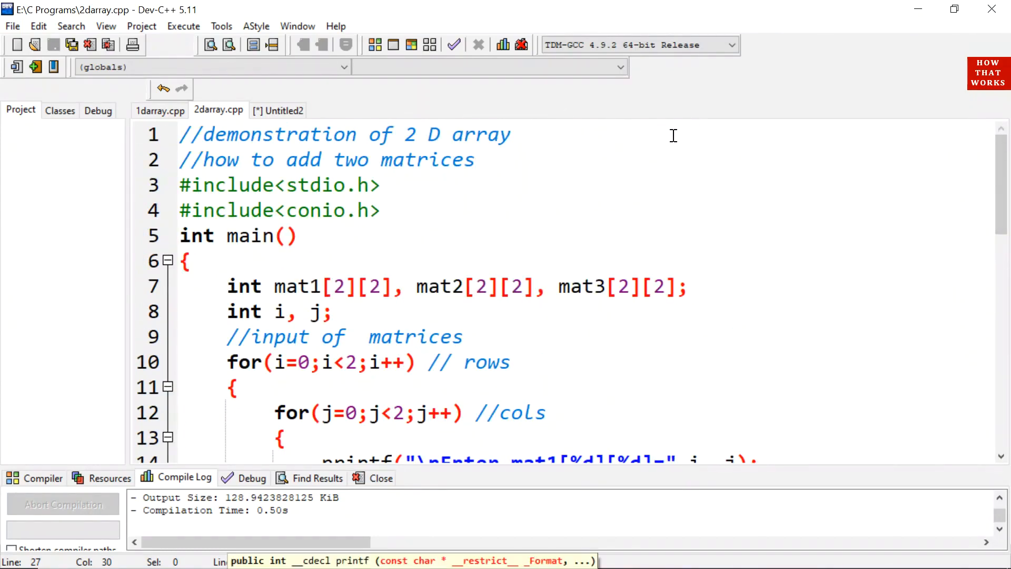
{"action": "scroll", "scroll_direction": "down", "scroll_amount": 3}
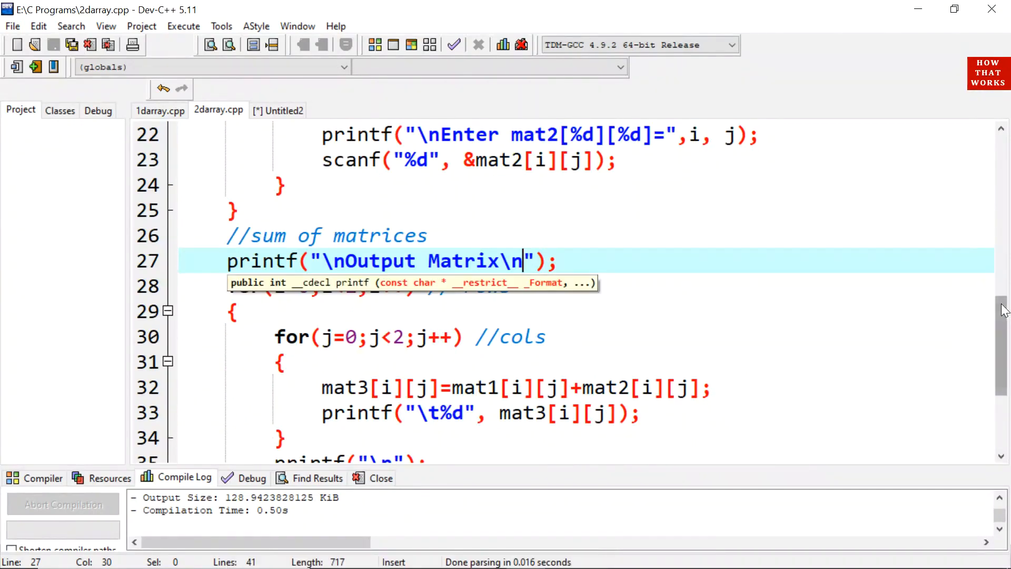
{"action": "scroll", "scroll_direction": "down", "scroll_amount": 3}
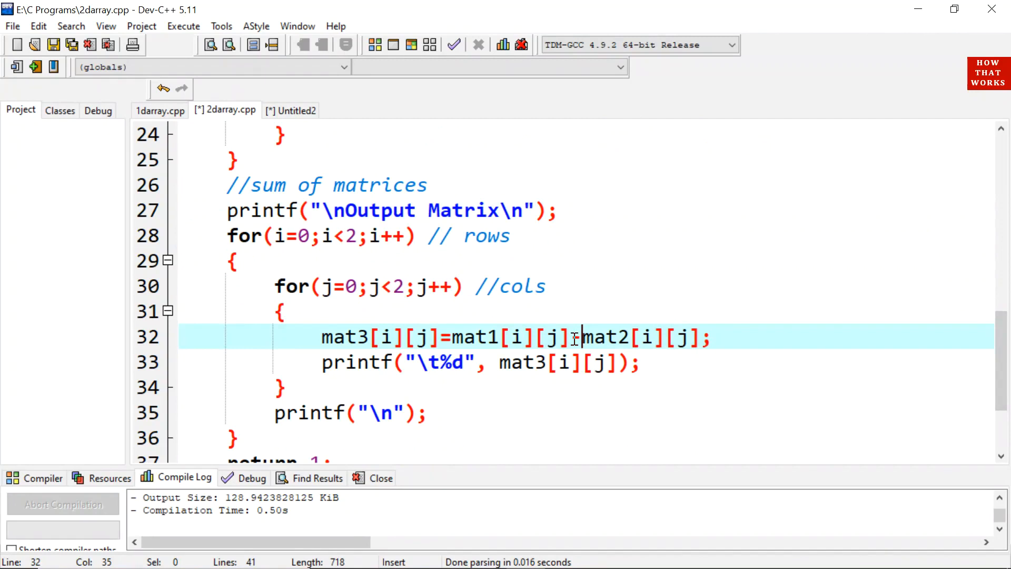
Step: Change line 32 to mat3[i][j] = mat1[i][j] - mat2[i][j] instead of the sum
{"action": "type", "text": "-"}
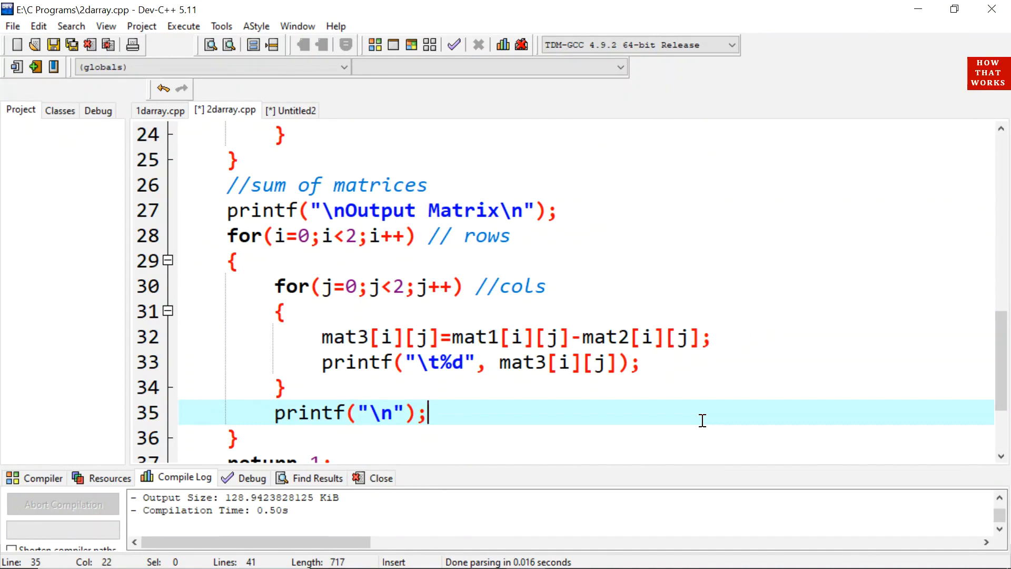
{"action": "left_click", "coordinate": [182, 25]}
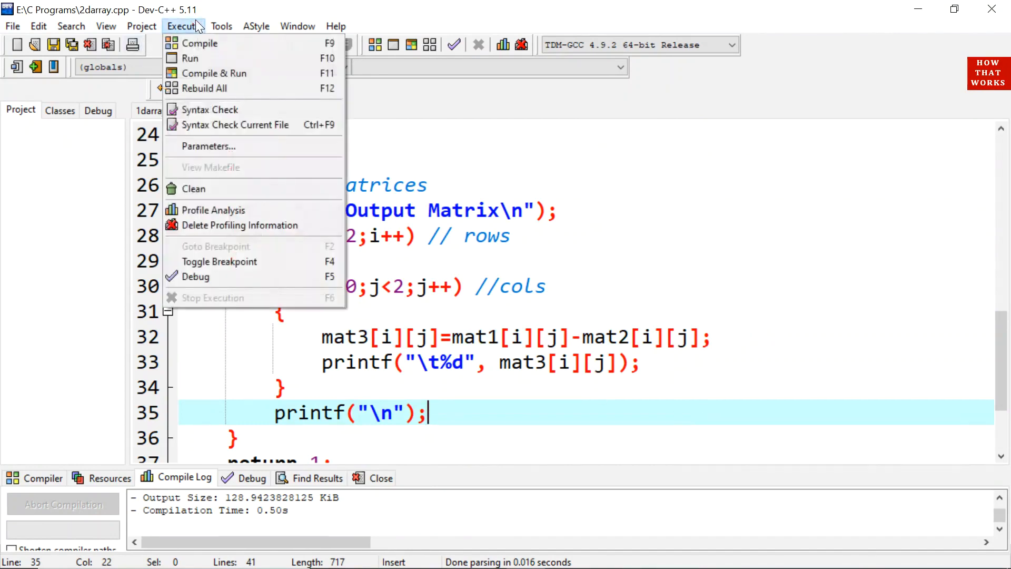
Step: Compile & Run the subtraction build with the entered matrices, printing -4 -1 / -4 3, then close the console
{"action": "left_click", "coordinate": [202, 44]}
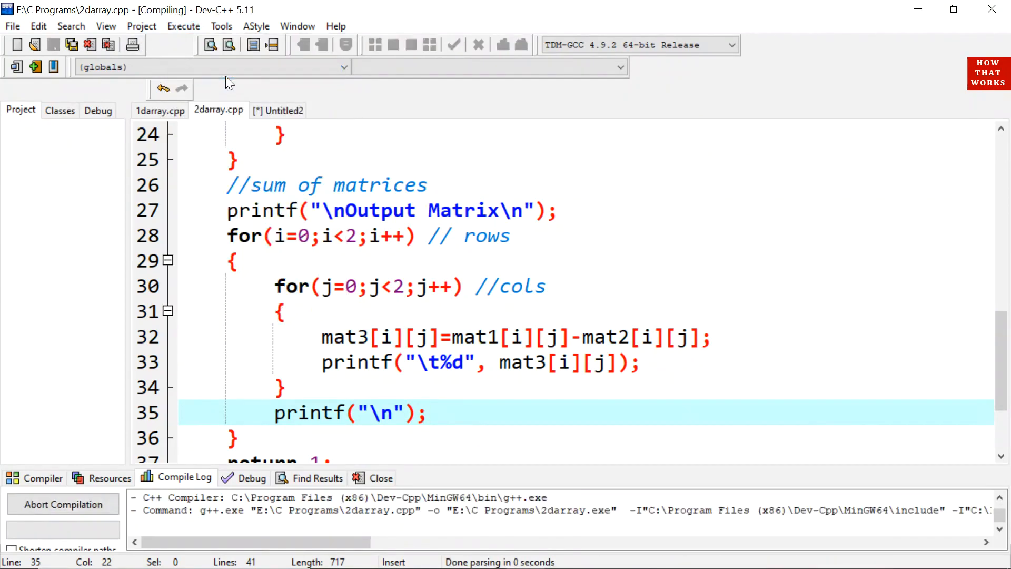
{"action": "left_click", "coordinate": [453, 45]}
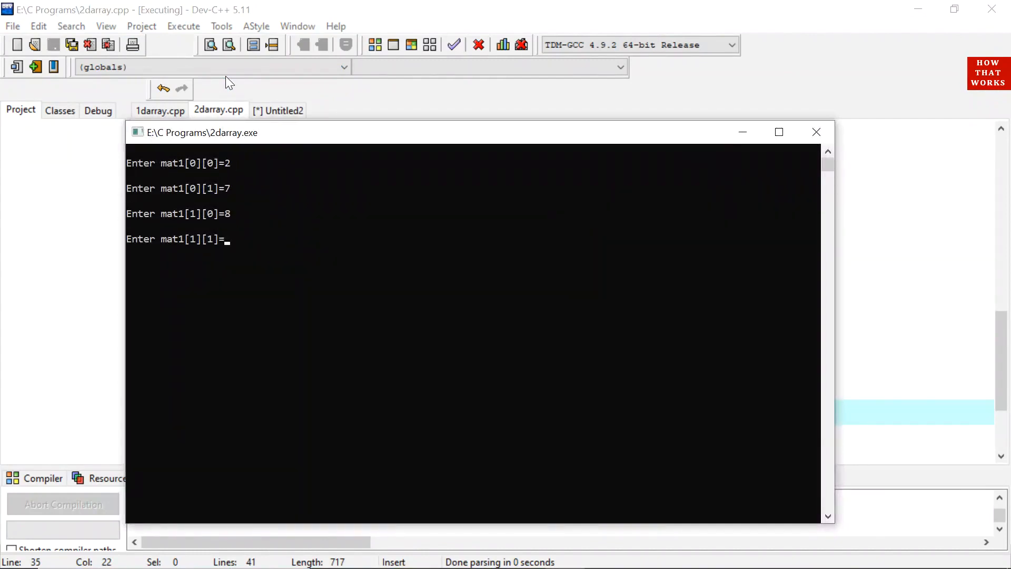
{"action": "type", "text": "10"}
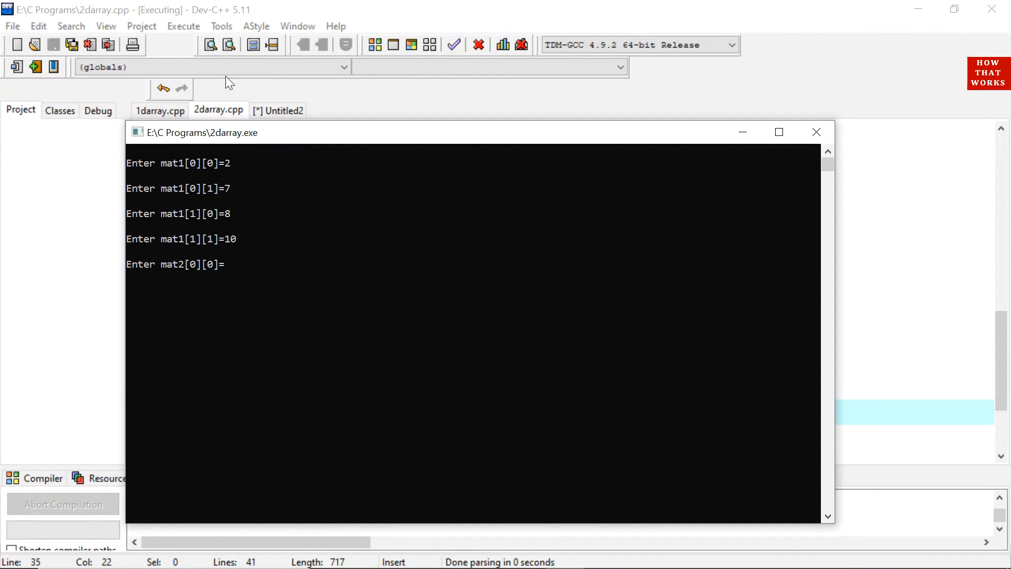
{"action": "type", "text": "6"}
{"action": "type", "text": "8"}
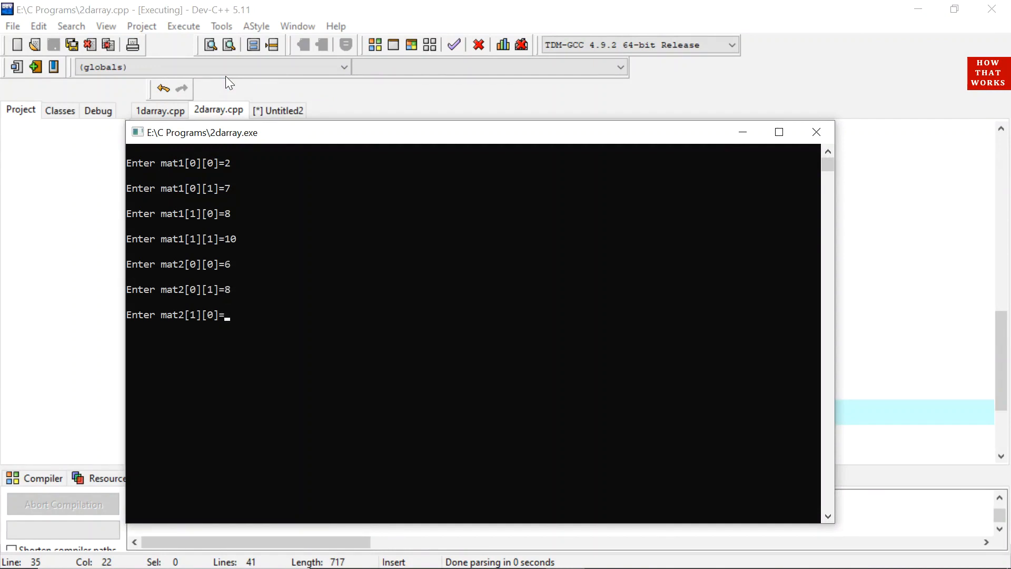
{"action": "type", "text": "12"}
{"action": "type", "text": "7"}
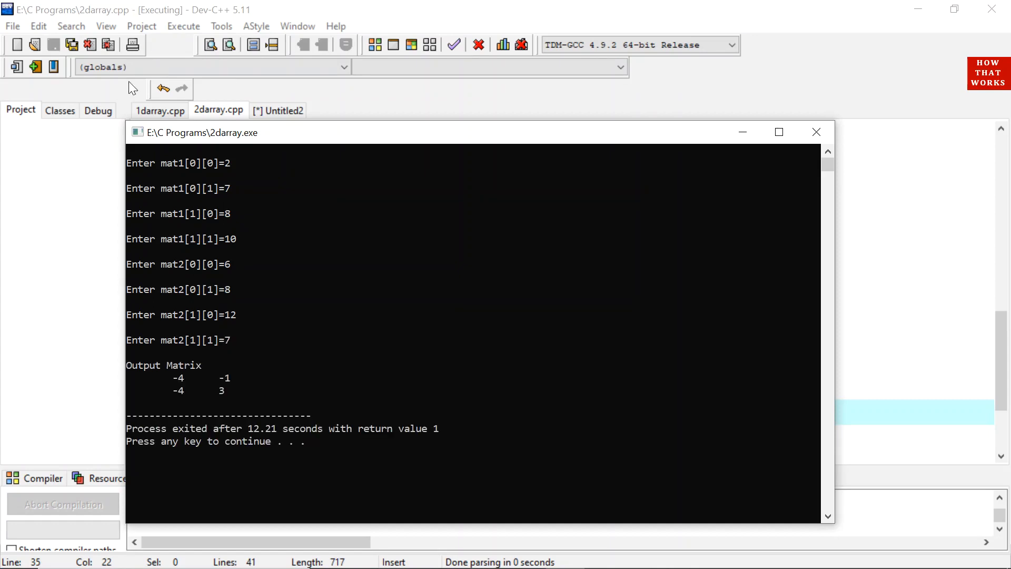
{"action": "mouse_move", "coordinate": [168, 392]}
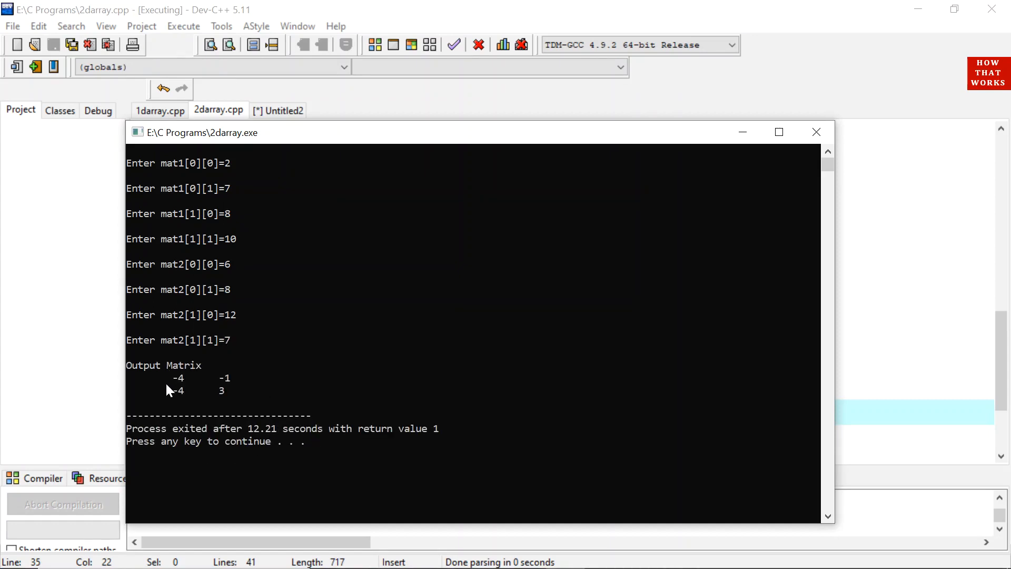
{"action": "mouse_move", "coordinate": [234, 172]}
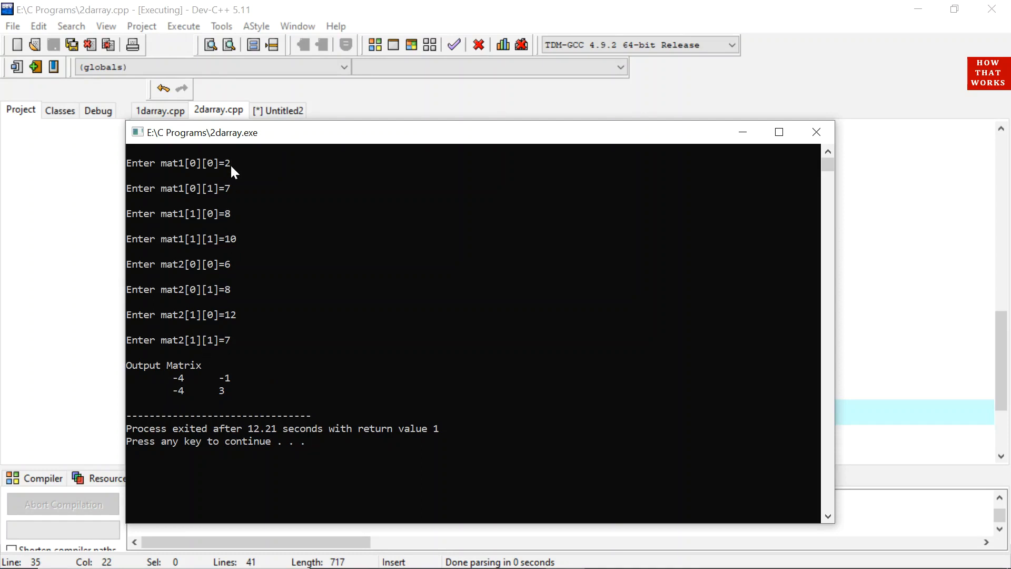
{"action": "mouse_move", "coordinate": [238, 281]}
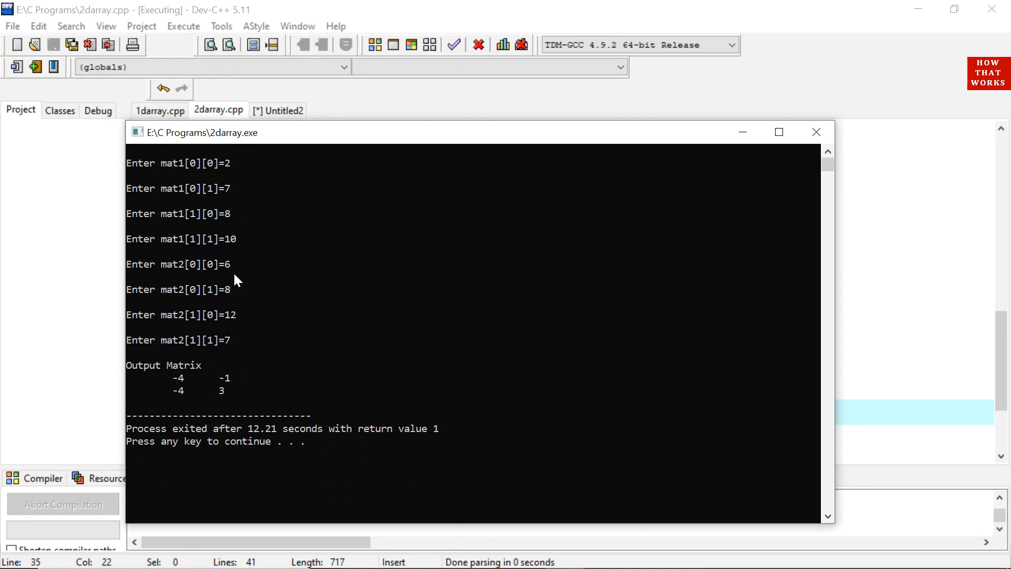
{"action": "mouse_move", "coordinate": [172, 391]}
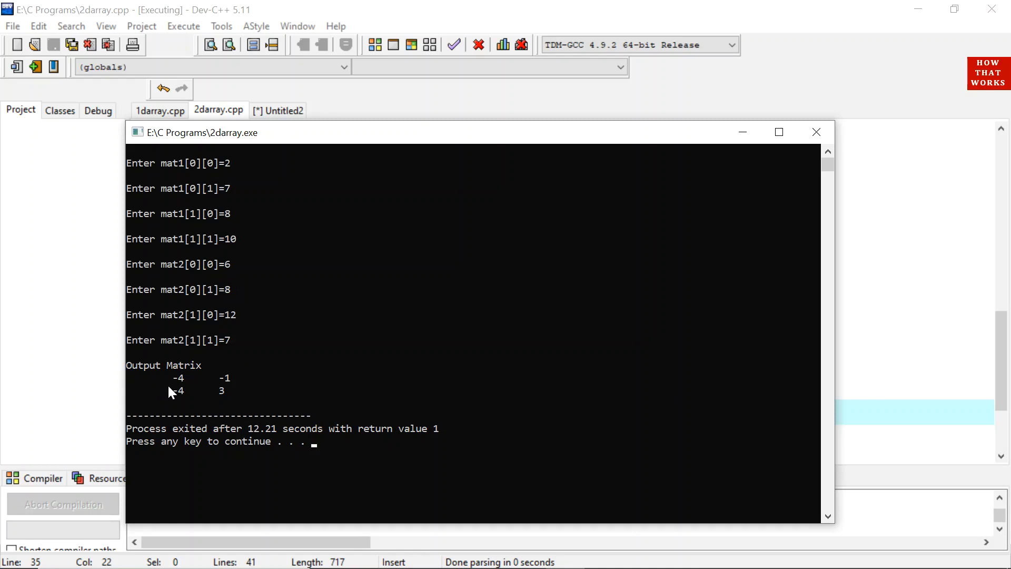
{"action": "mouse_move", "coordinate": [231, 206]}
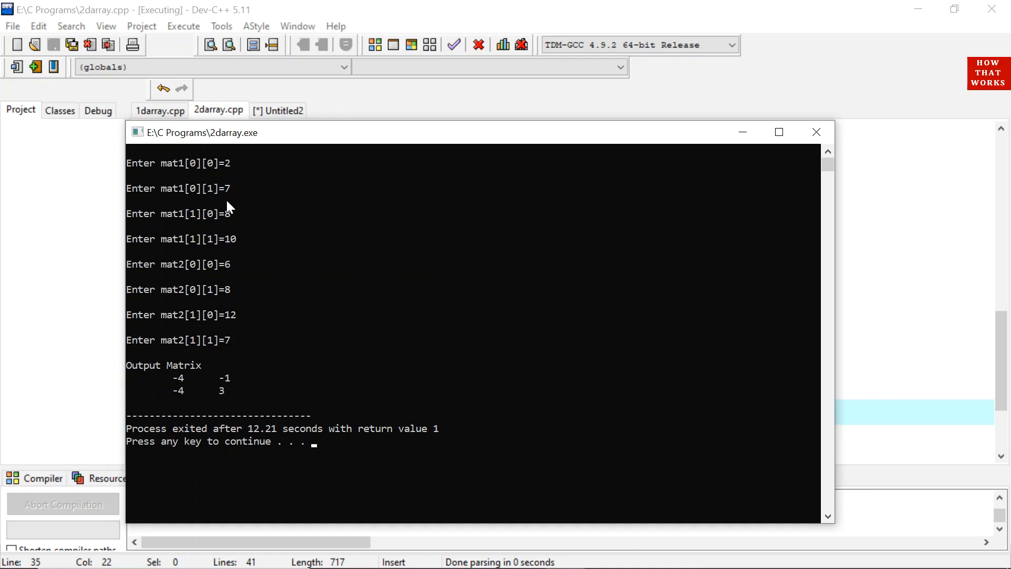
{"action": "mouse_move", "coordinate": [239, 303]}
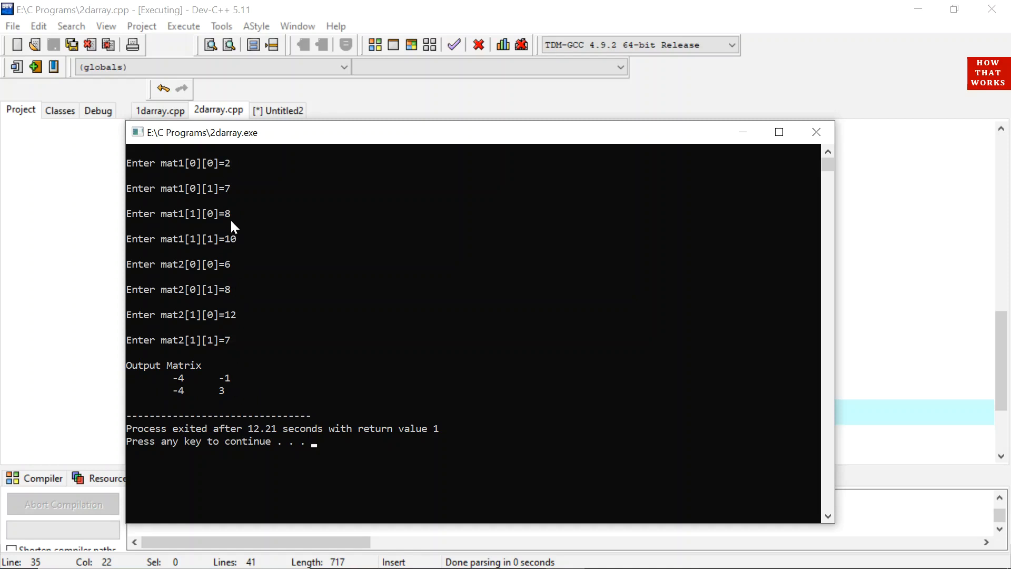
{"action": "mouse_move", "coordinate": [183, 395]}
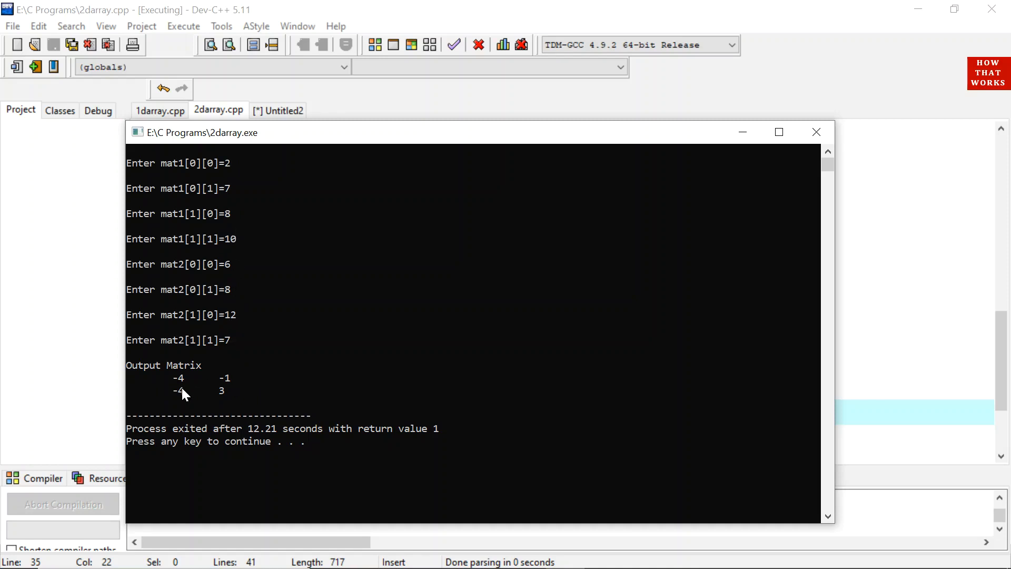
{"action": "mouse_move", "coordinate": [239, 253]}
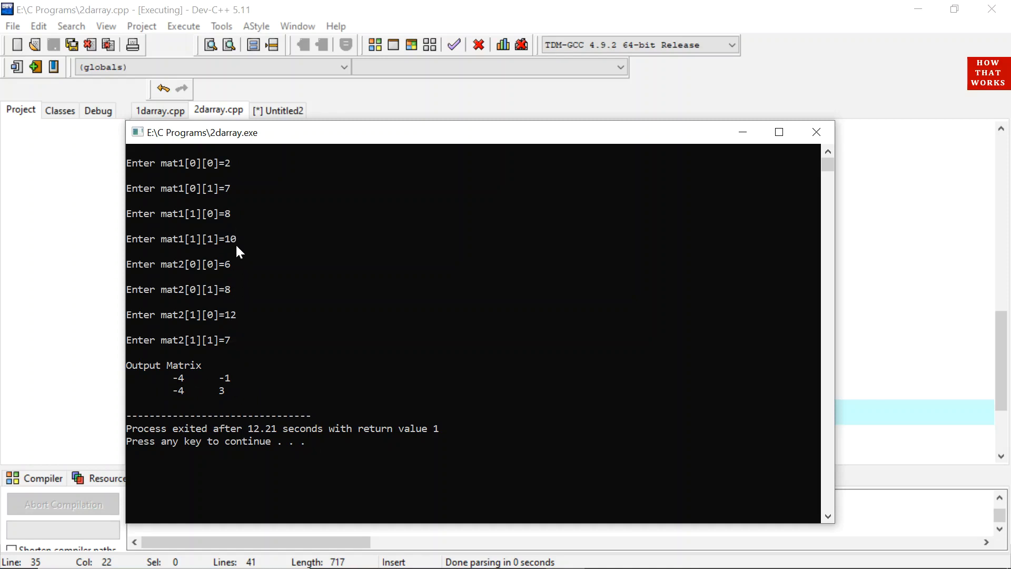
{"action": "mouse_move", "coordinate": [228, 413]}
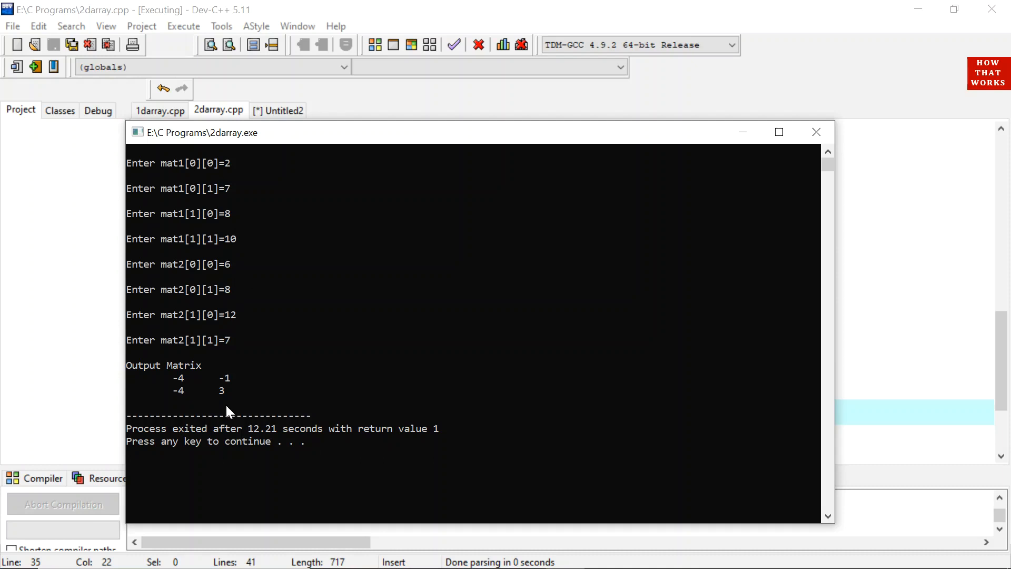
{"action": "mouse_move", "coordinate": [169, 393]}
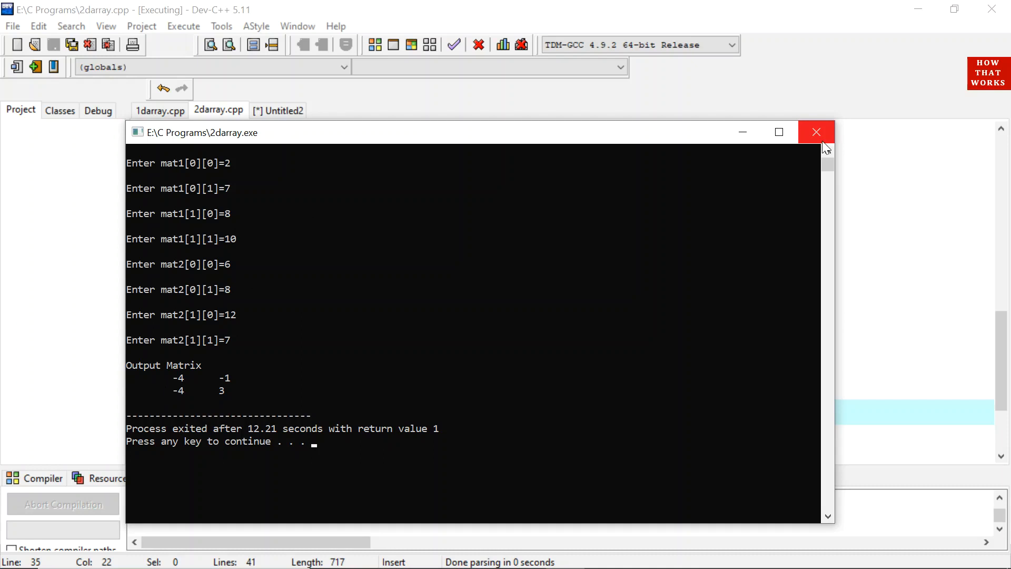
{"action": "mouse_move", "coordinate": [816, 133]}
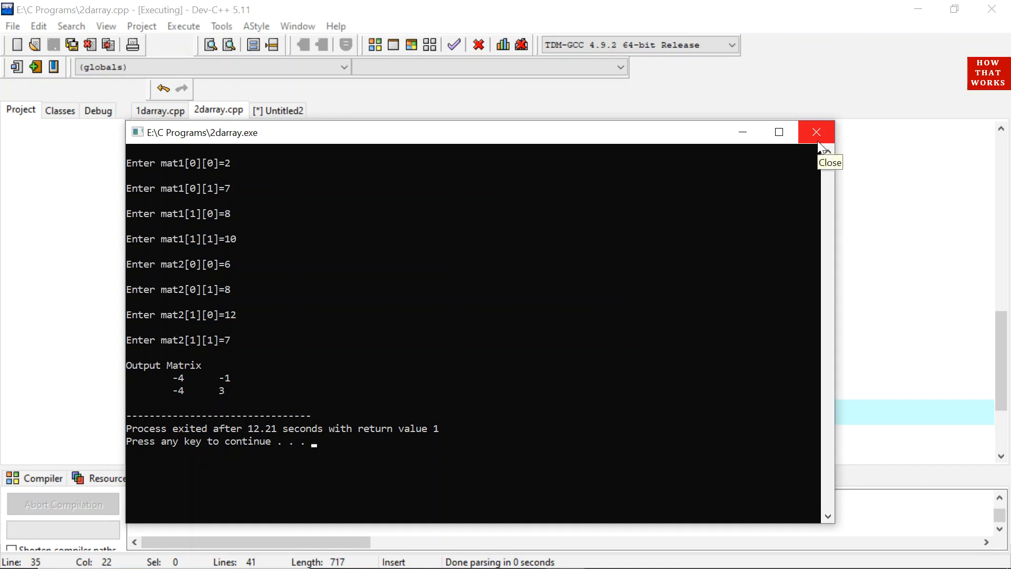
{"action": "left_click", "coordinate": [816, 133]}
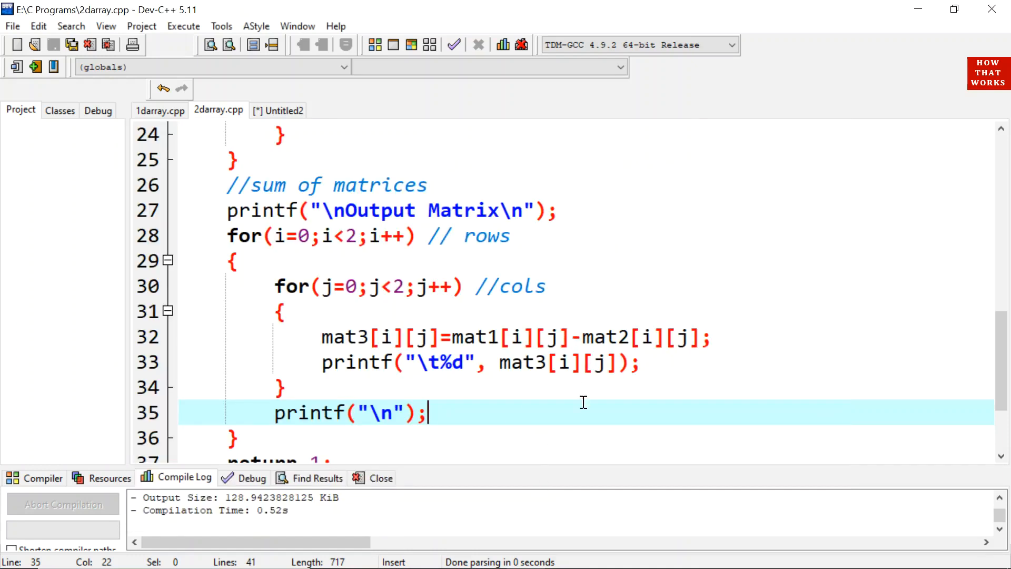
{"action": "mouse_move", "coordinate": [998, 346]}
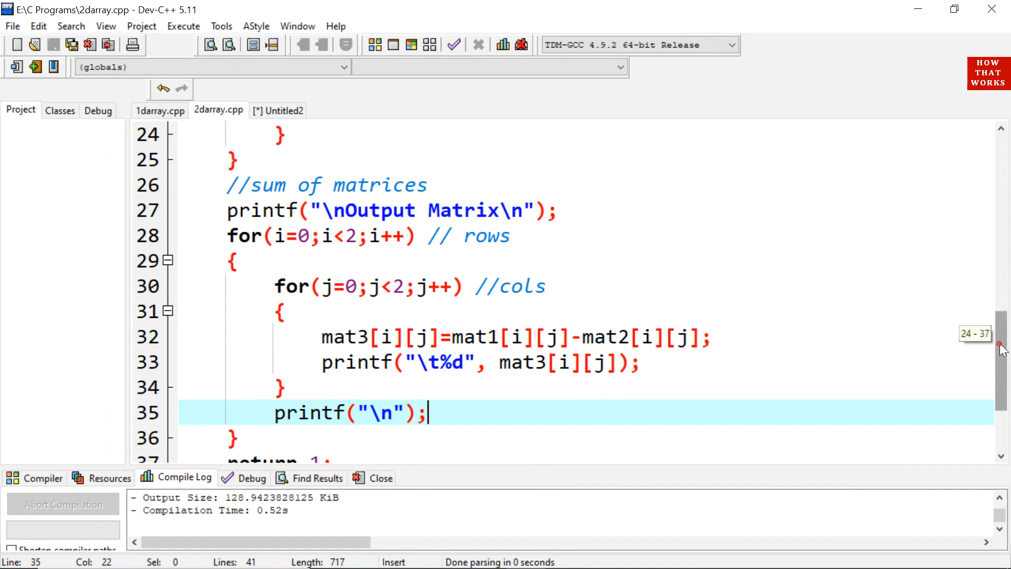
{"action": "scroll", "scroll_direction": "down", "scroll_amount": 3}
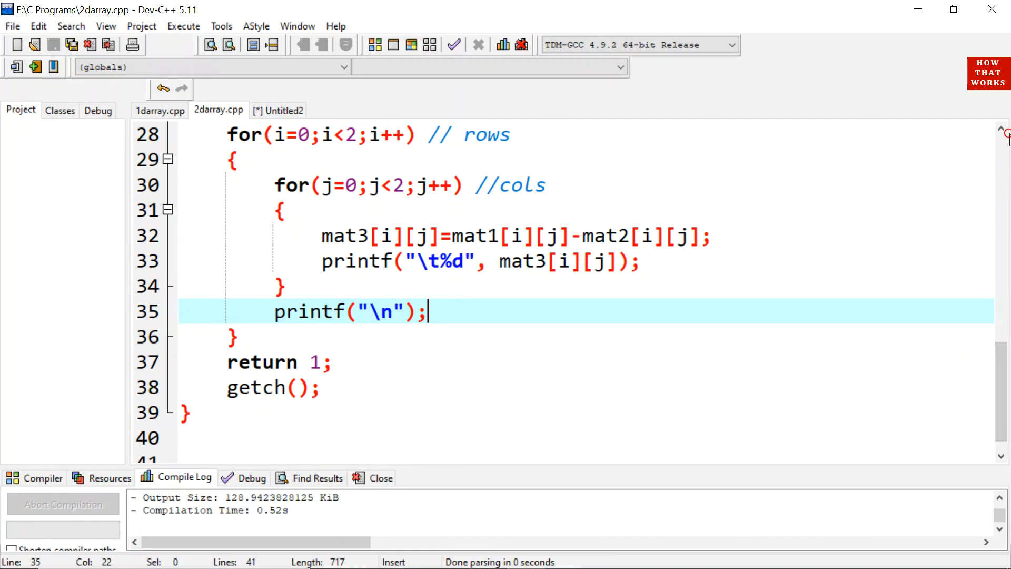
{"action": "scroll", "scroll_direction": "up", "scroll_amount": 3}
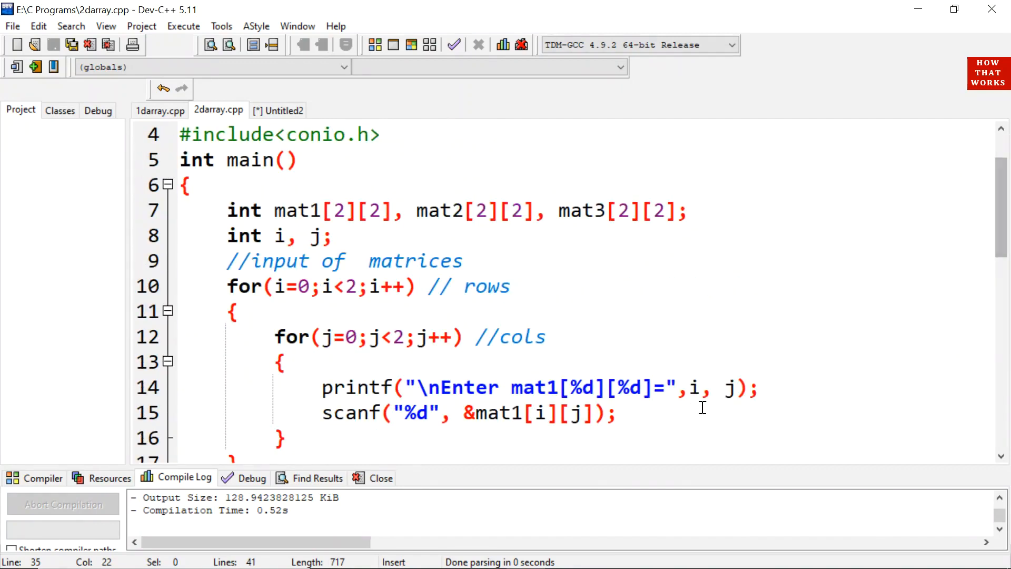